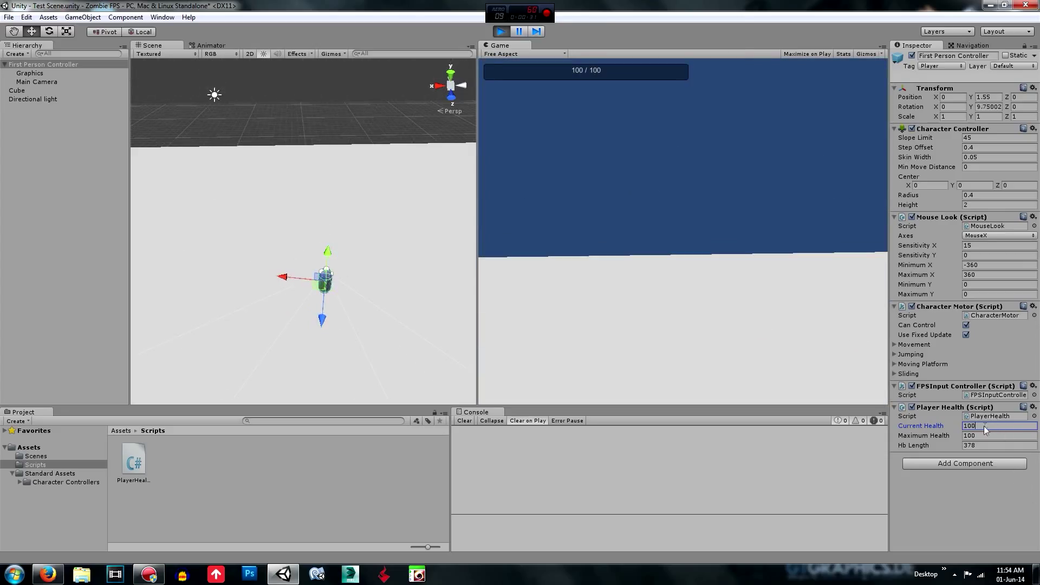
In Play mode, set the player's Current Health to 50 so the bar shrinks to 50/100
type("50")
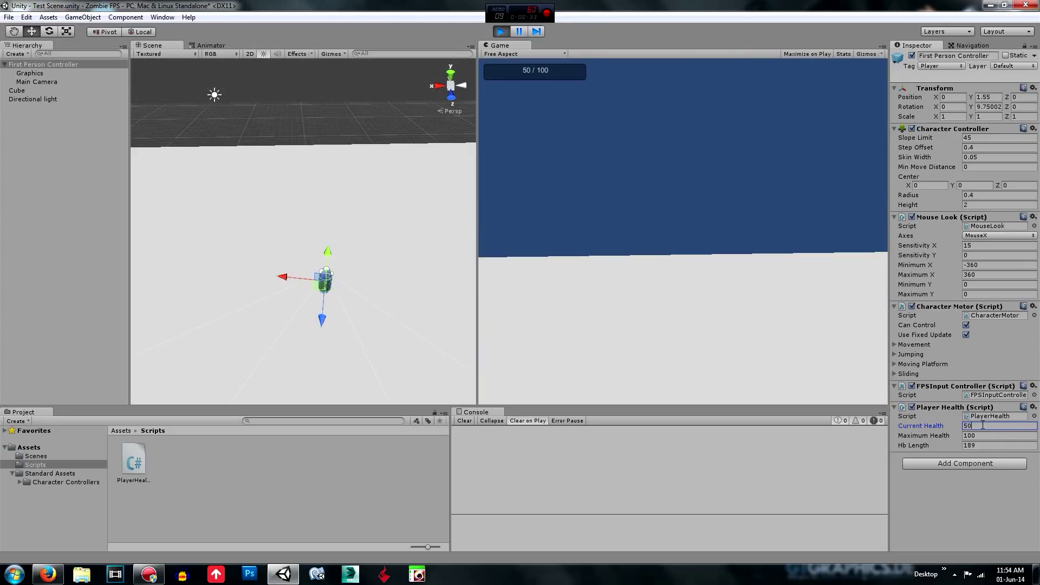
type("10")
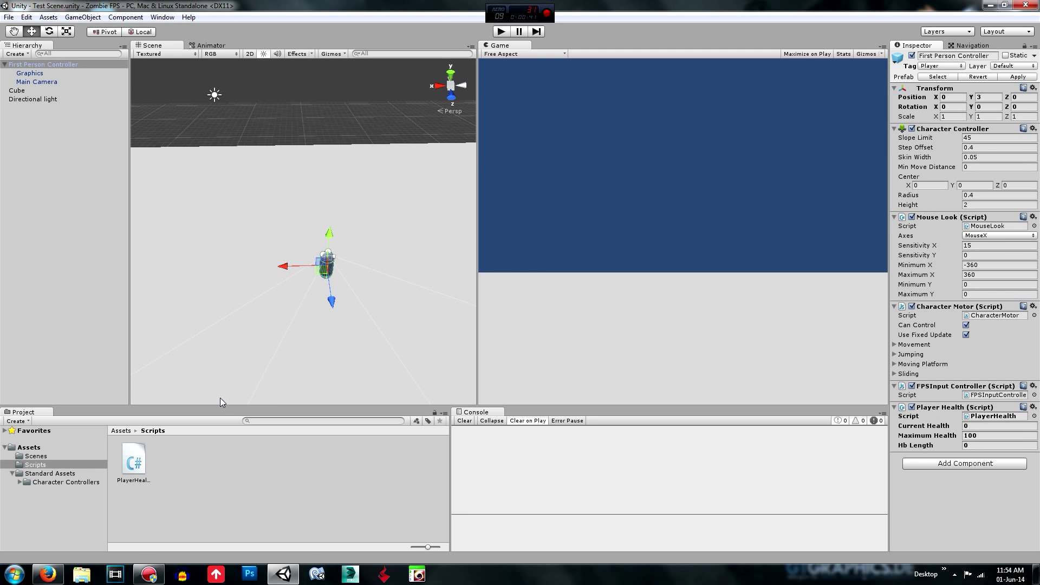
In PlayerHealth.cs, change the health box height to 25 and select all the code
double_click(133, 461)
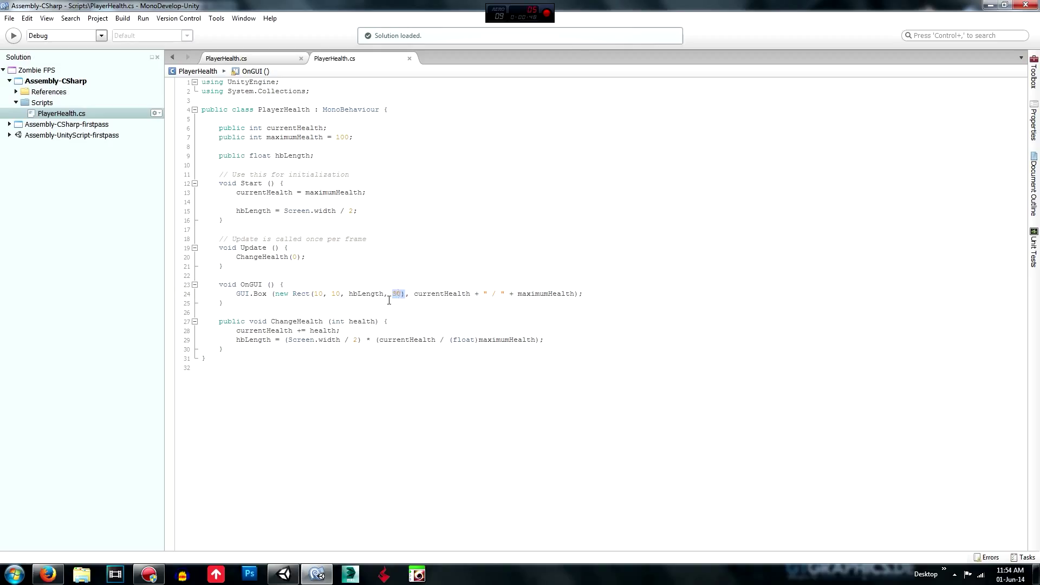
type("25")
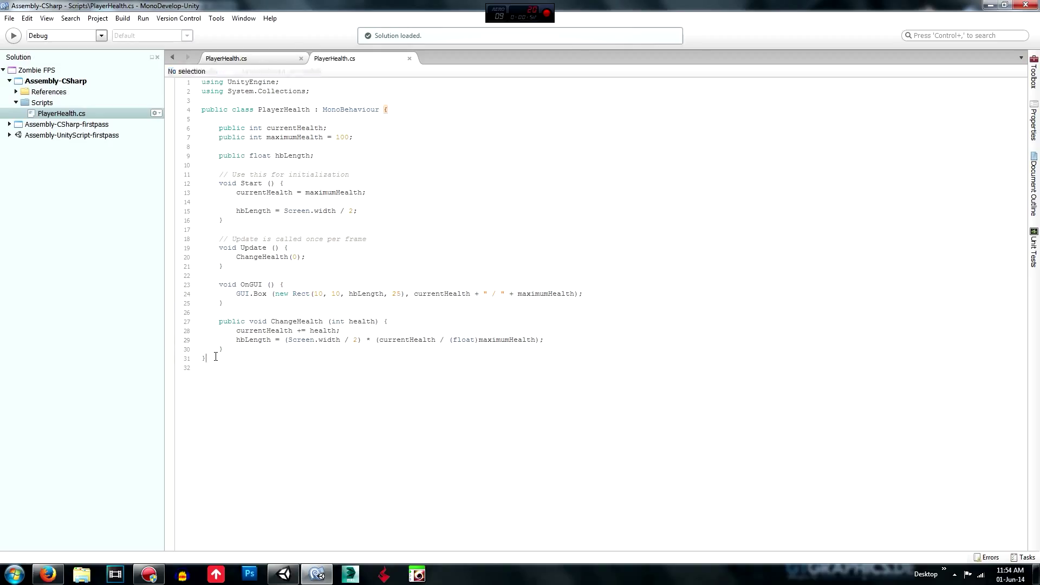
key("ctrl+a")
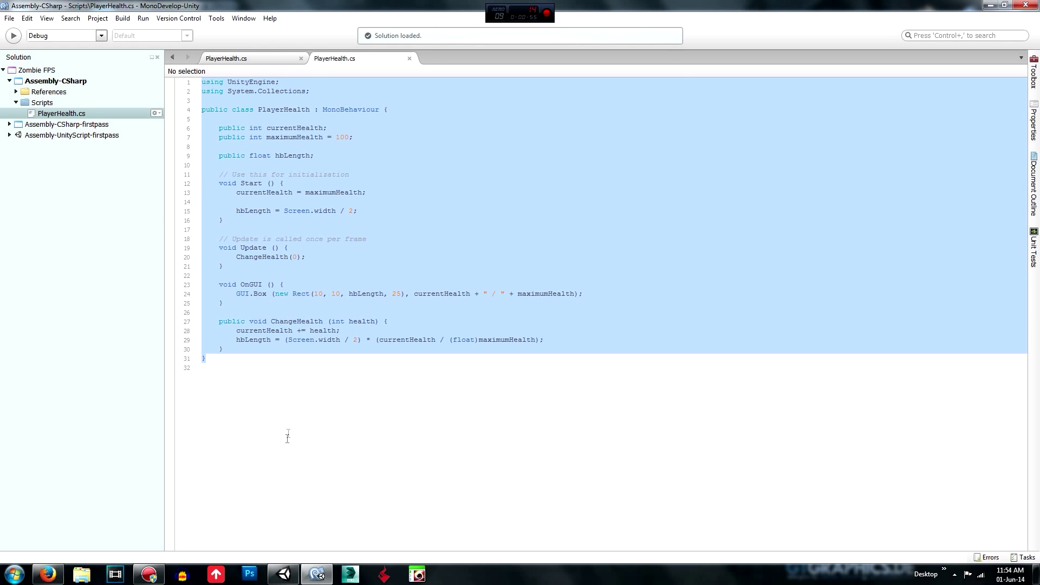
Add an EnemyHealth C# script in Unity and paste the PlayerHealth code into it
left_click(301, 59)
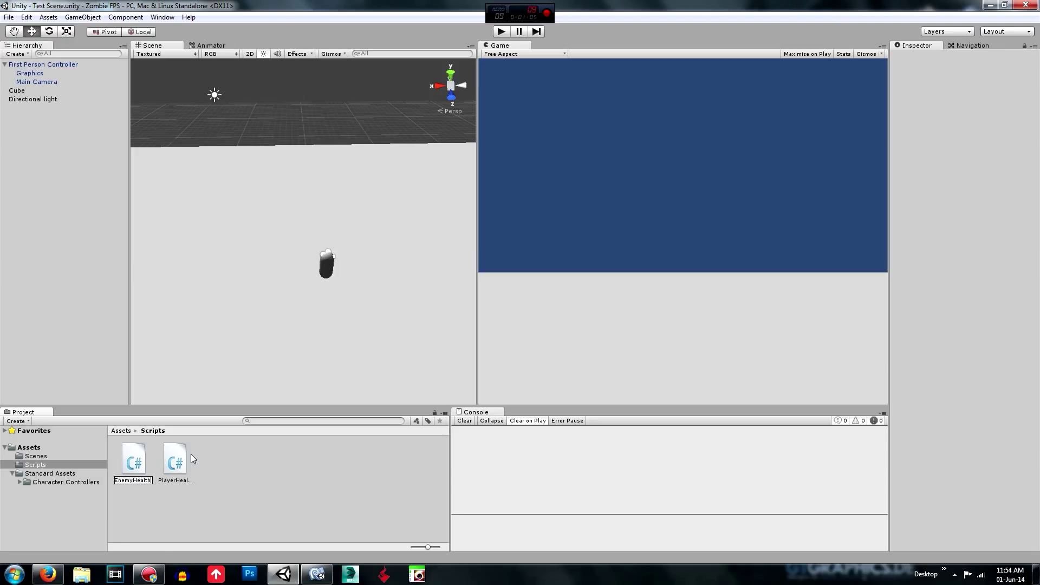
left_click(133, 461)
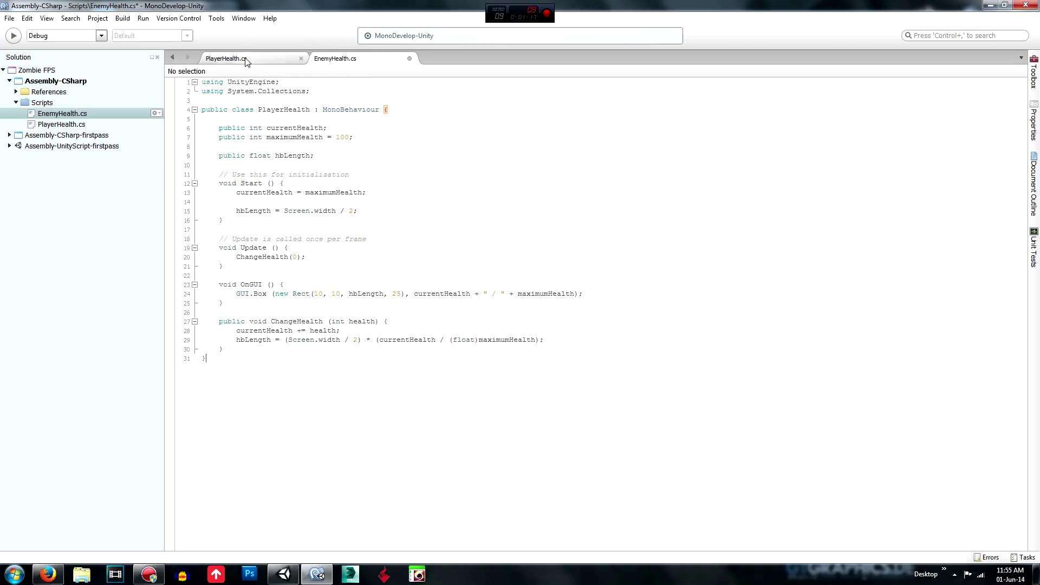
Rename the copied class to EnemyHealth and set the health box y offset to 50
double_click(284, 109)
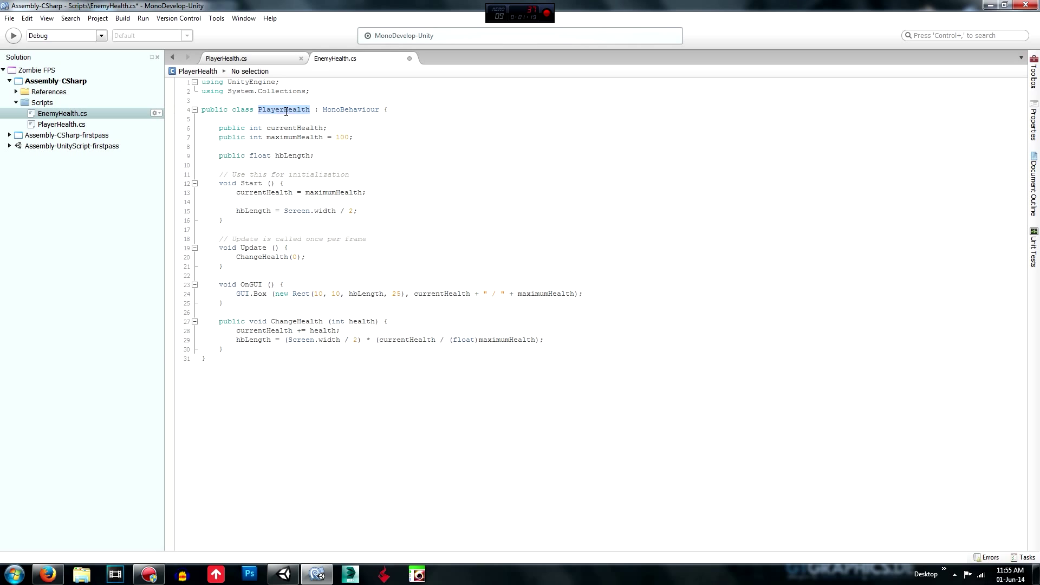
type("EnemyH")
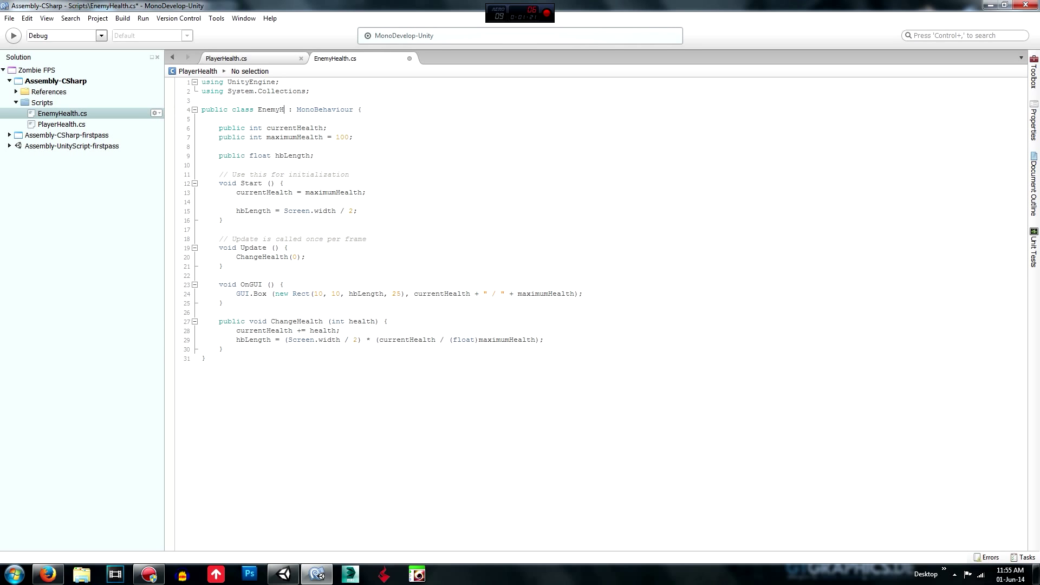
type("ealth")
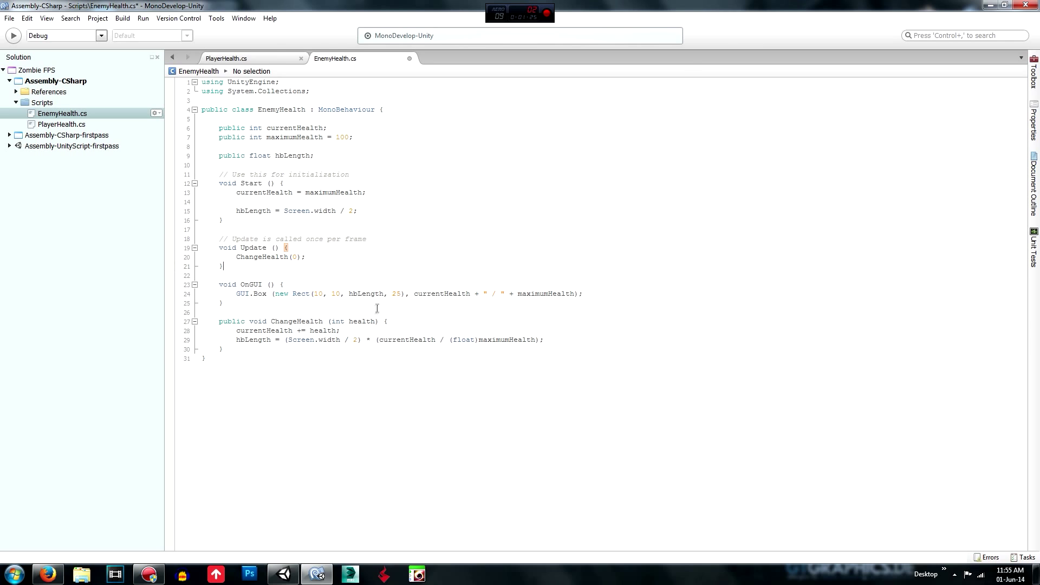
left_click(326, 294)
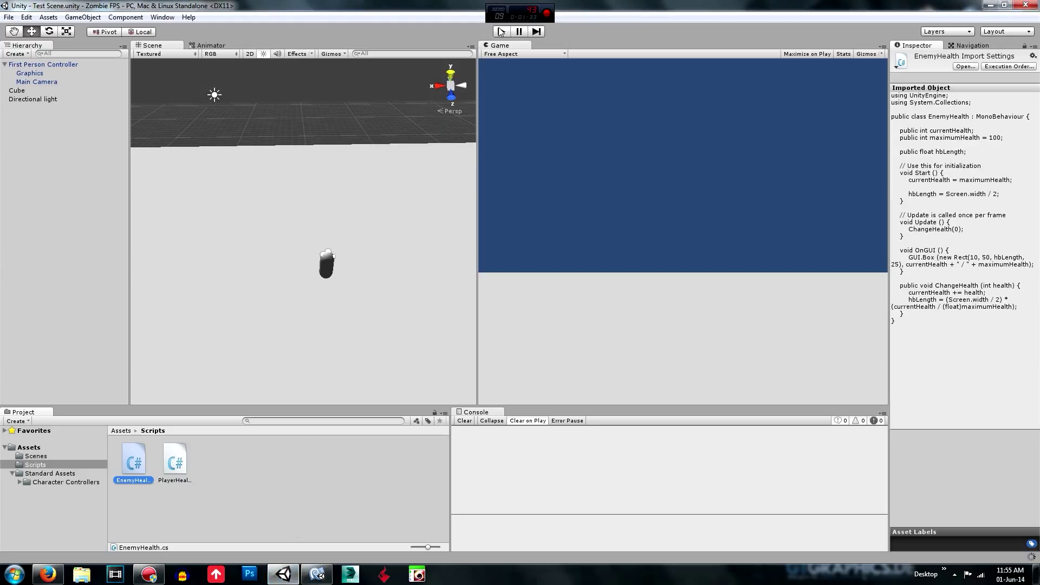
Rename the large ground cube in the Hierarchy to Floor
left_click(500, 32)
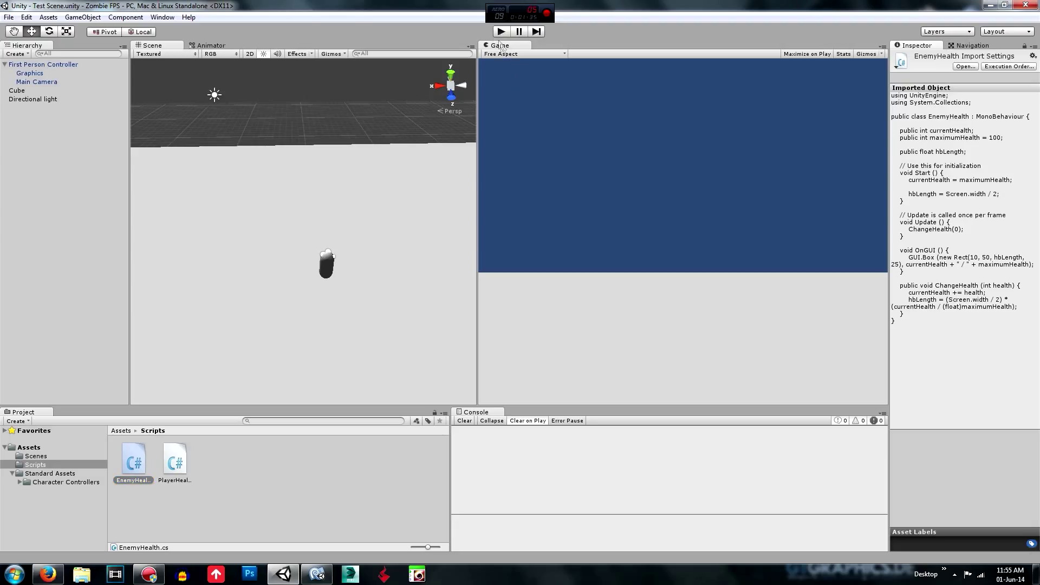
left_click(17, 91)
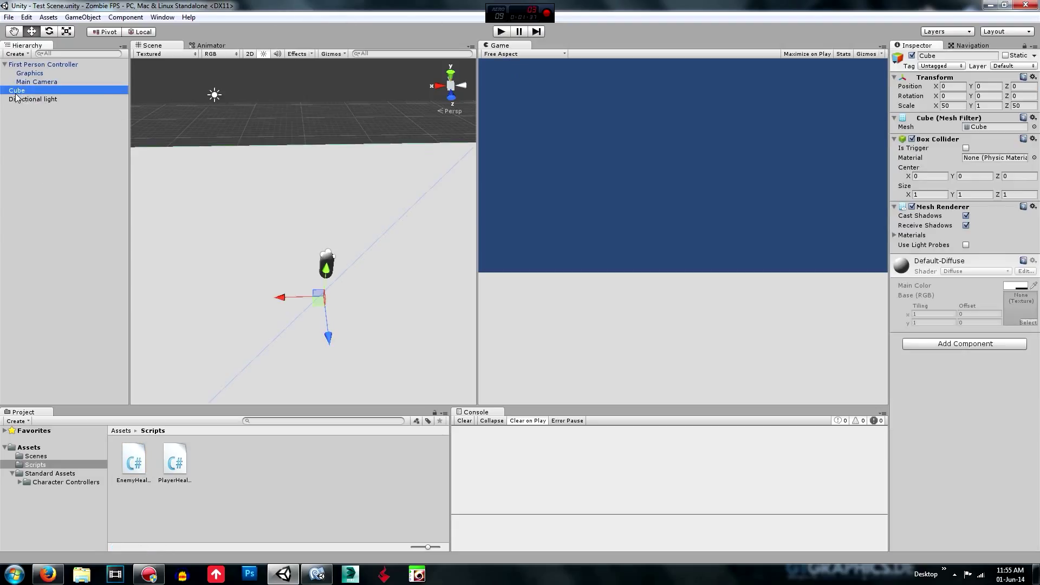
double_click(16, 90)
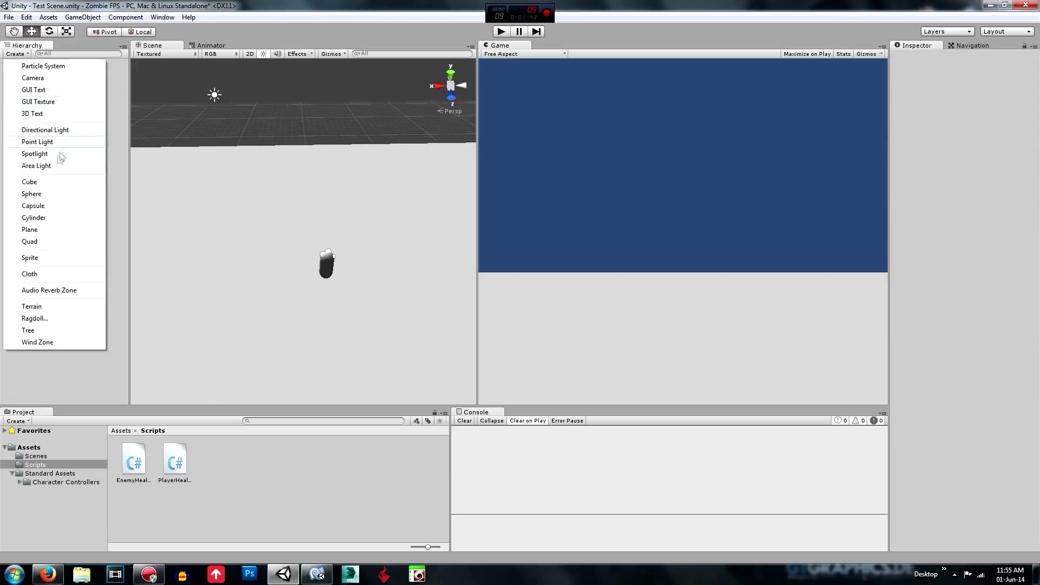
mouse_move(33, 217)
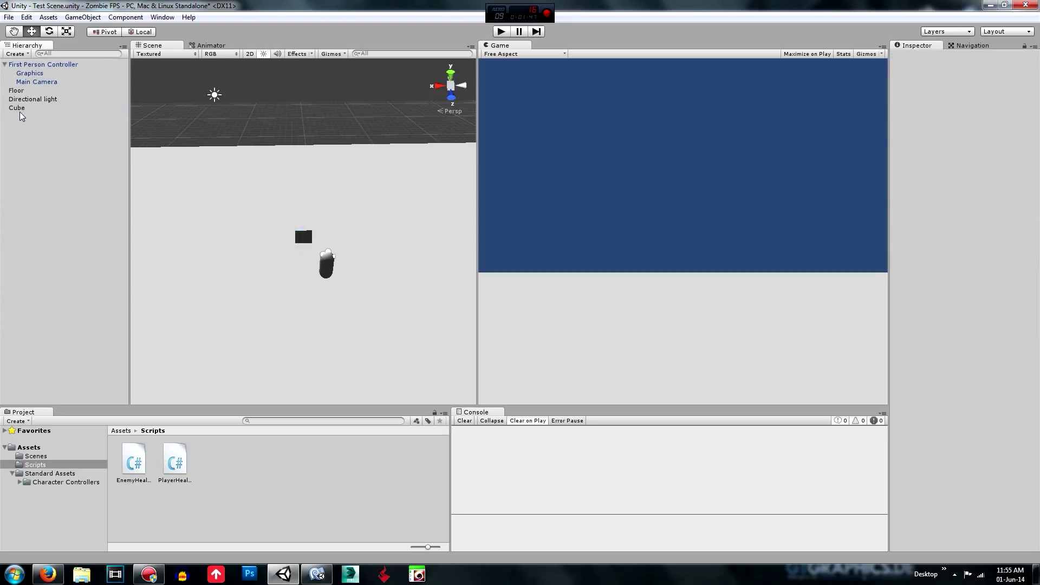
Add a new cube to the scene and name it Enemy
right_click(17, 108)
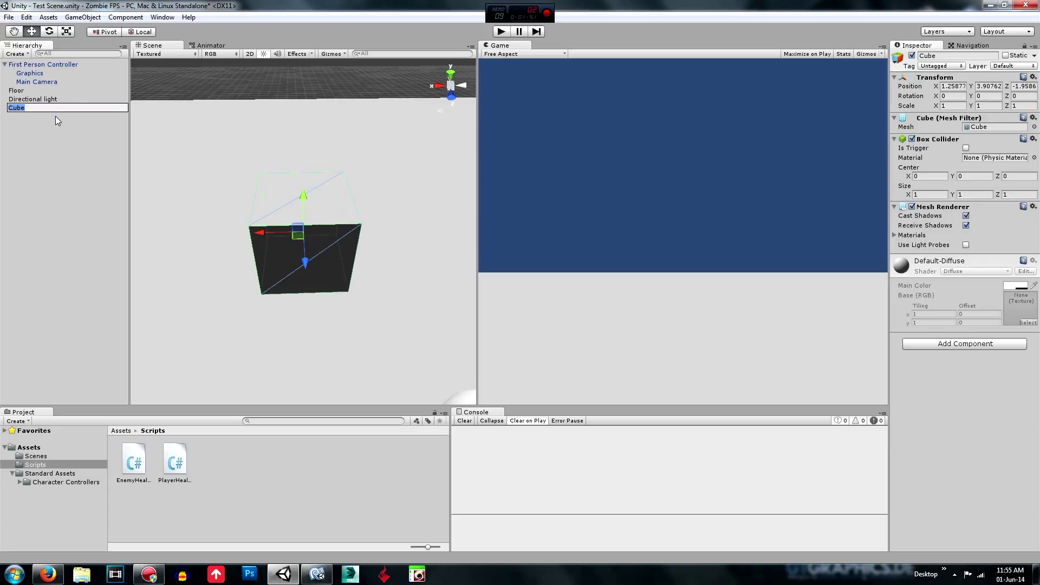
type("Enemy")
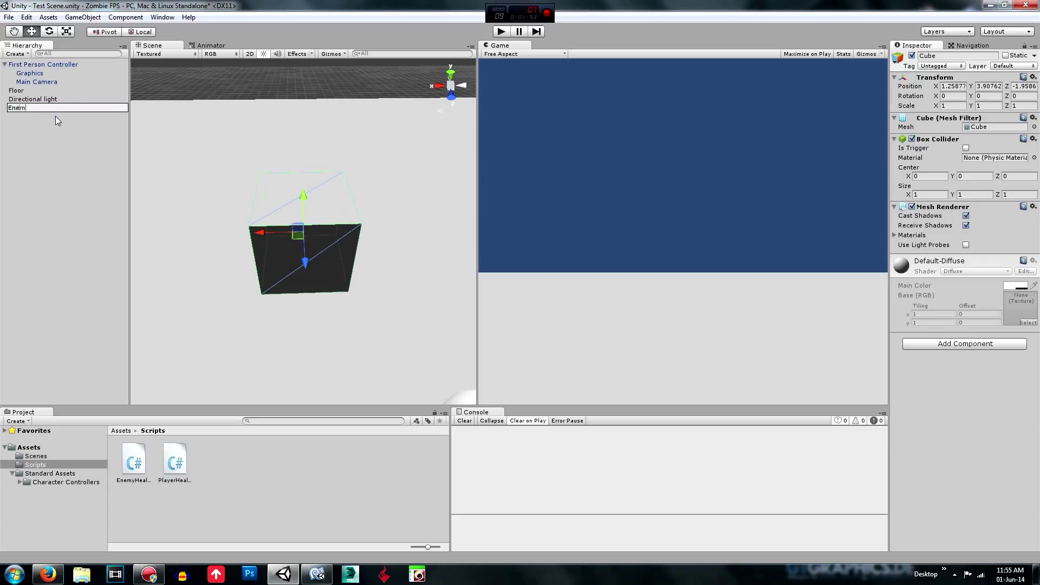
right_click(32, 98)
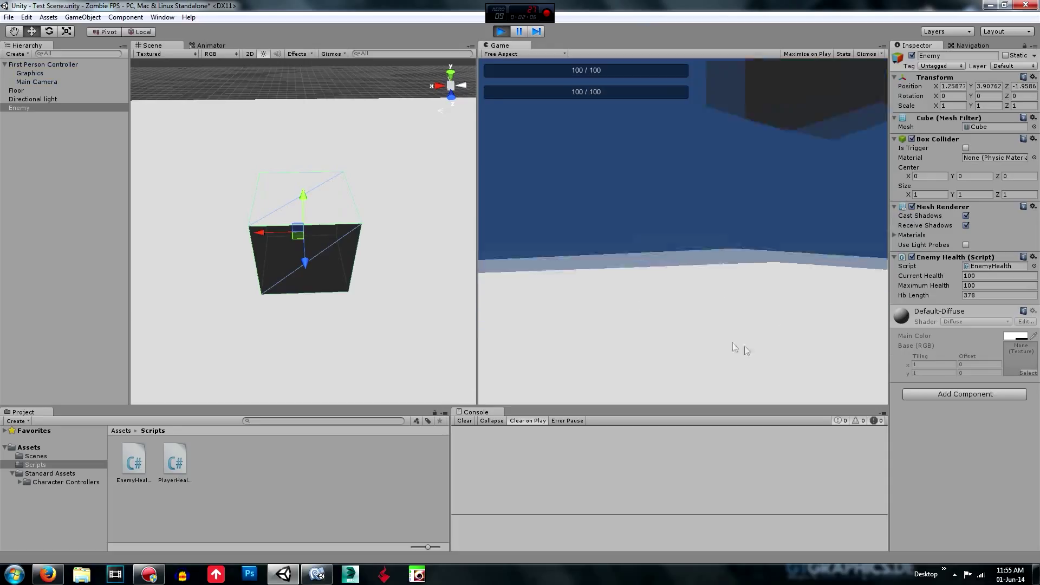
Play with EnemyHealth on Enemy, confirm two 100/100 bars, then stop
left_click(995, 275)
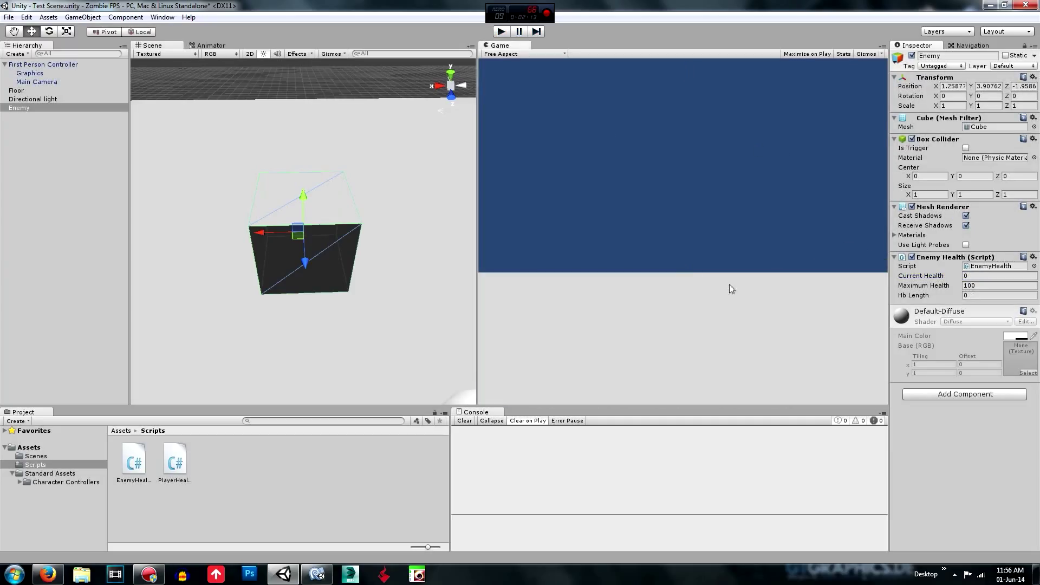
Add a Physics Rigidbody component to the Enemy cube
left_click(16, 90)
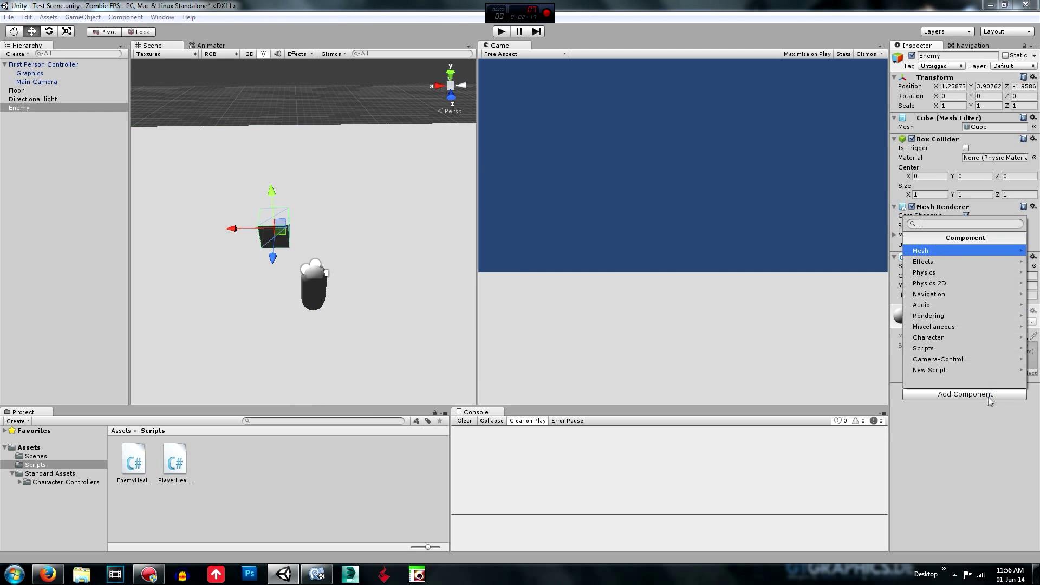
left_click(923, 272)
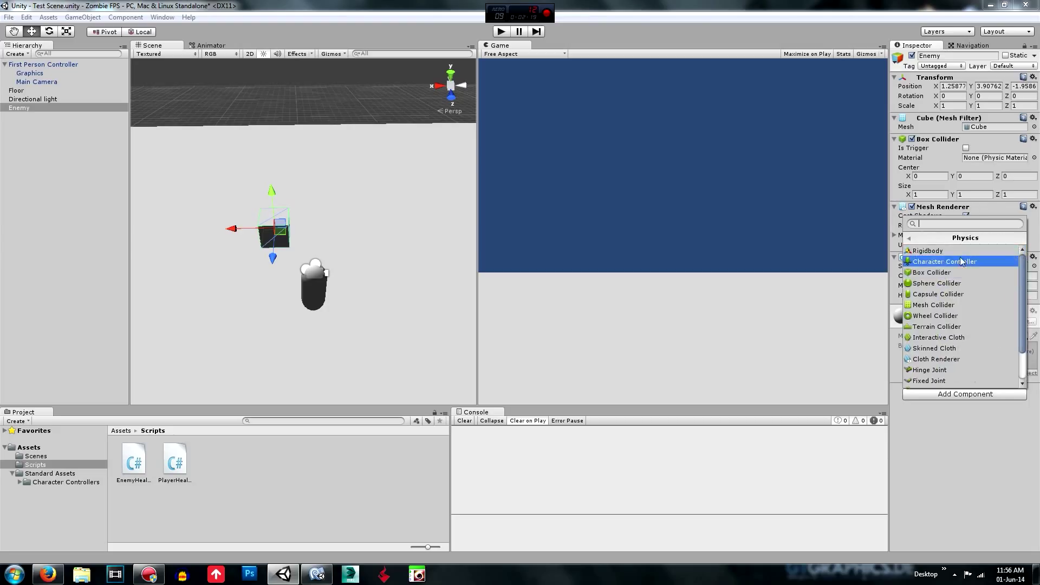
left_click(926, 250)
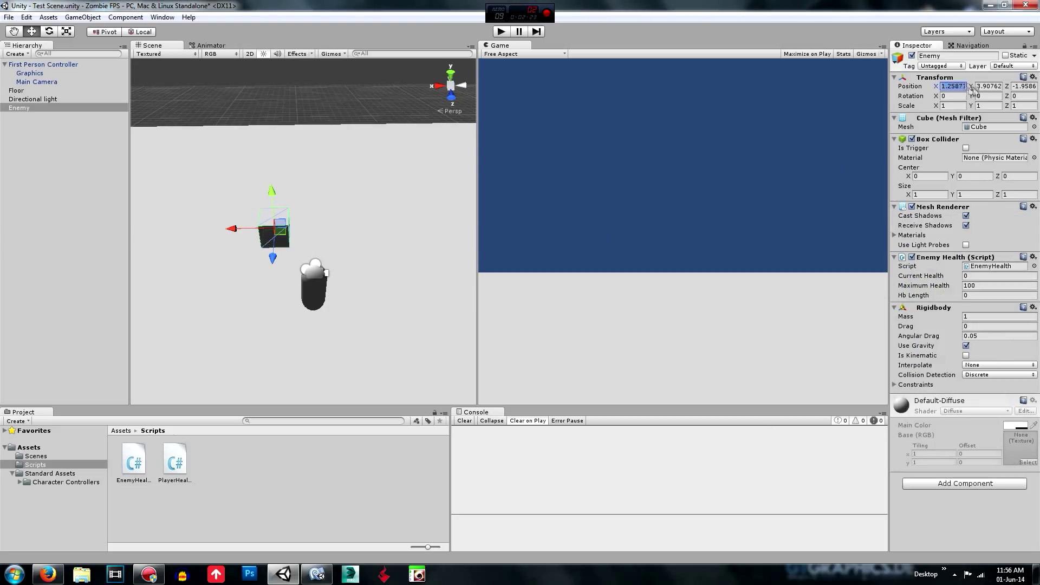
Set the Enemy's Transform Position Y to 1.5 and deselect it
left_click(987, 86)
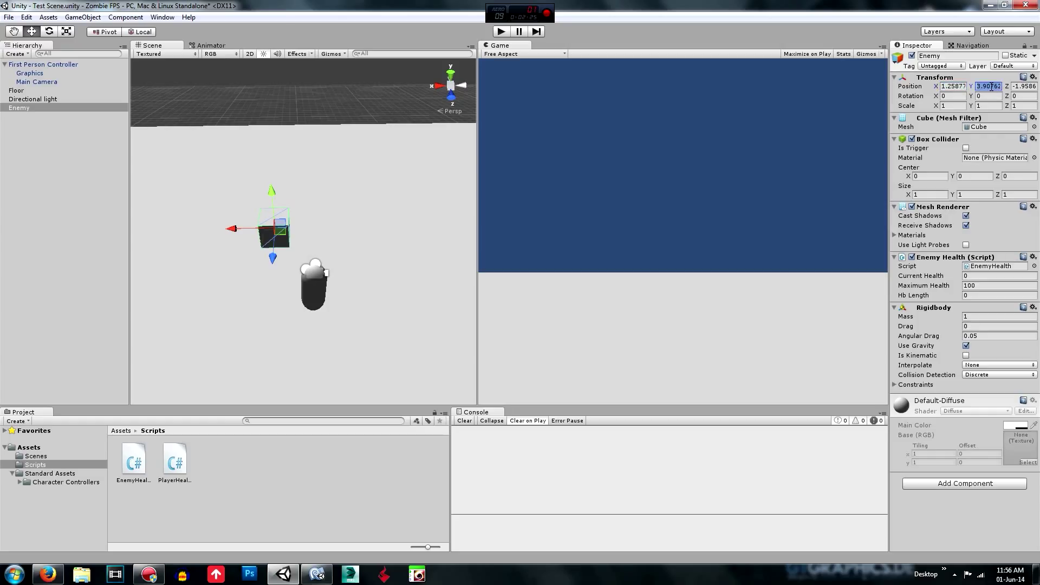
type("1.5")
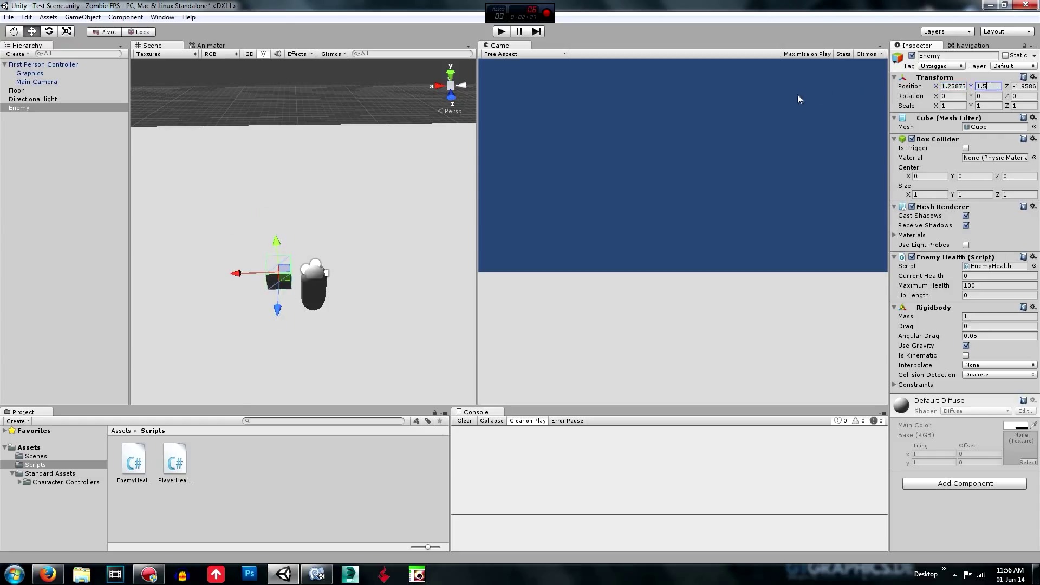
left_click(16, 90)
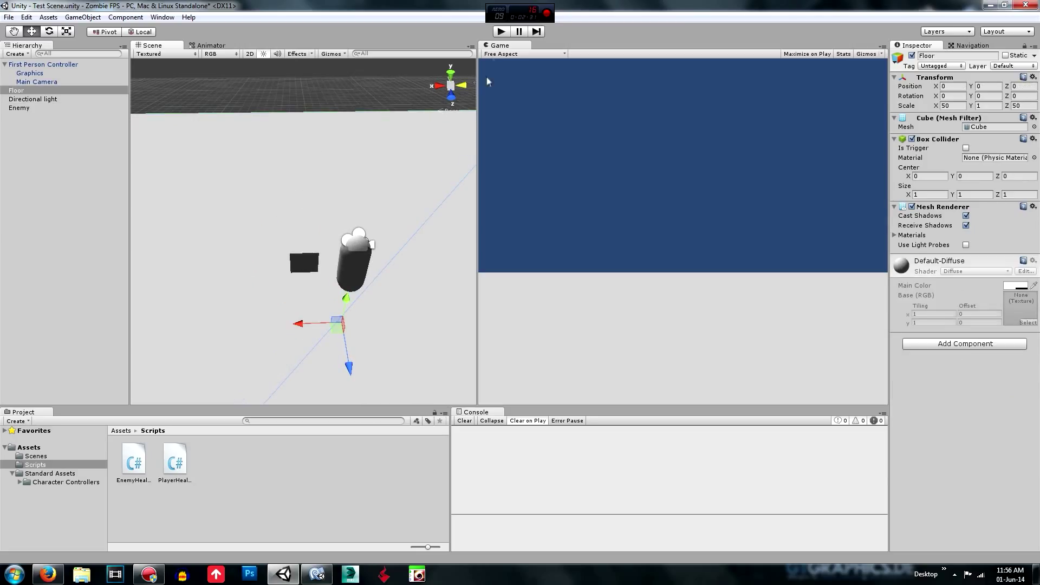
left_click(500, 32)
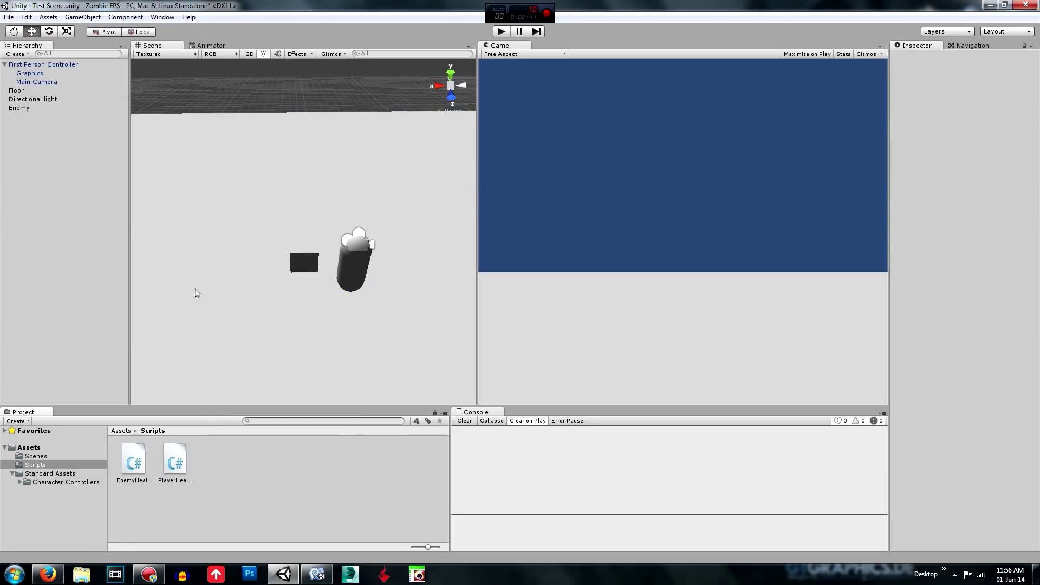
Create a C# script named EnemyMovement in Scripts and open it in MonoDevelop
right_click(196, 292)
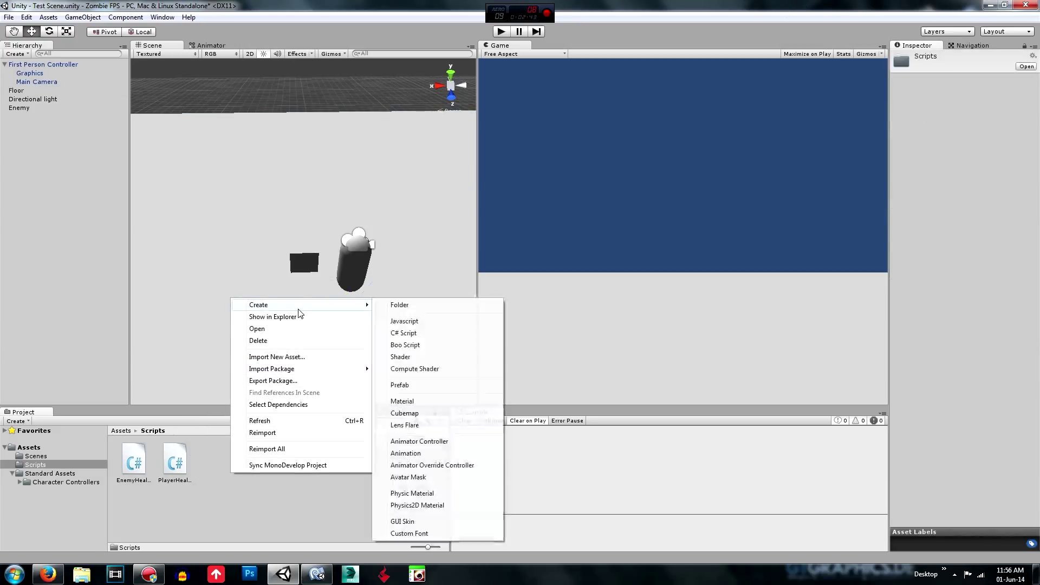
left_click(404, 333)
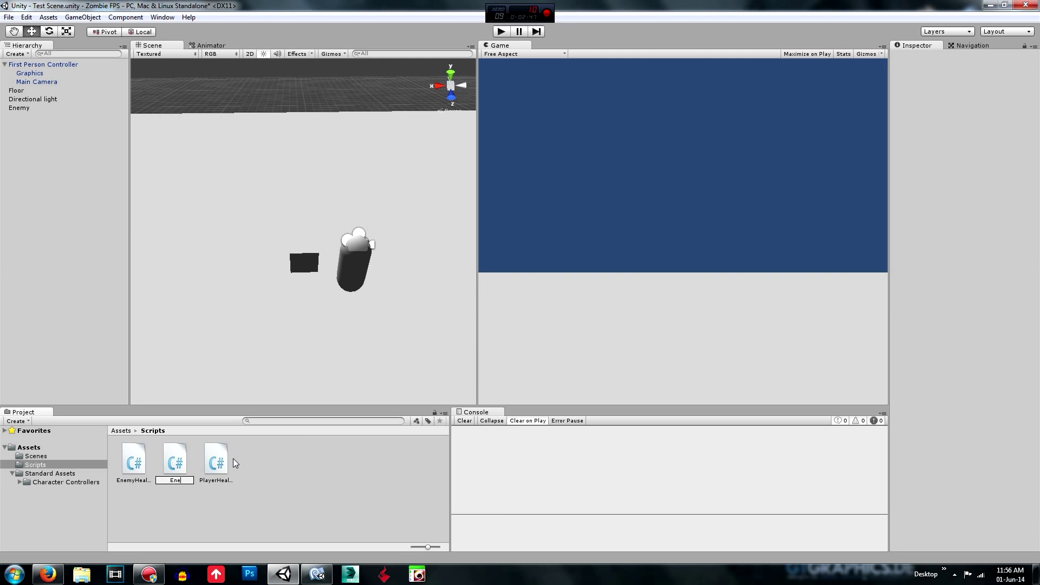
type("EnemyM")
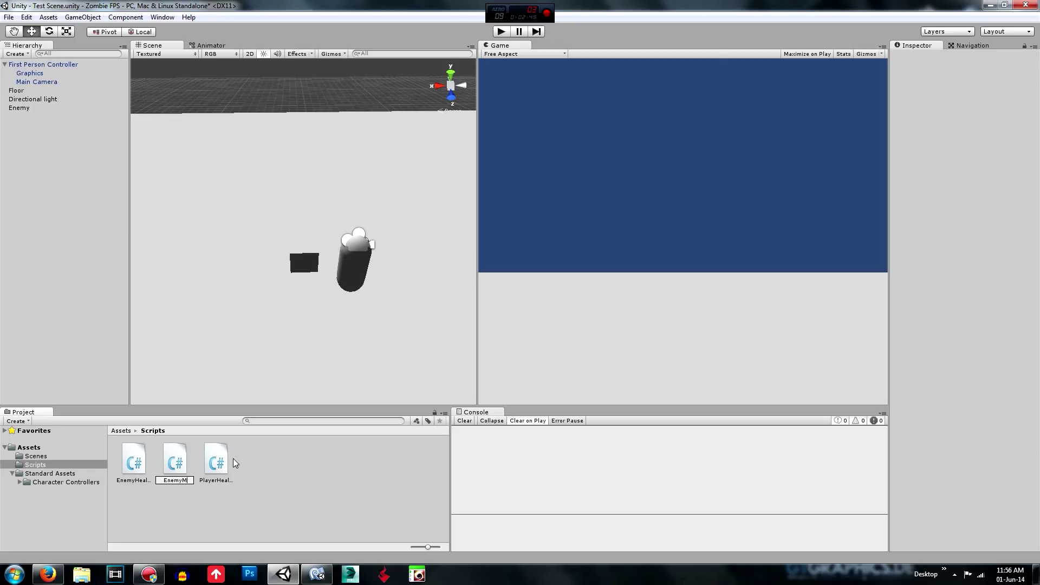
left_click(174, 459)
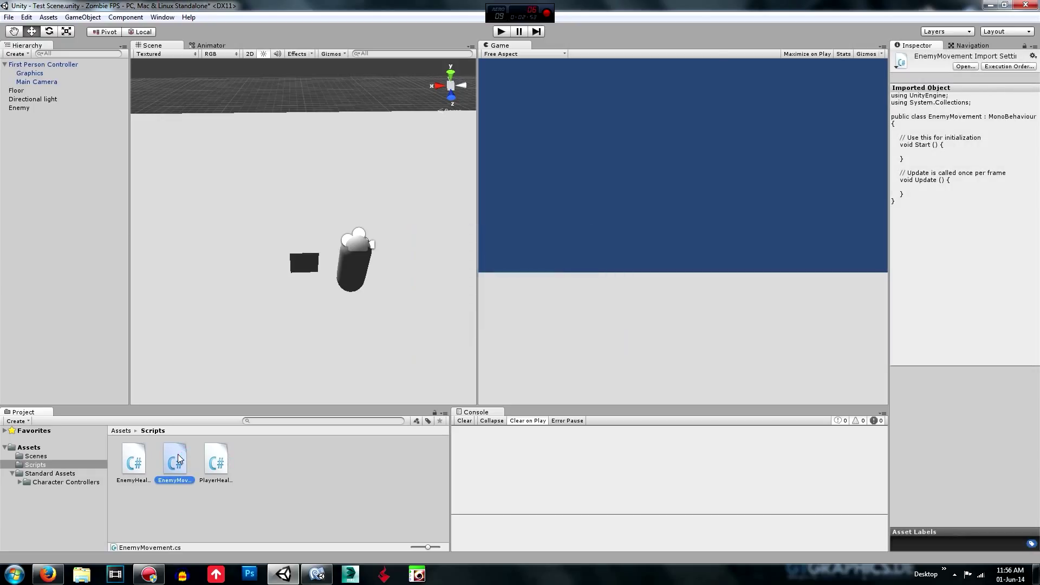
double_click(174, 458)
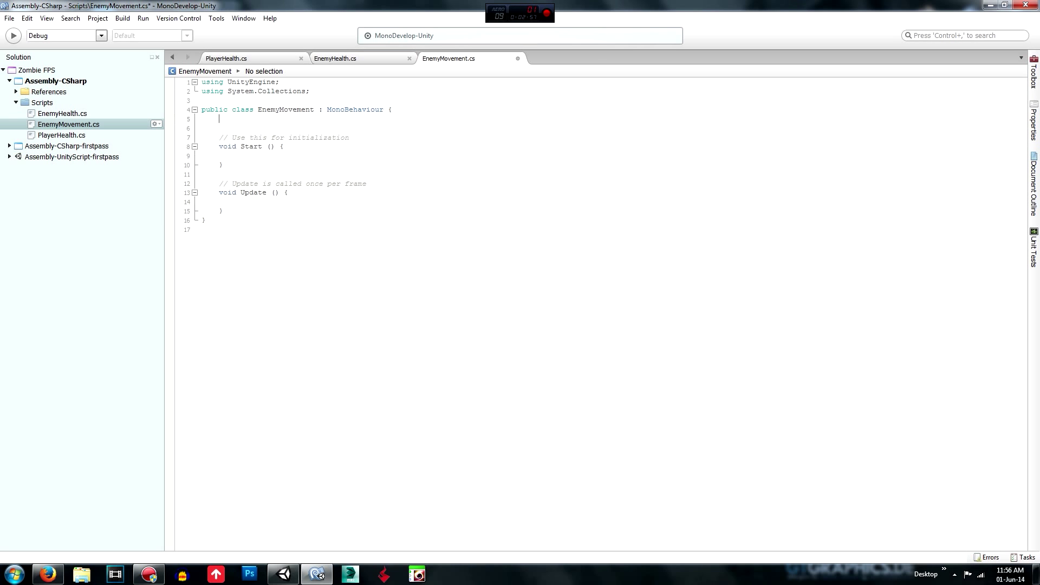
Declare 'public int rotateSpeed = 1;' and 'public int movementSpeed = 1;' above Start()
key("enter")
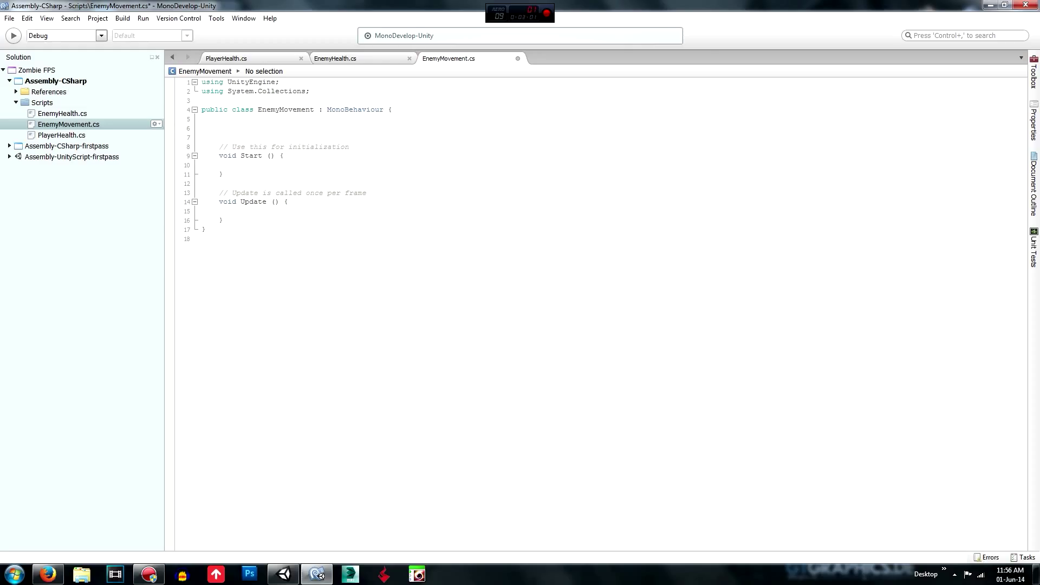
type("public")
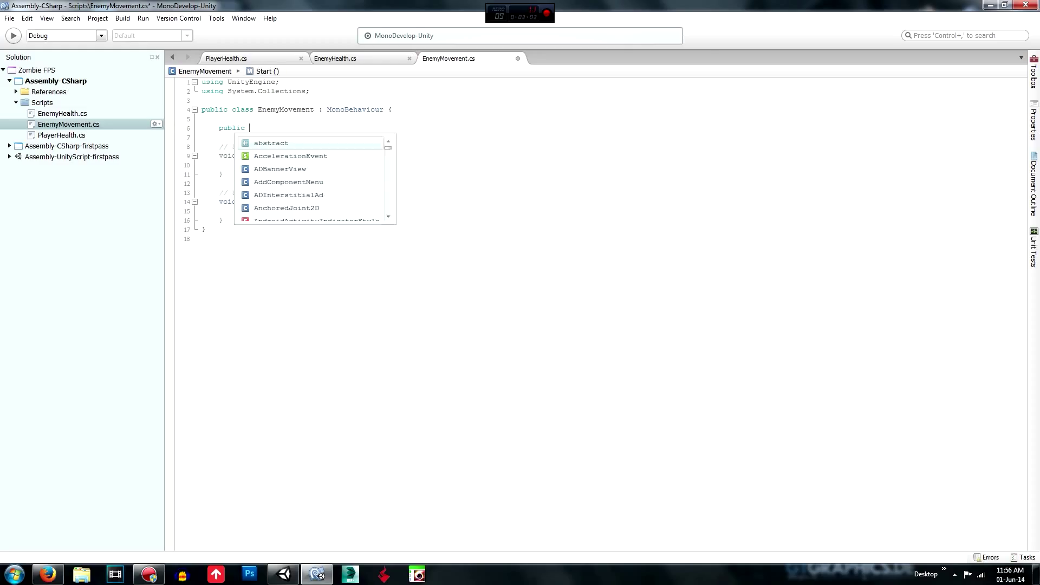
type("int")
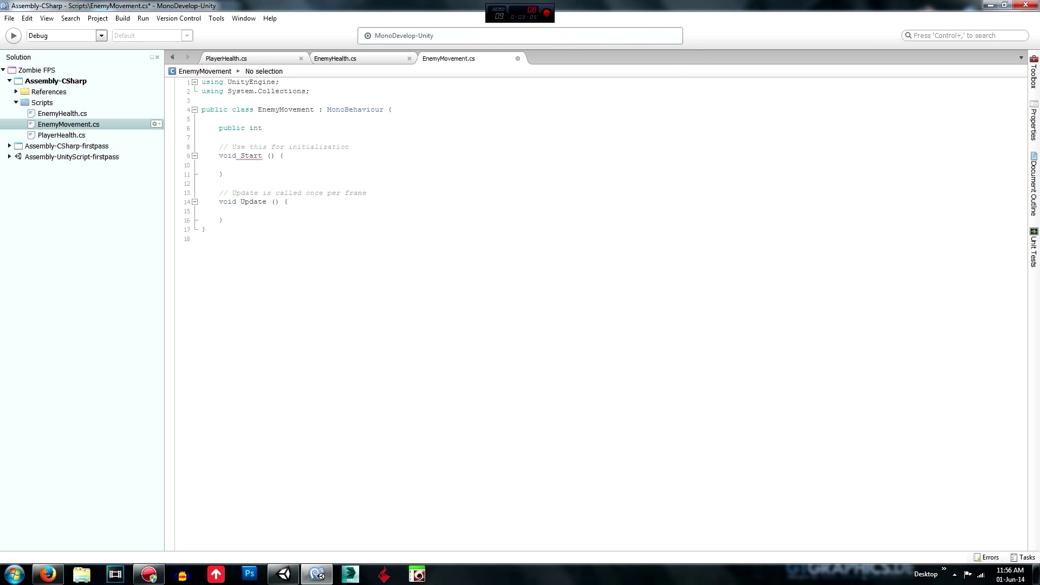
type("rotateSpeed")
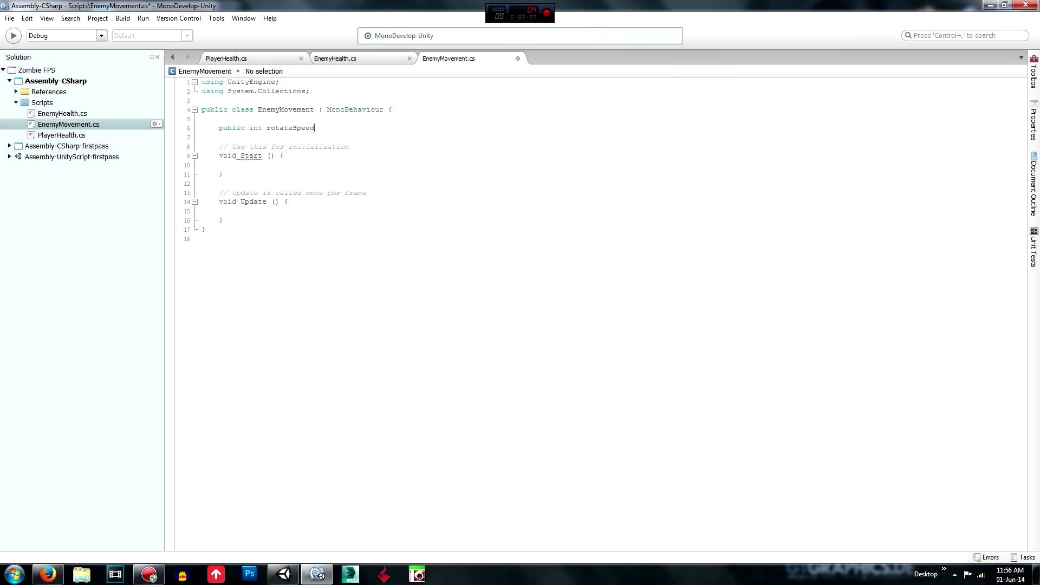
type("= 1;")
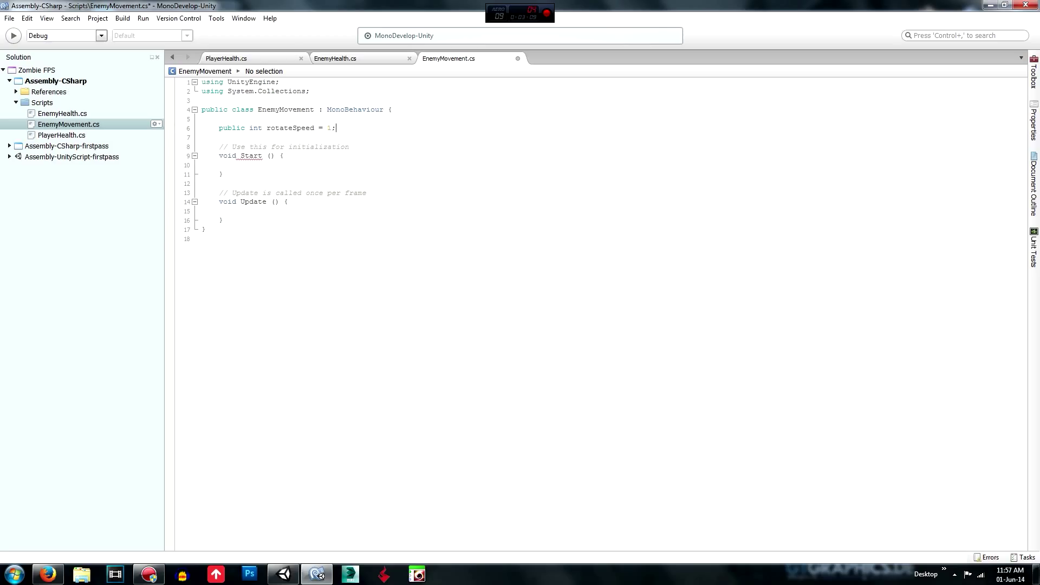
type("pb")
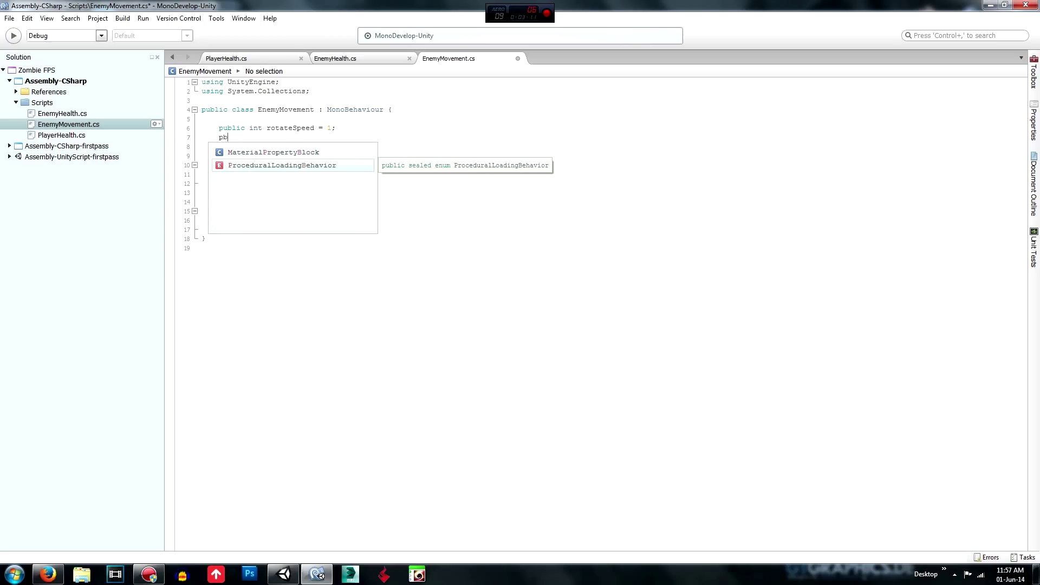
type("public int")
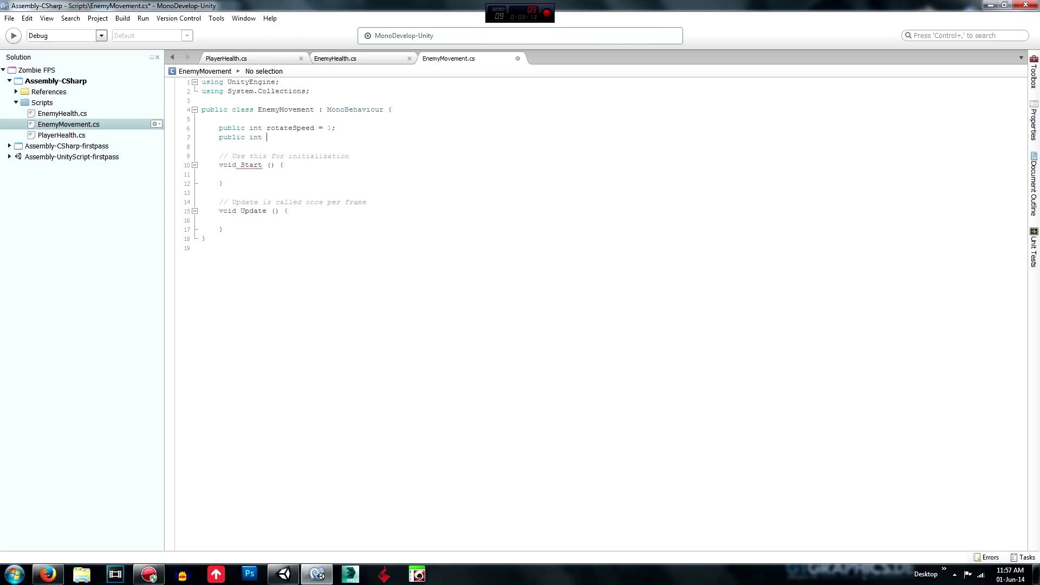
type("movementSp")
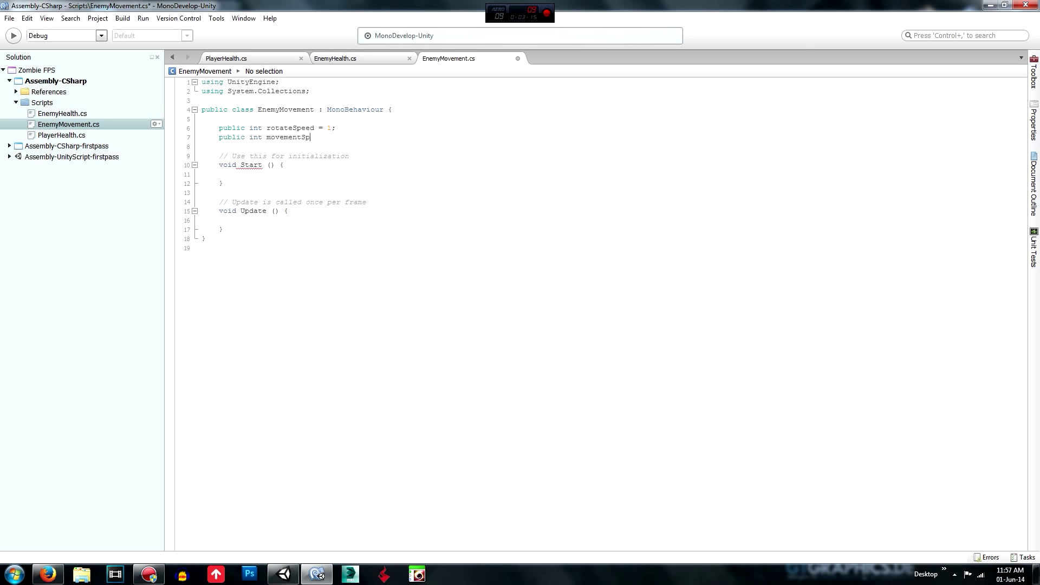
type("eed = 1")
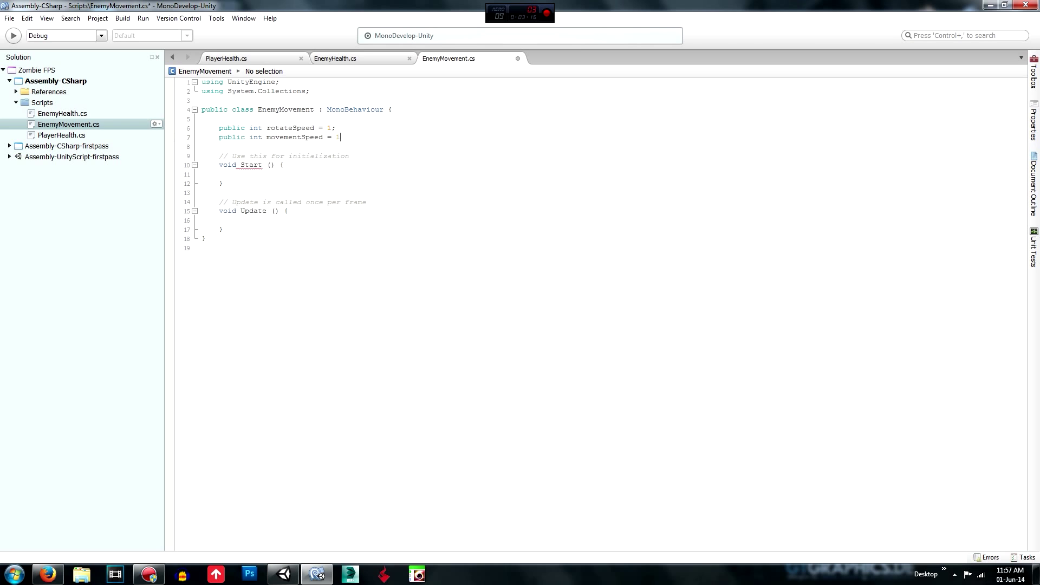
key("enter")
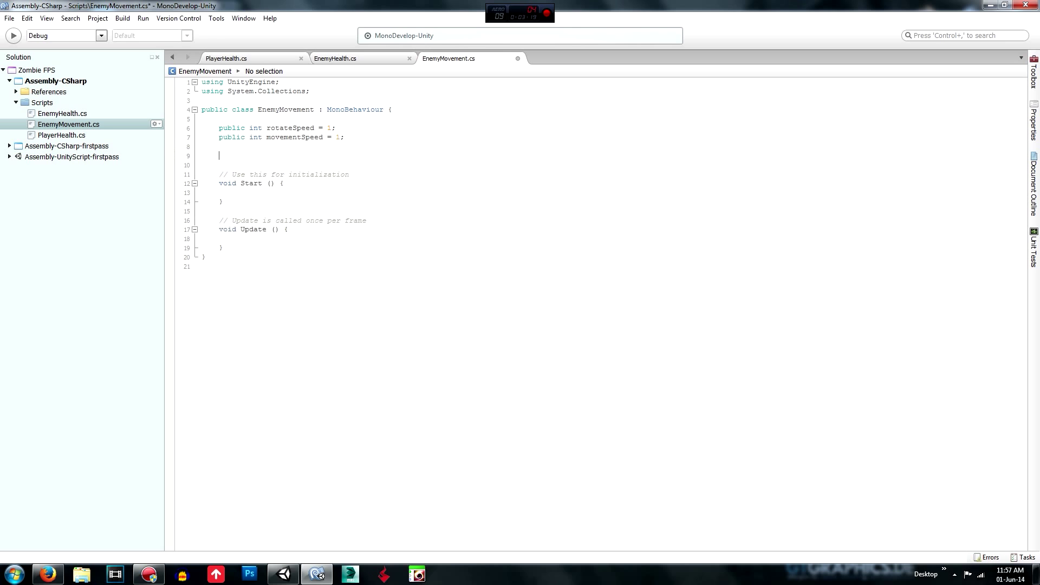
Declare 'private Transform myTransform;' and 'public Transform target;' below the speed fields
type("private Transfor")
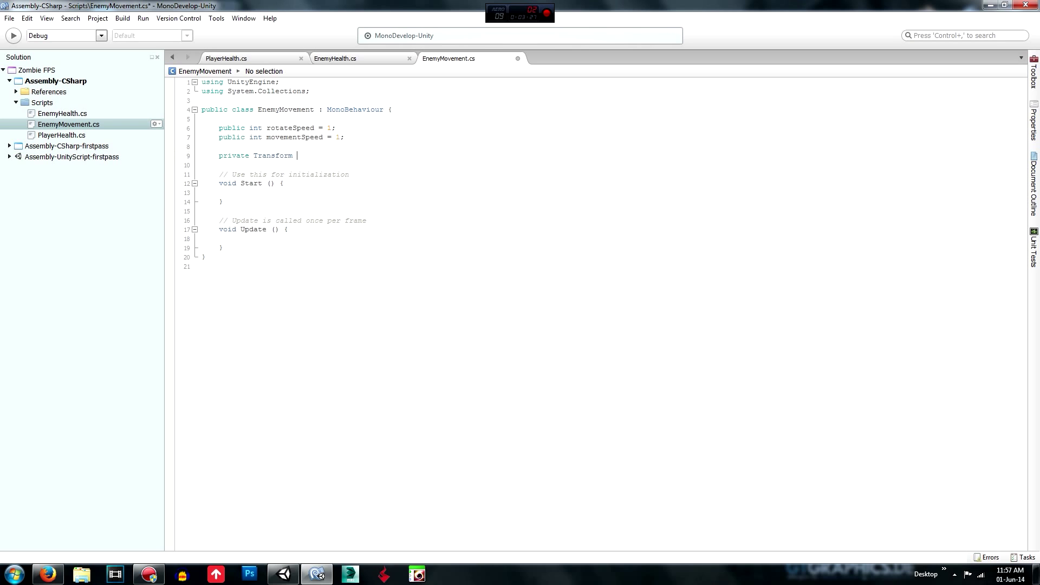
type("my")
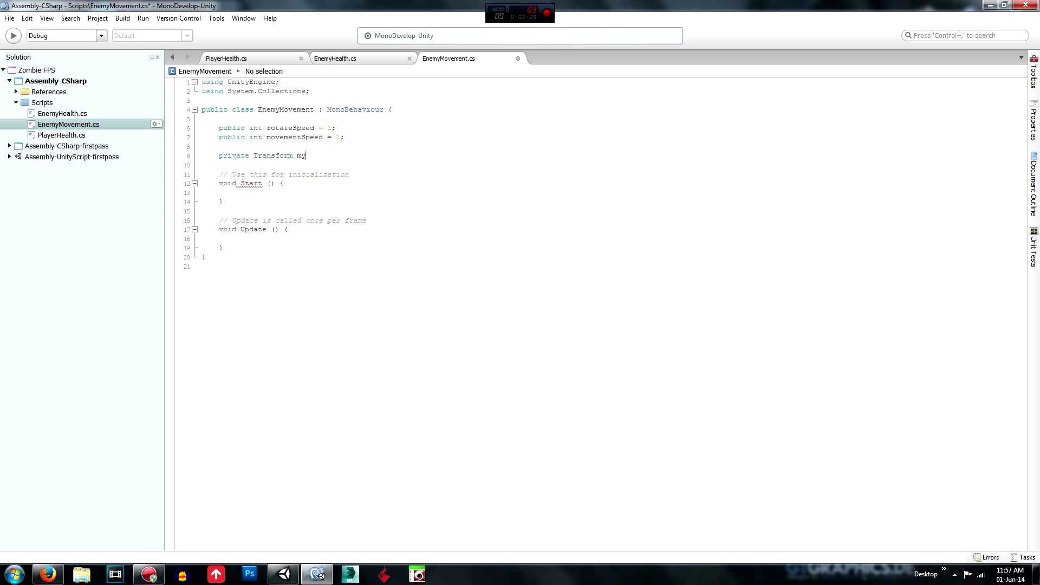
type("Transform;")
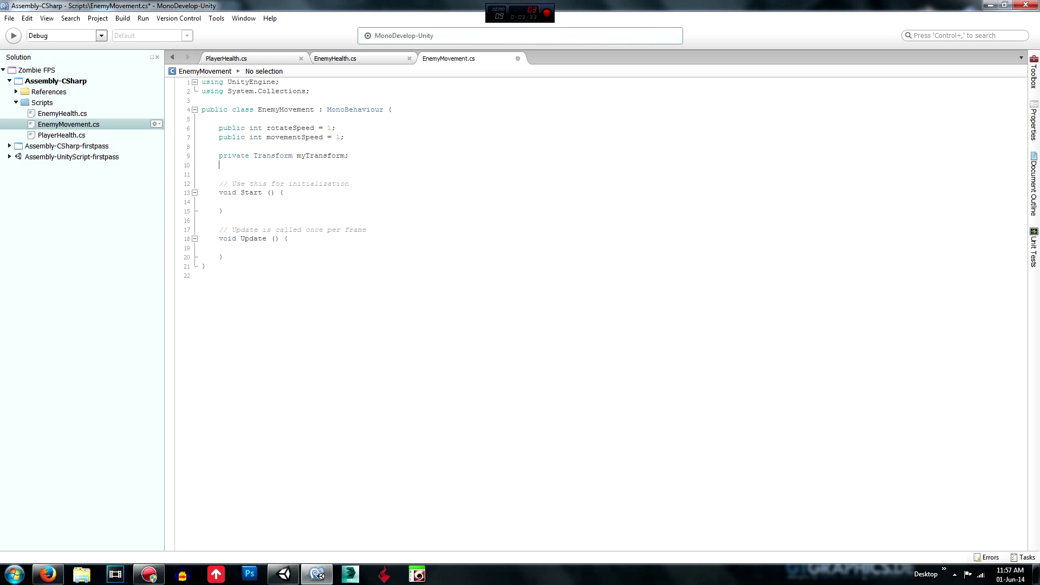
type("pubv")
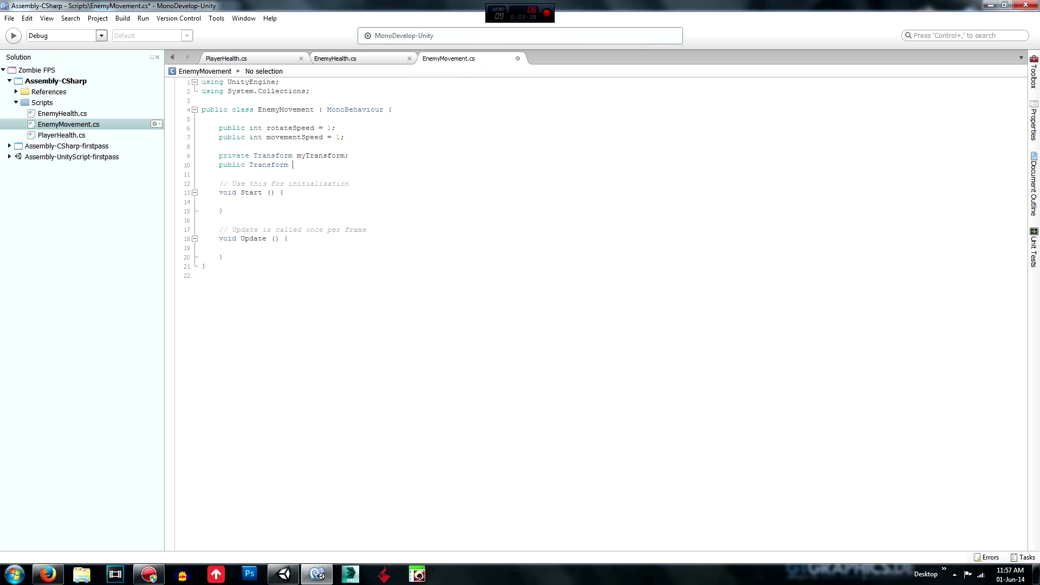
type("target;")
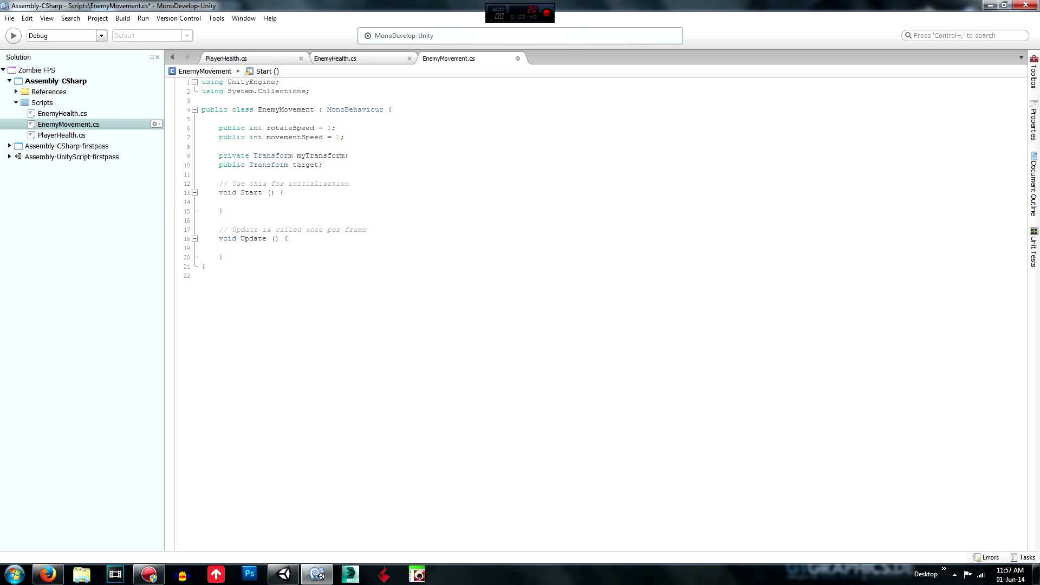
In Start, store GameObject.Find("Player") in a variable go
left_click(239, 202)
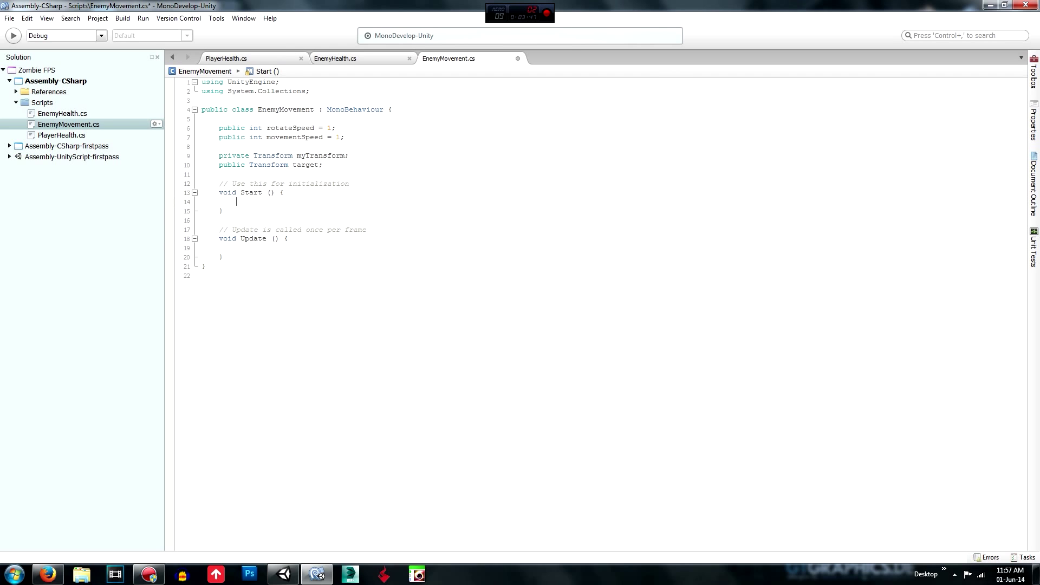
type("GameObject")
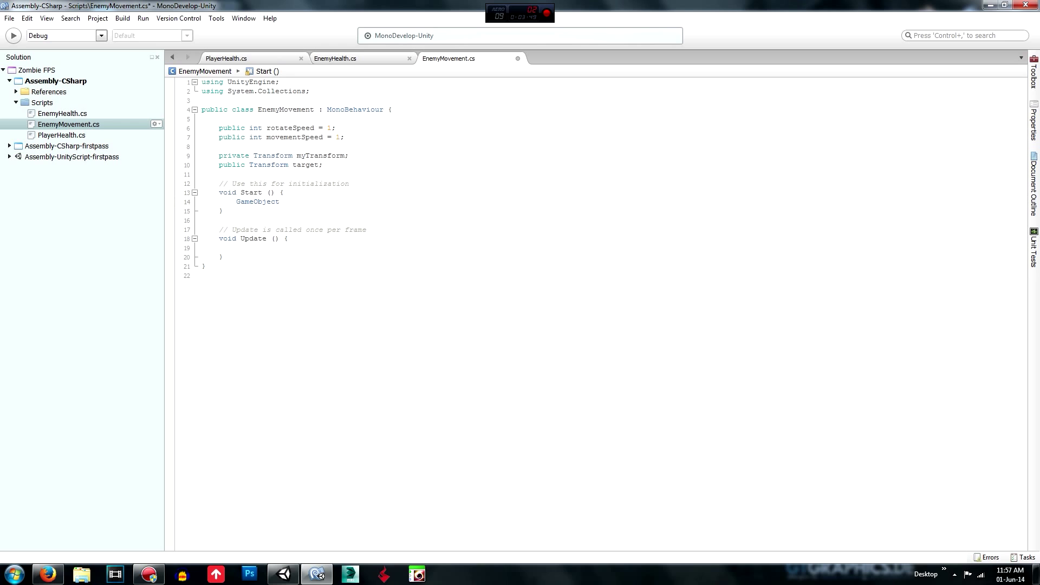
type("go =")
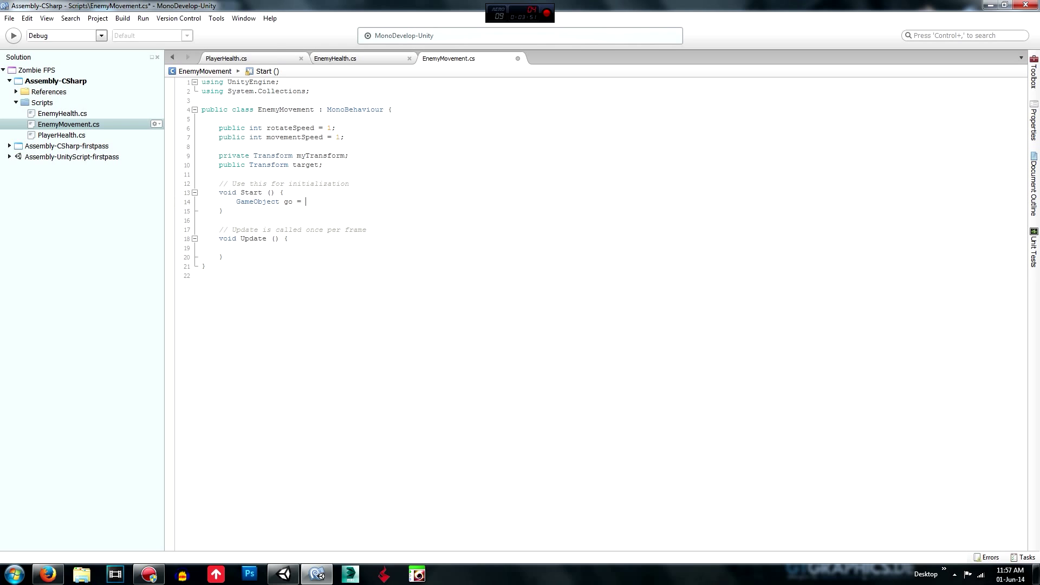
type("G")
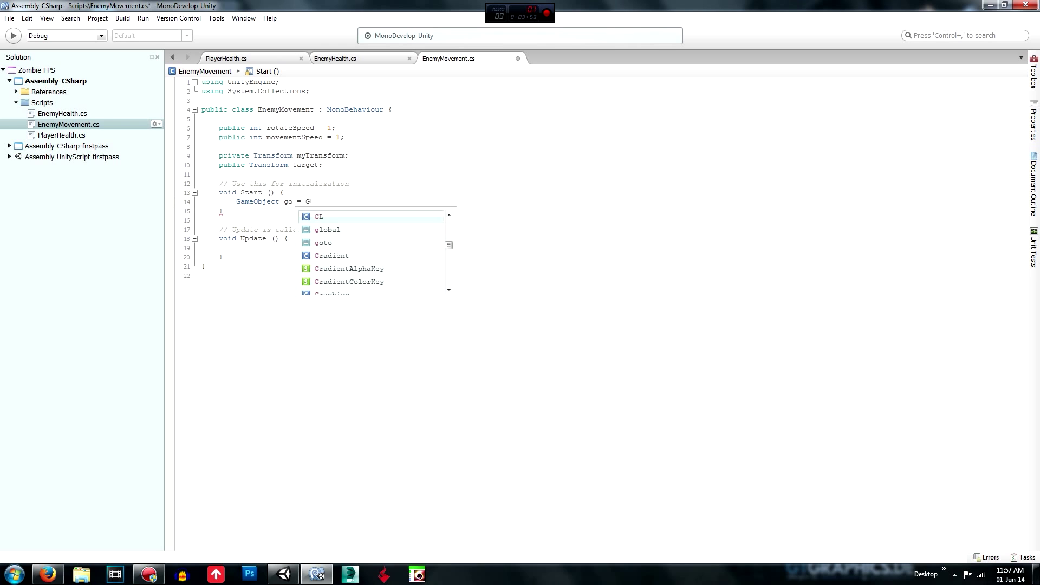
type("ameObject")
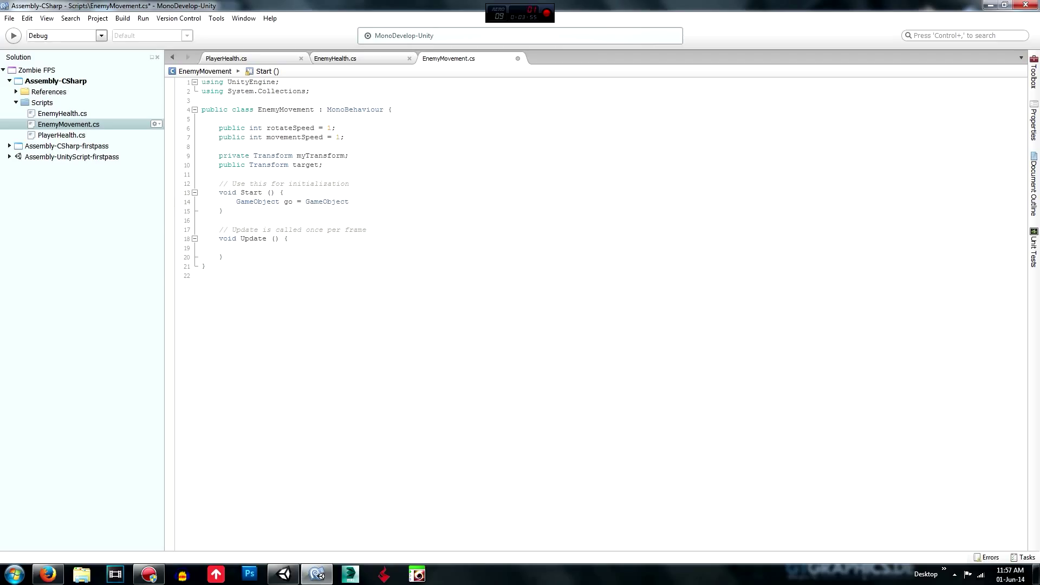
type(".FindGameObjectWithTag(")
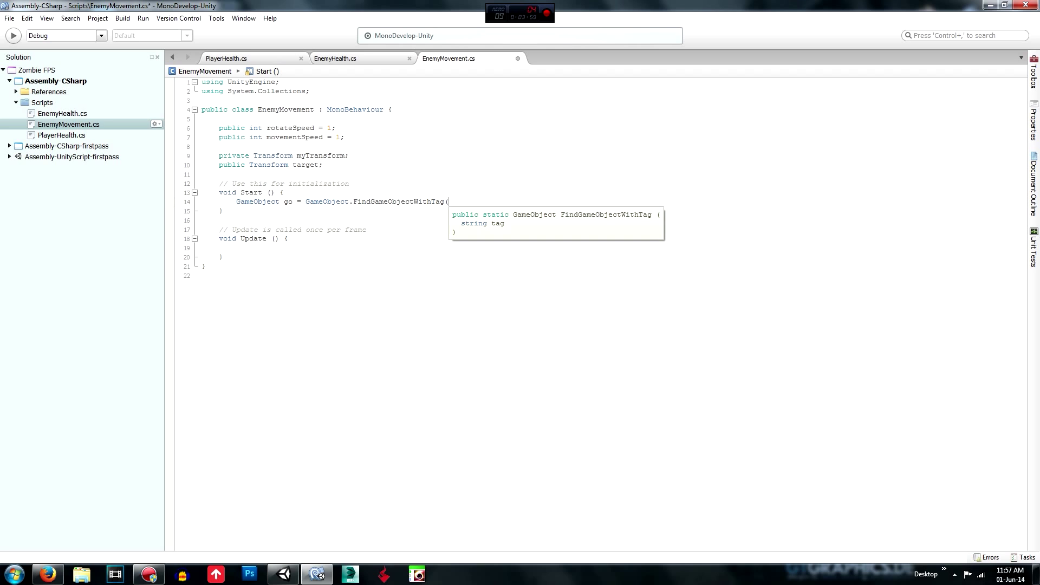
type("\"Player\");")
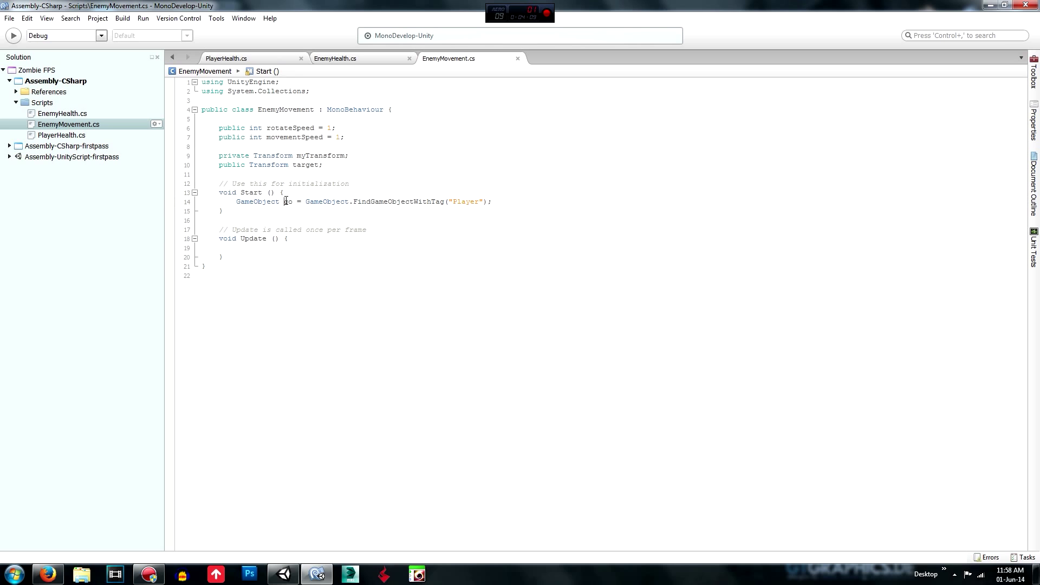
key("enter")
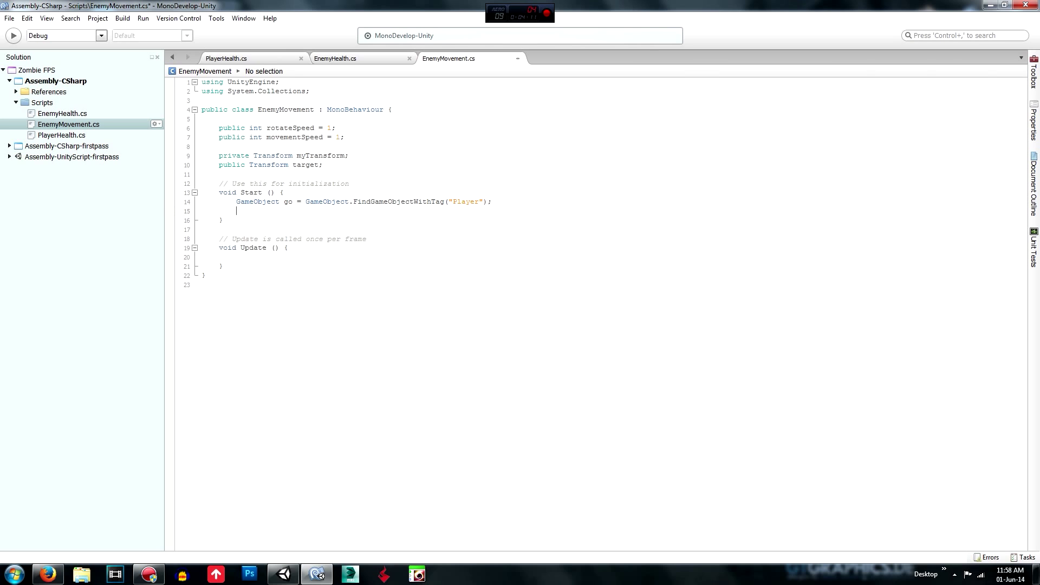
Assign target to go.transform and myTransform to transform, then place the cursor in Update
type("target = g")
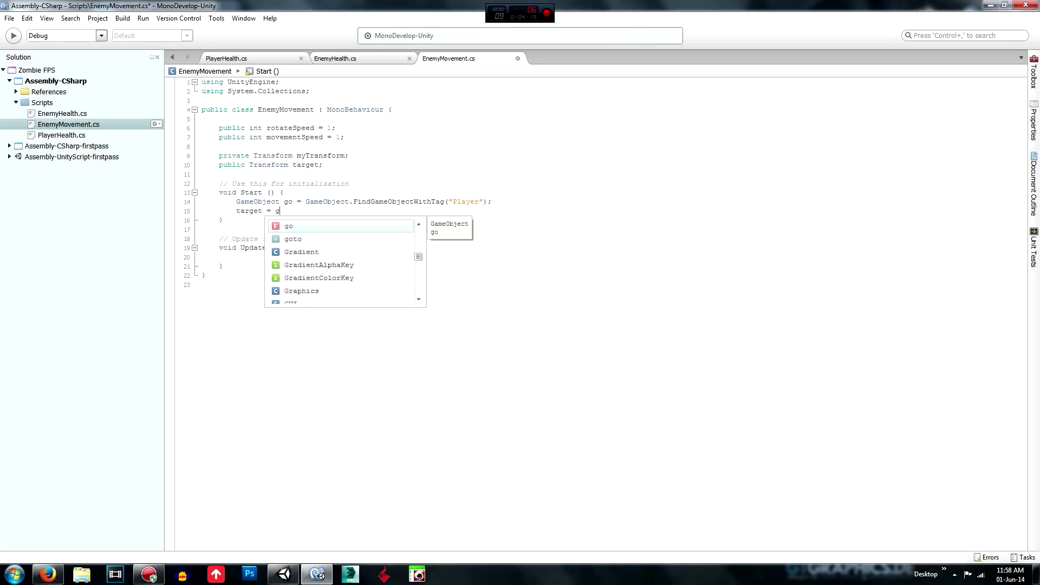
type(".transform;")
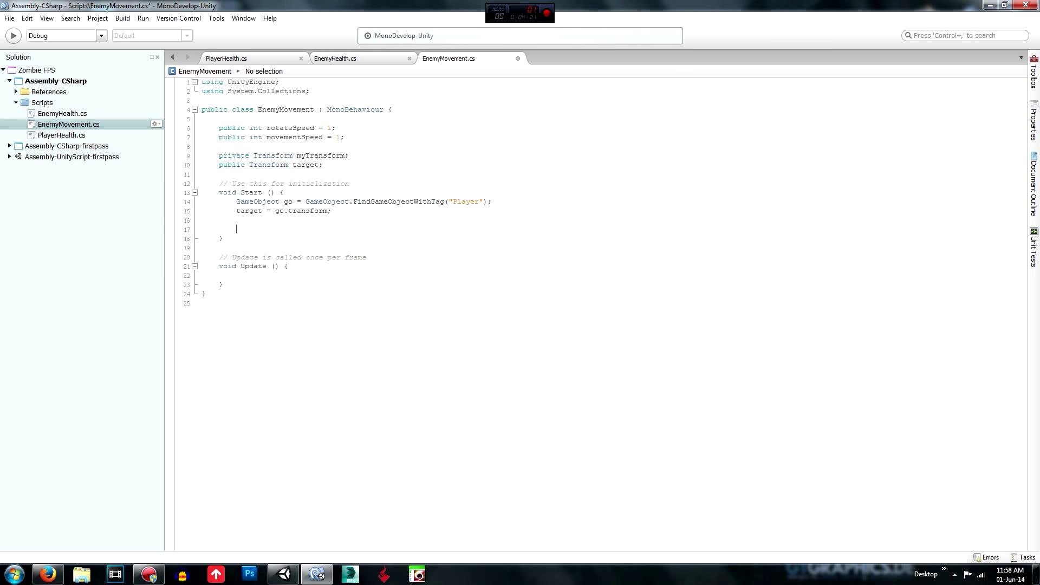
type("my")
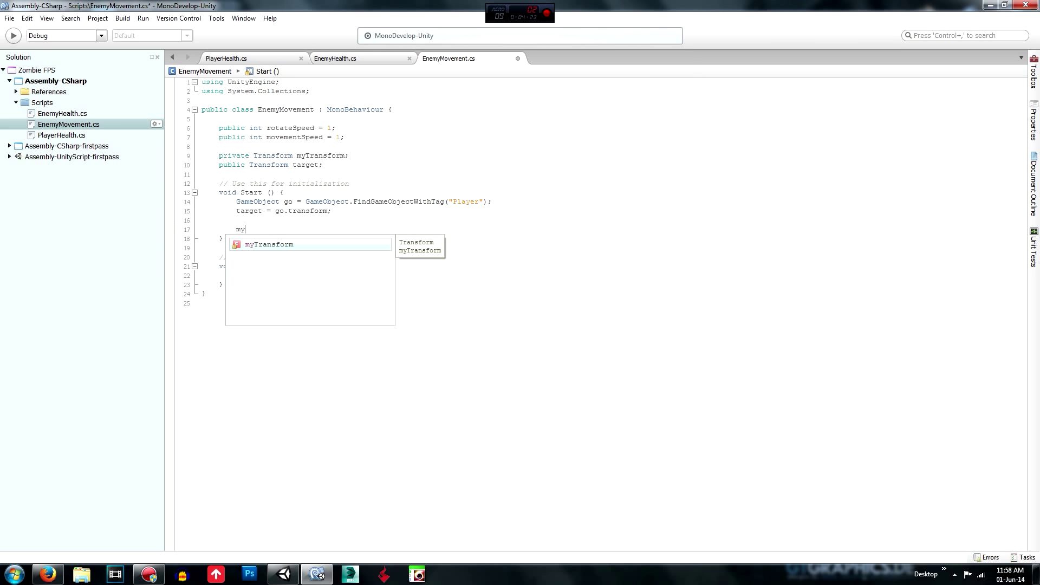
type("Transform = transform")
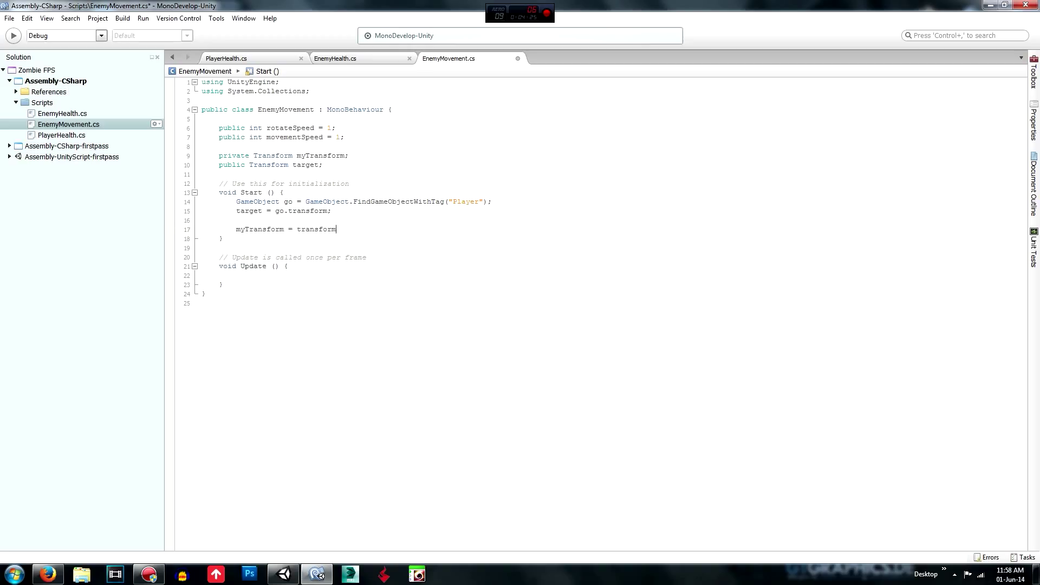
type(";")
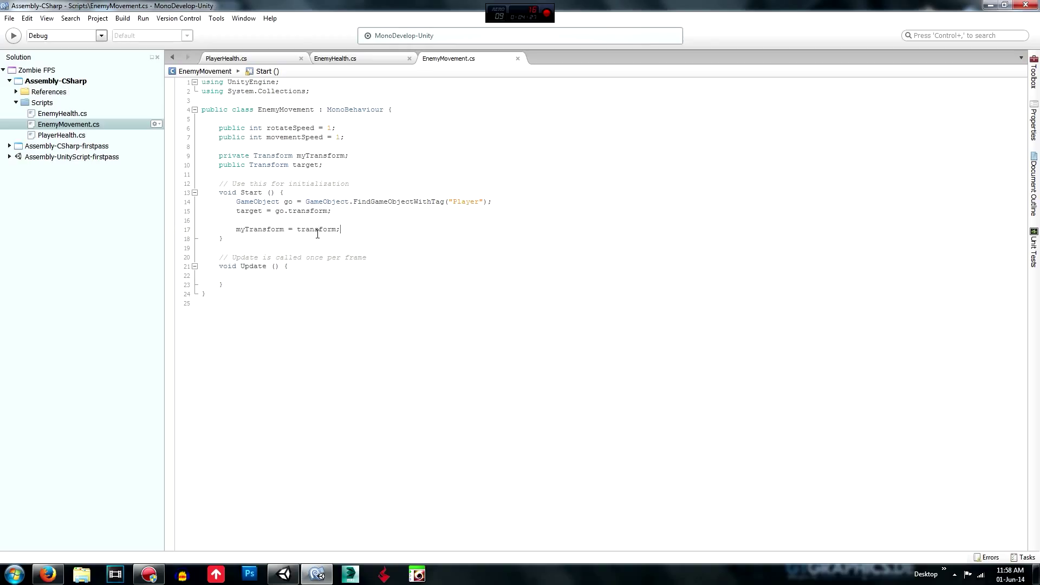
double_click(316, 229)
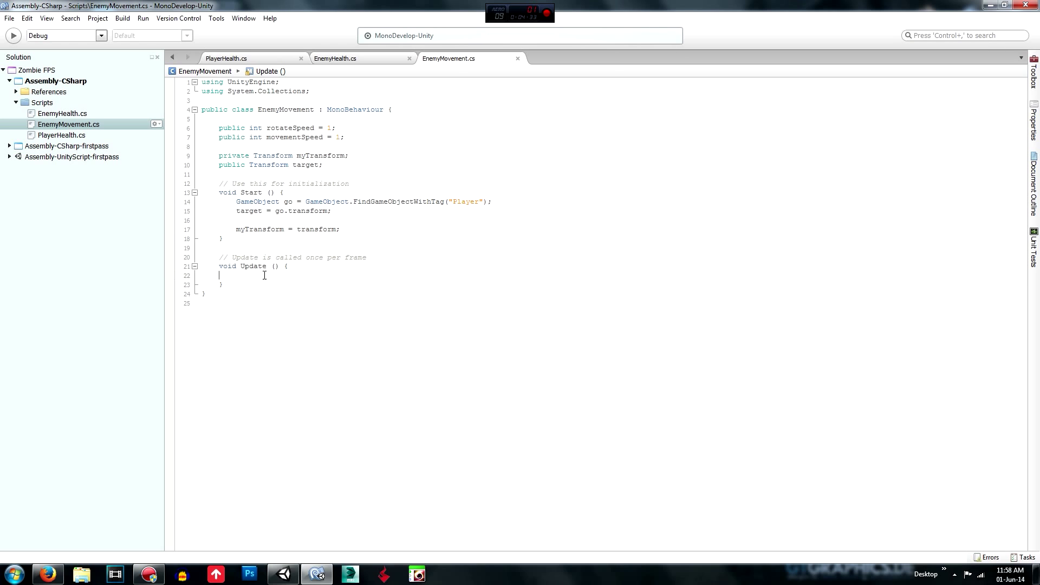
Below Update, declare a new void Rotate() method with an opening brace
key("Return")
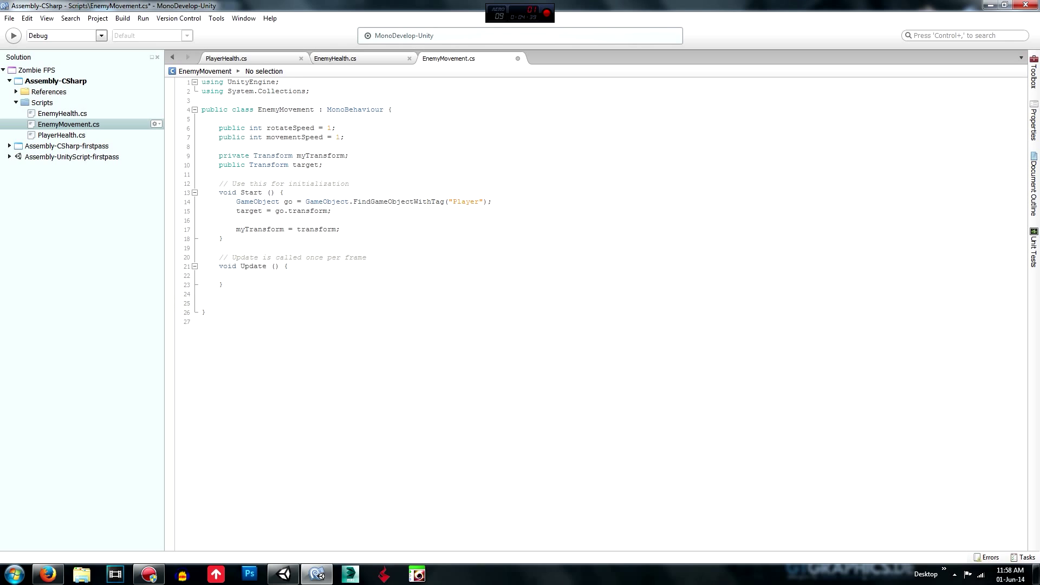
left_click(219, 302)
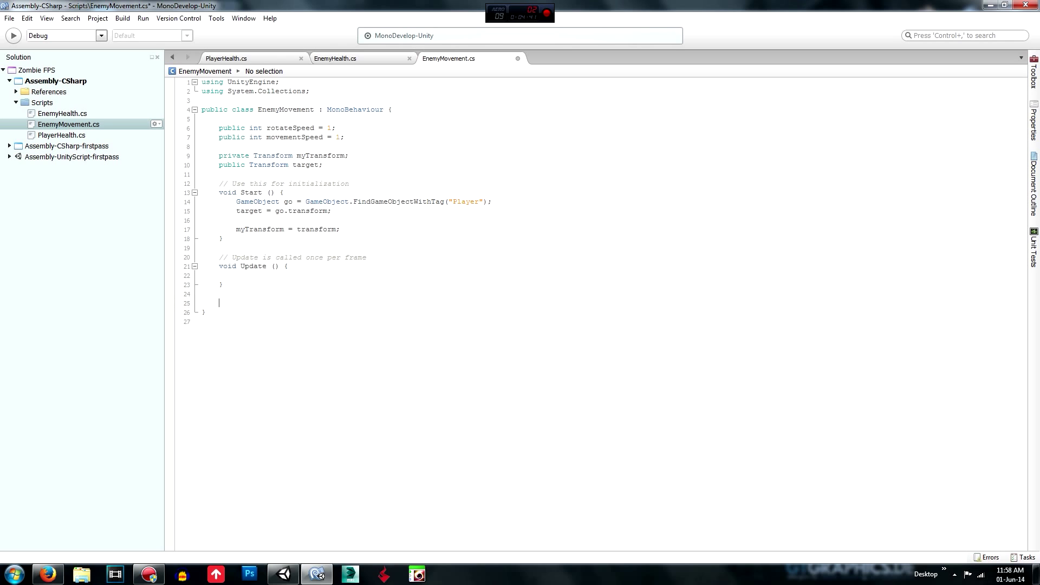
type("vo")
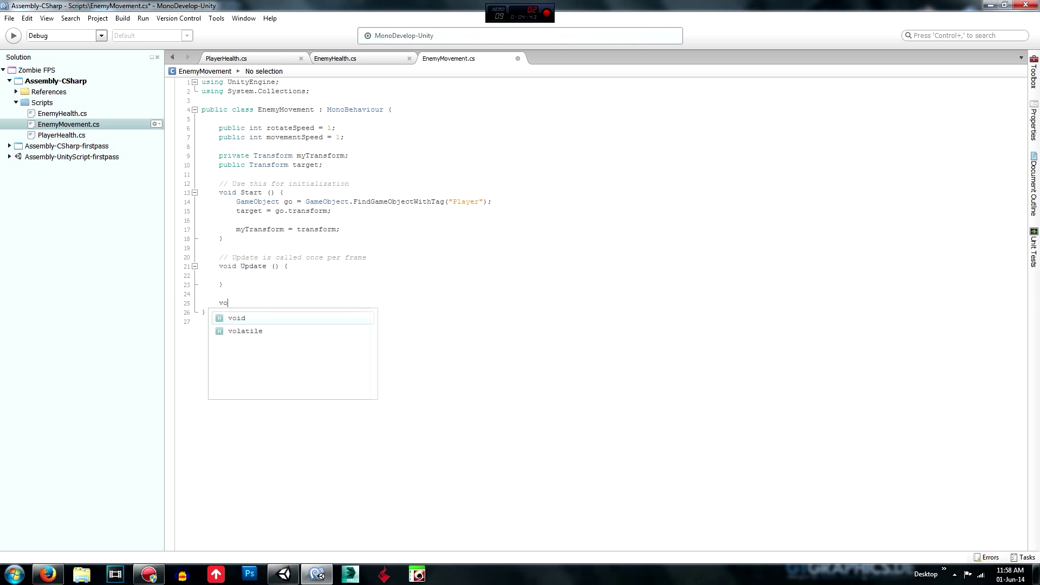
key("Tab")
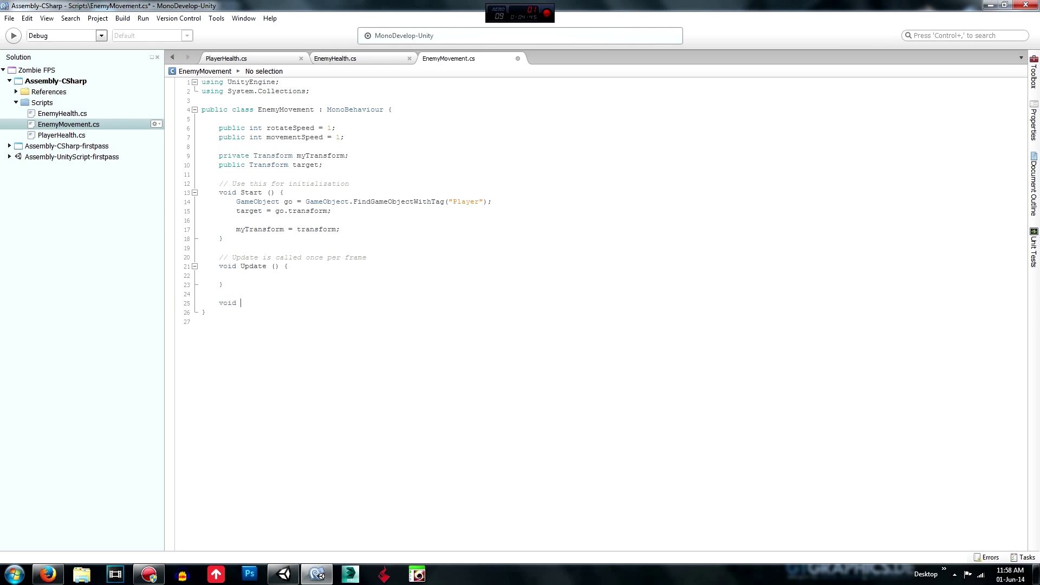
type("Rotate")
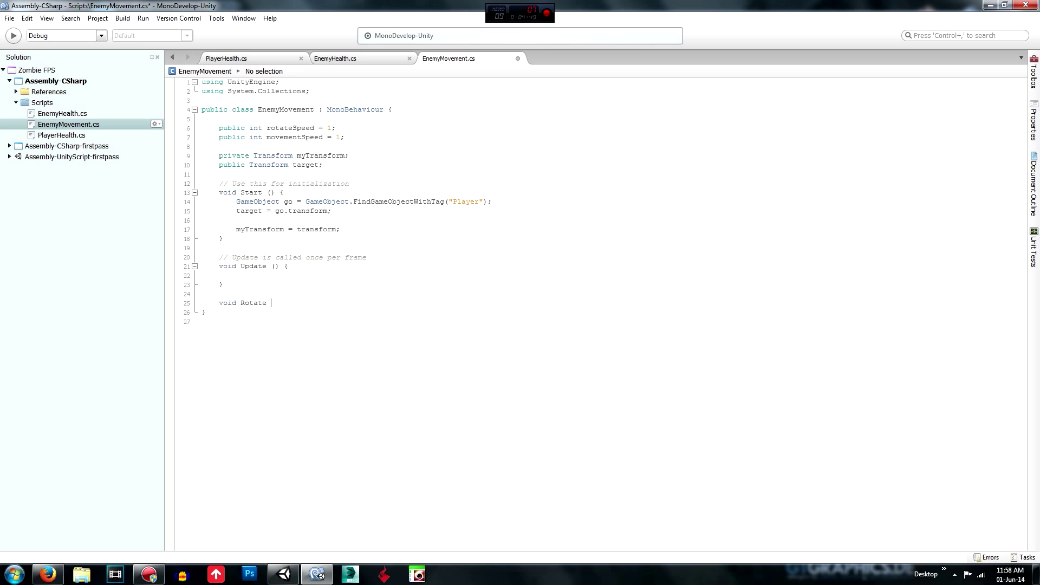
type("() {")
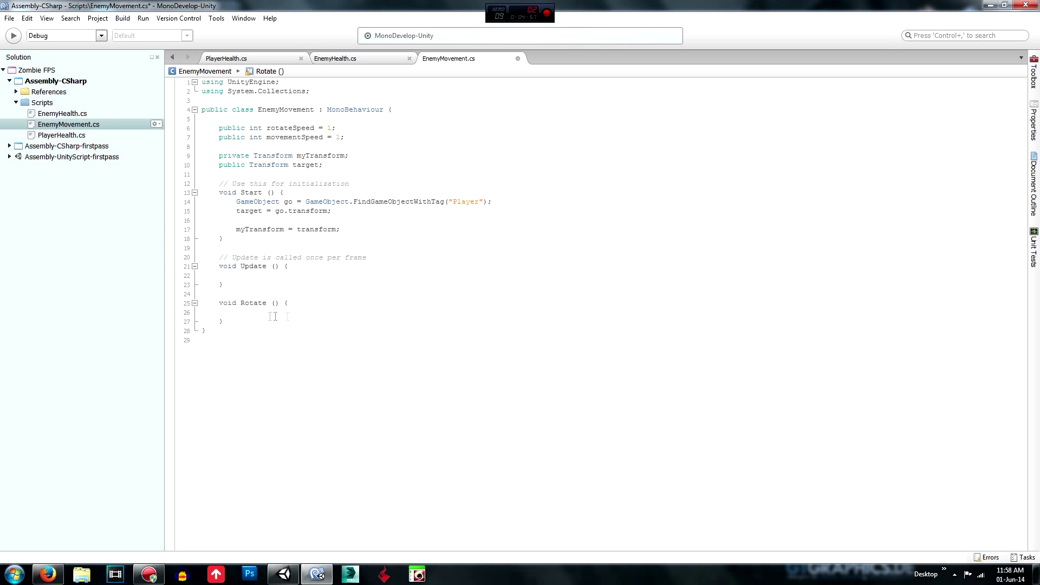
In Rotate, call Debug.DrawLine from myTransform.position to target.position in Color.Red, then switch to Unity
type("De")
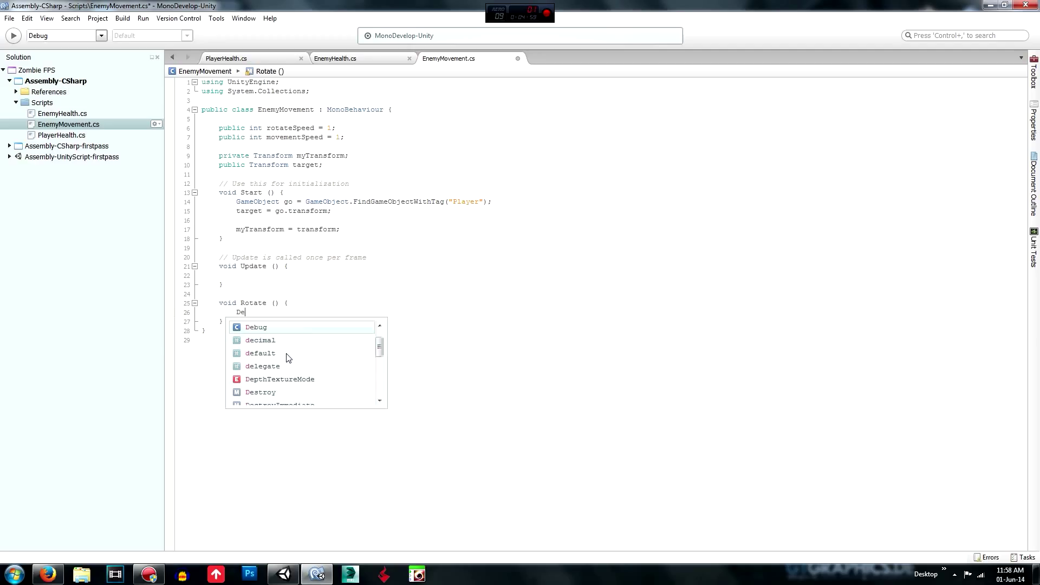
type("bug.")
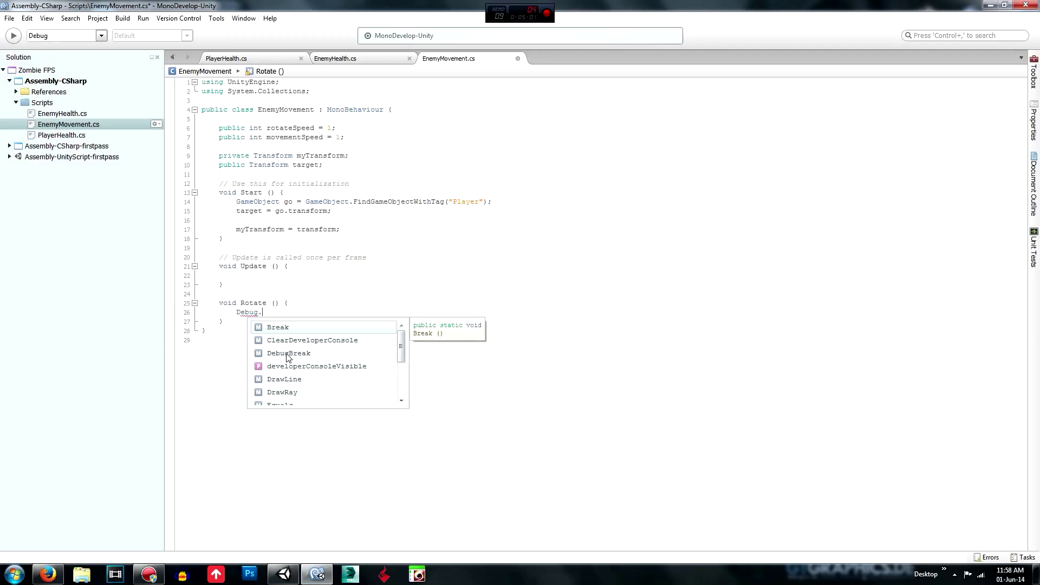
type("DrawLine")
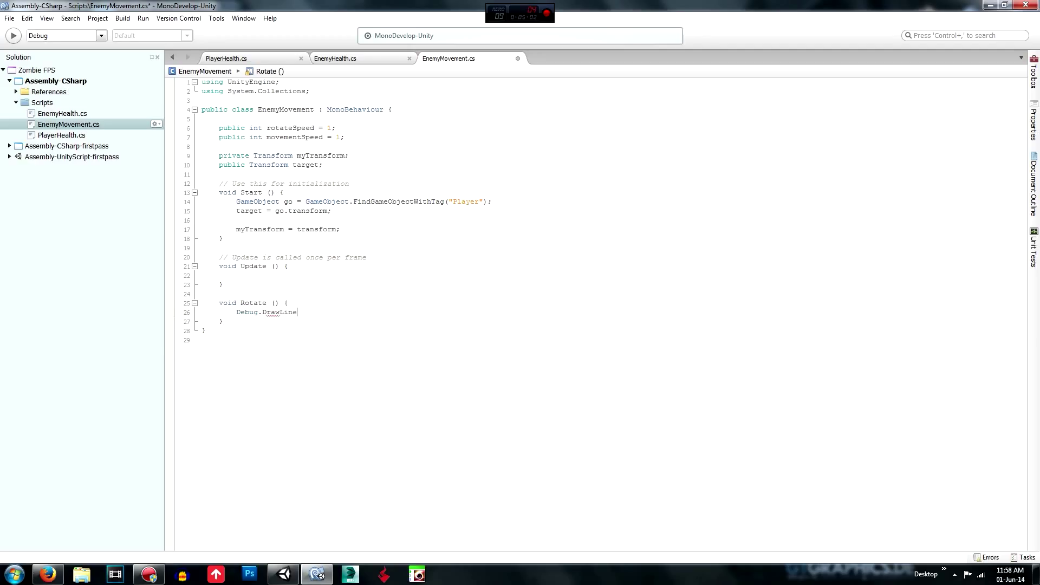
type("();")
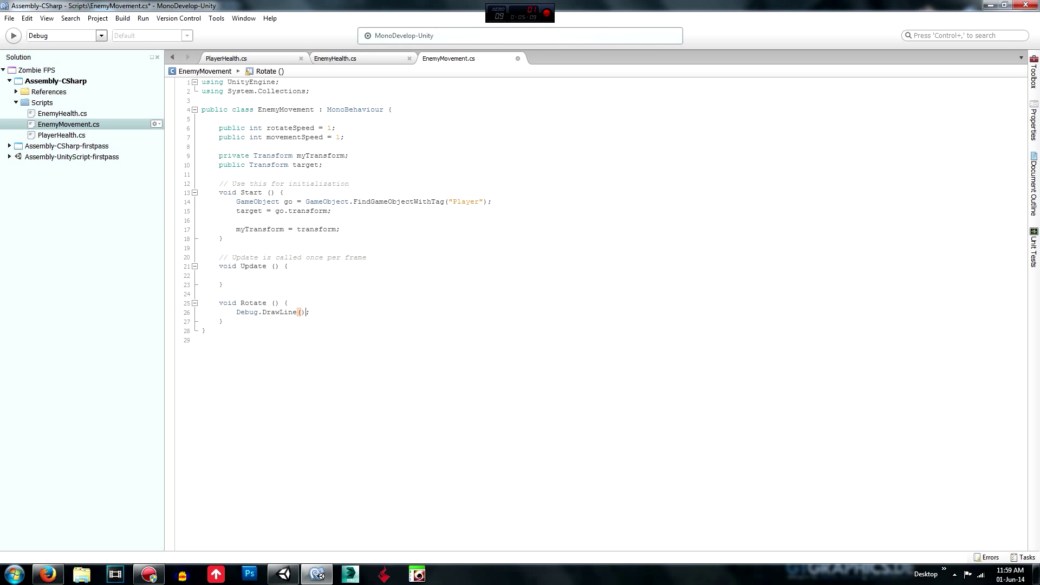
type("(")
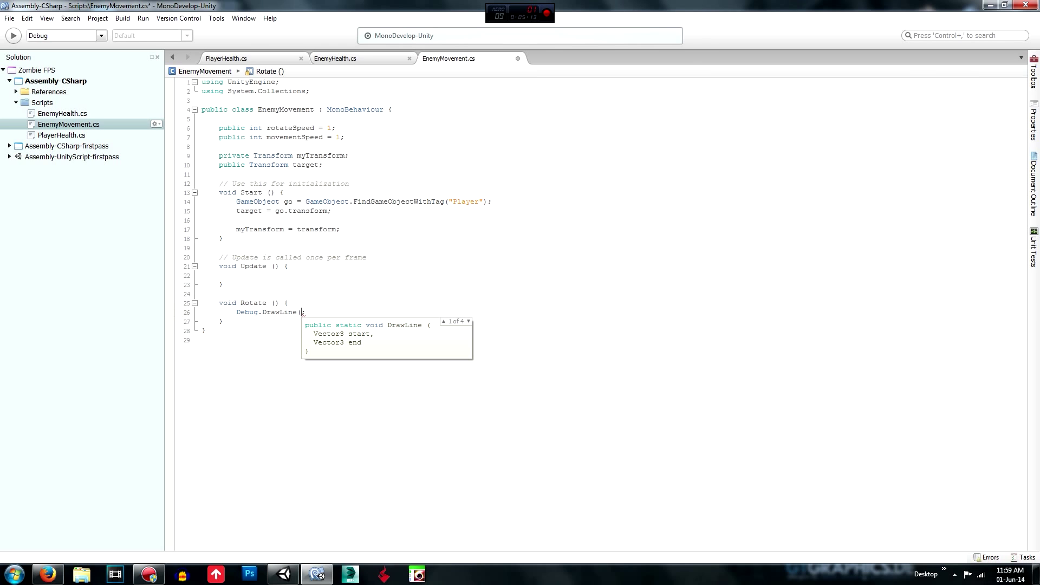
type("m")
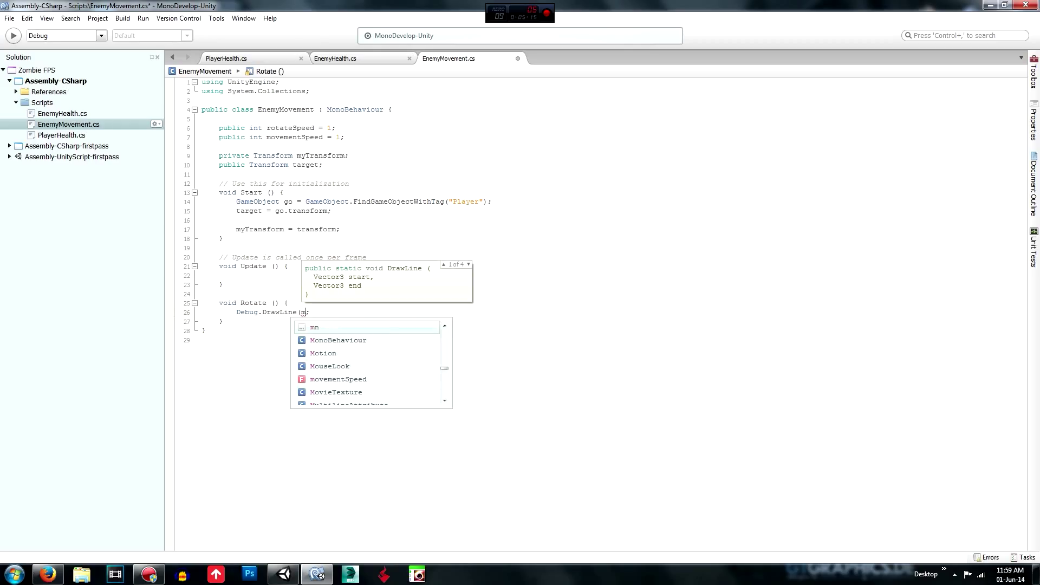
type("yTransform.position")
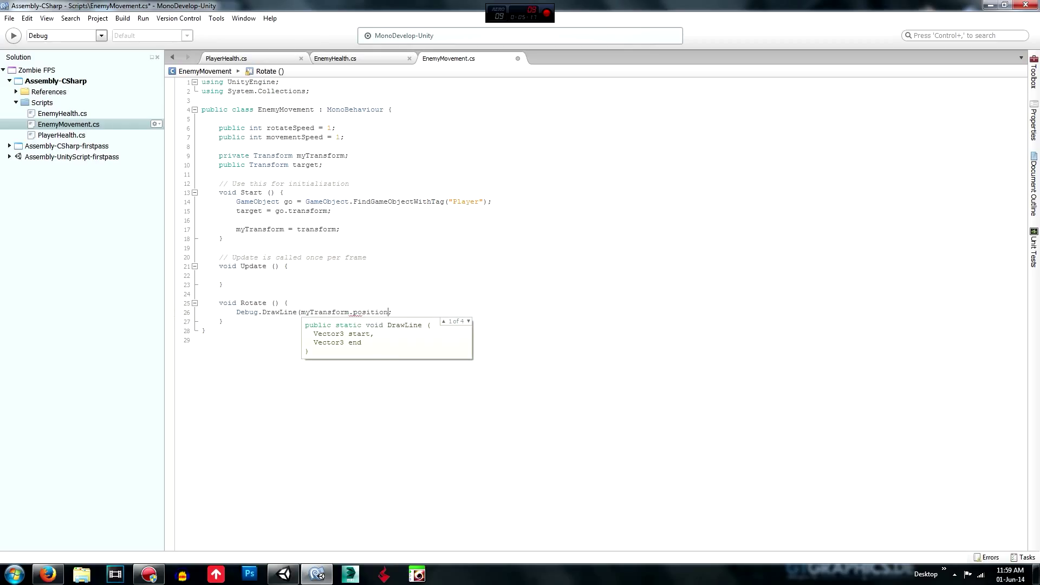
type(",")
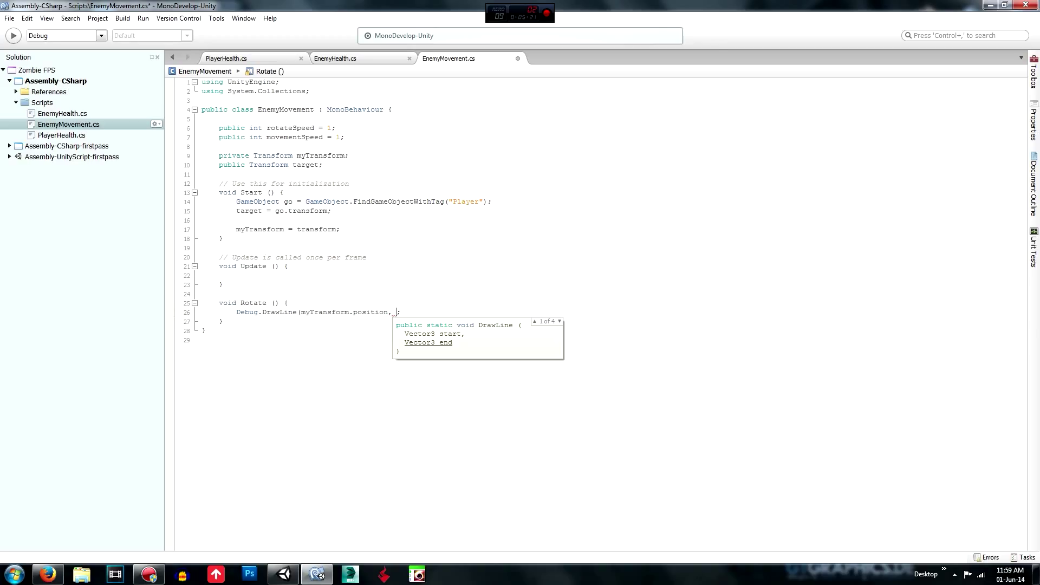
type("target.position")
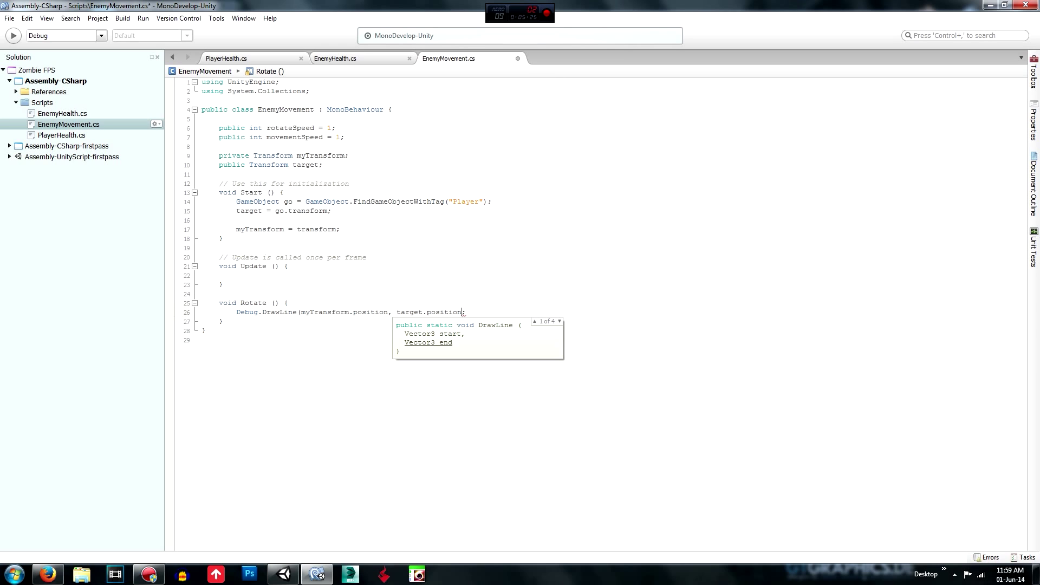
type(",")
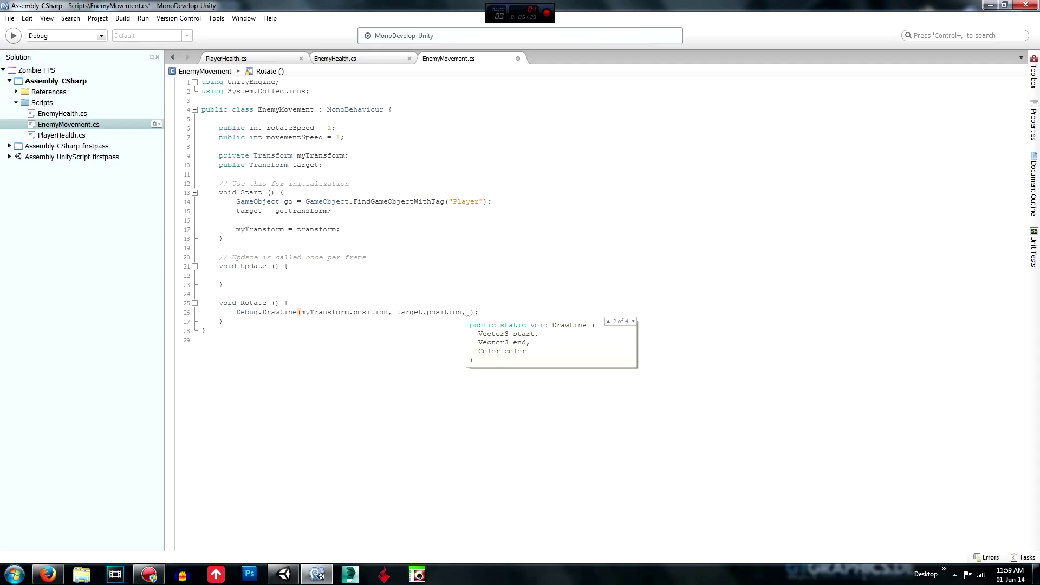
type("Color.")
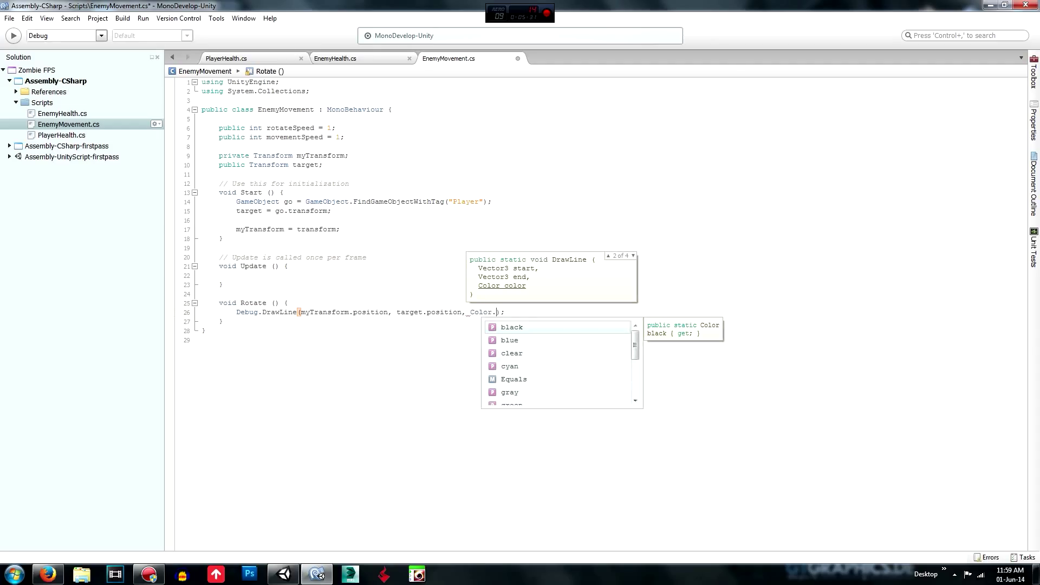
type("Red")
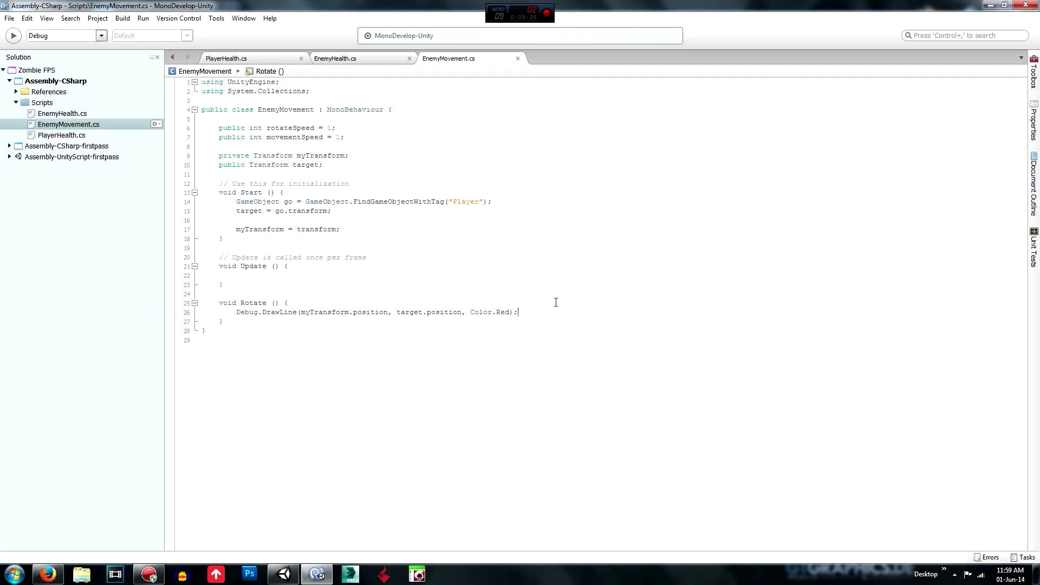
left_click(316, 574)
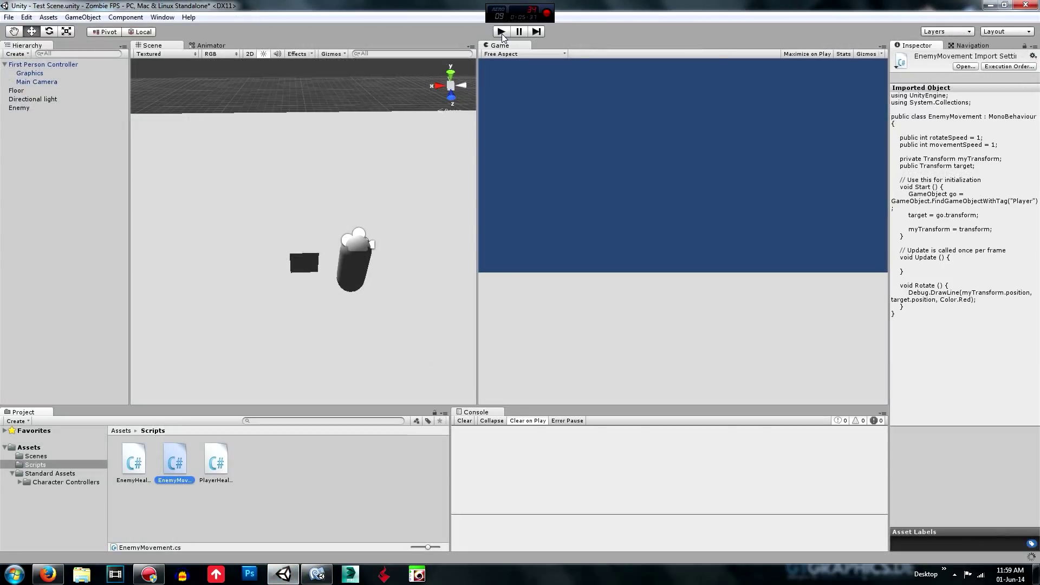
Press Play, see the 'Color has no definition for Red' errors, and return to MonoDevelop
left_click(500, 32)
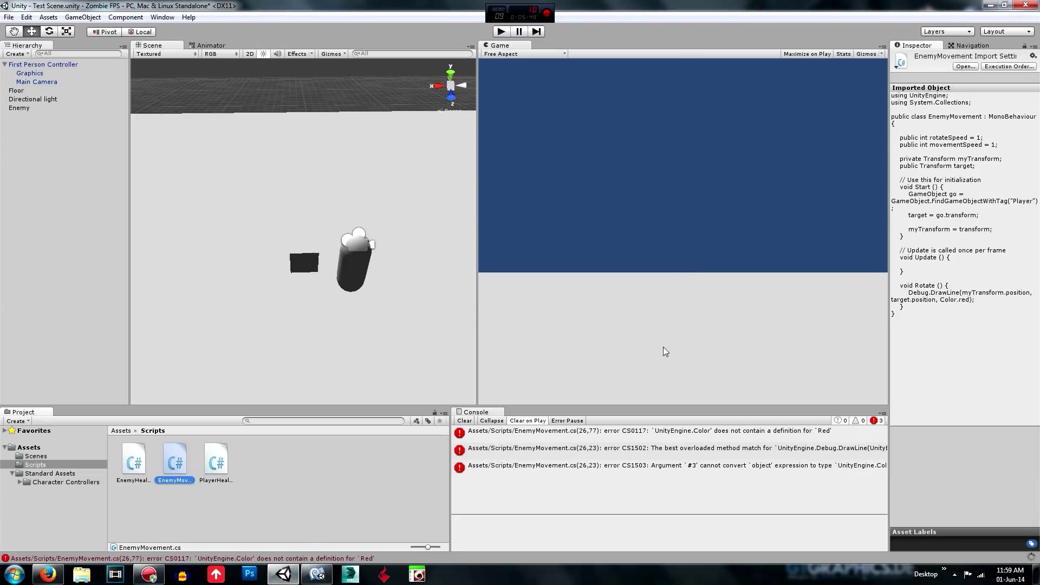
left_click(464, 420)
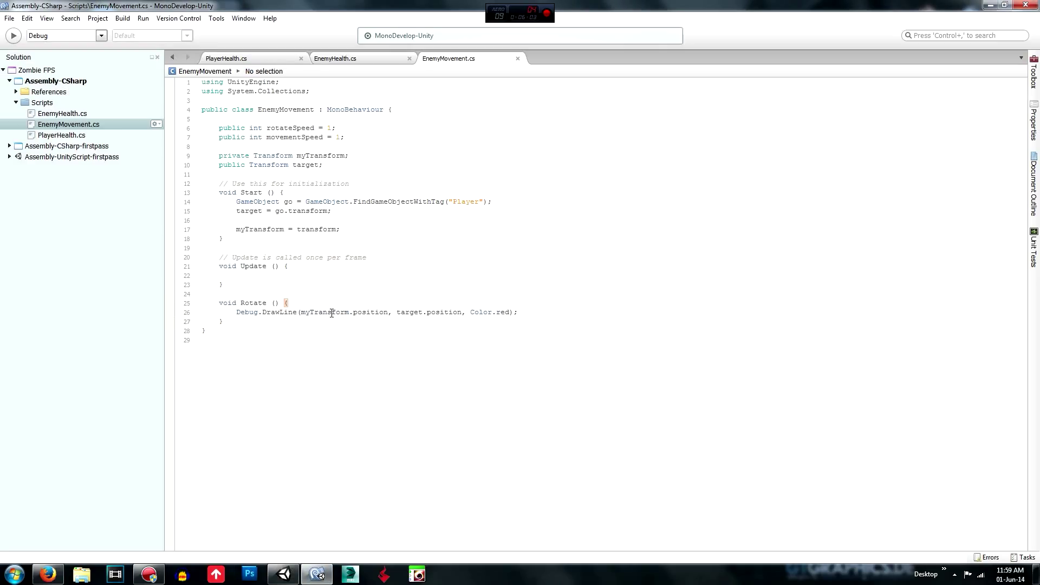
Retype 'position' in the DrawLine call and add a Rotate(); call inside Update
double_click(372, 312)
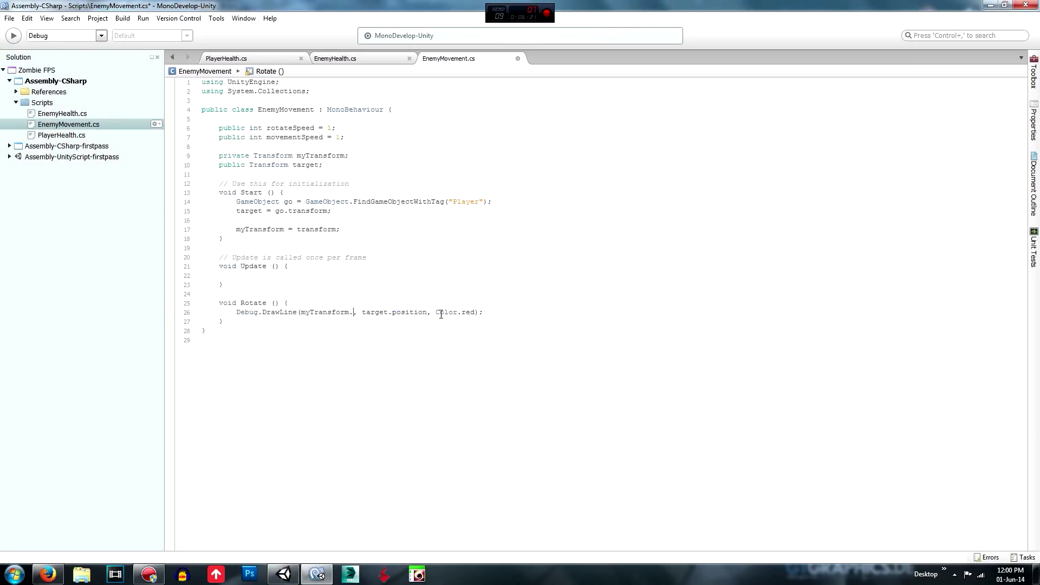
type("position")
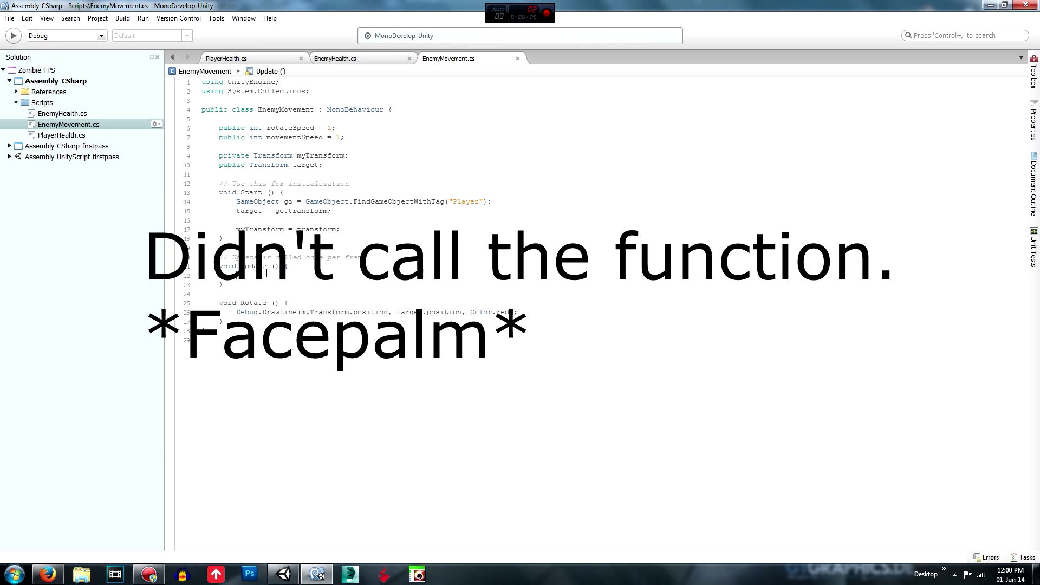
type("Rotate")
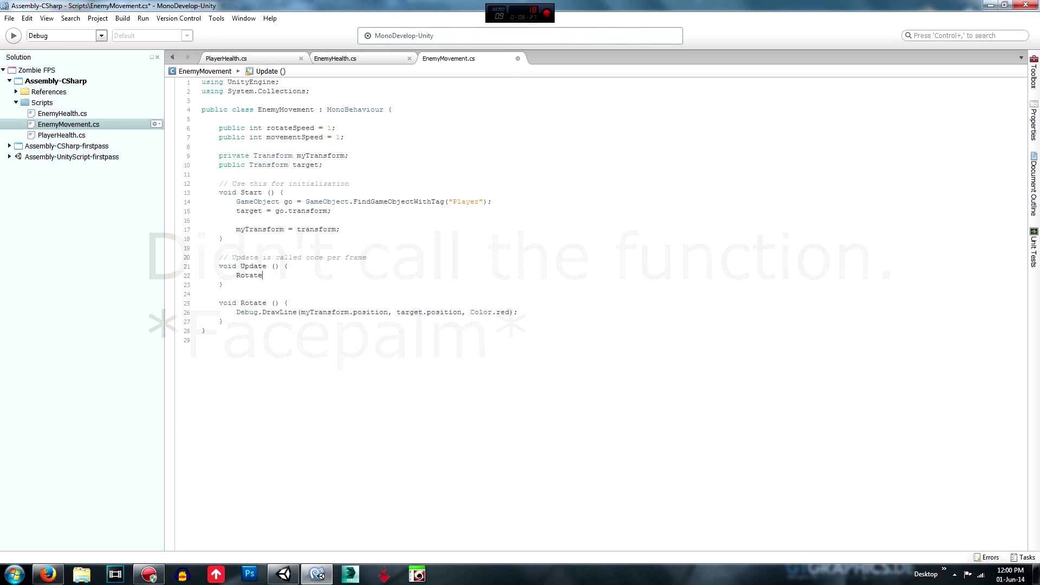
type("();")
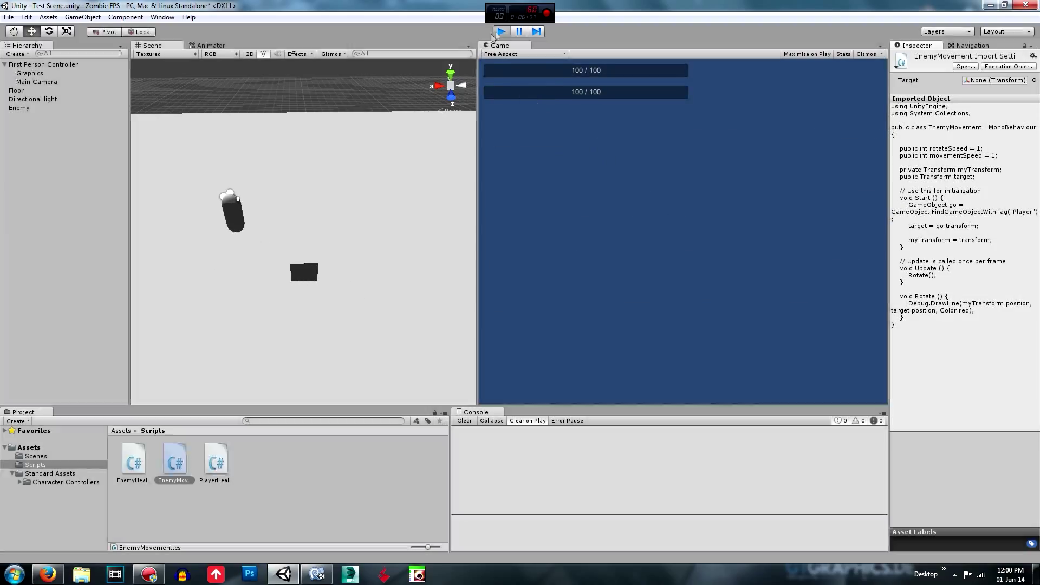
Exit Play mode and bring EnemyMovement back up in MonoDevelop
left_click(500, 32)
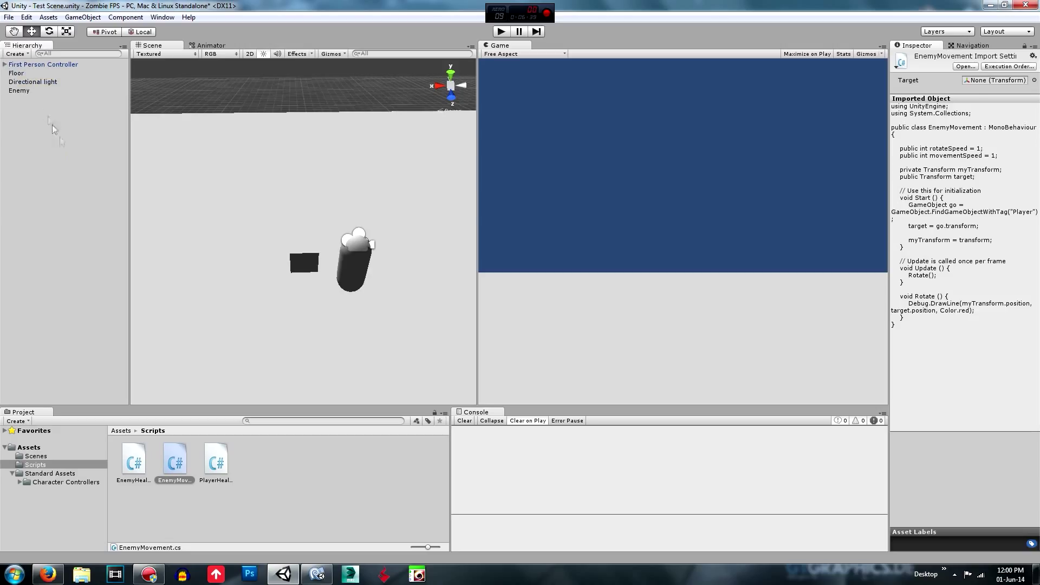
left_click(19, 90)
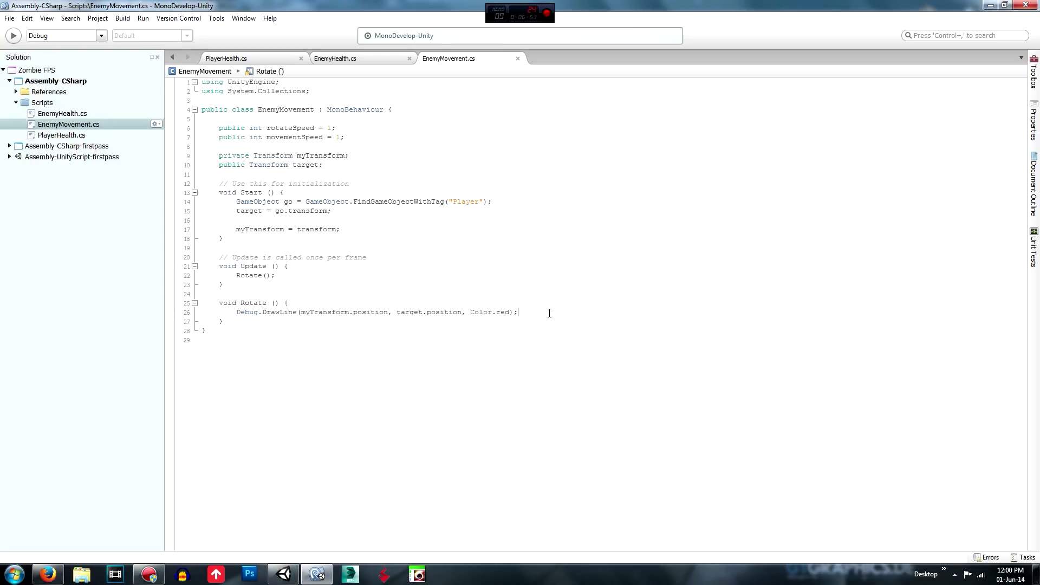
Add a '//rotate enemy' comment on a new line after Debug.DrawLine
key("enter")
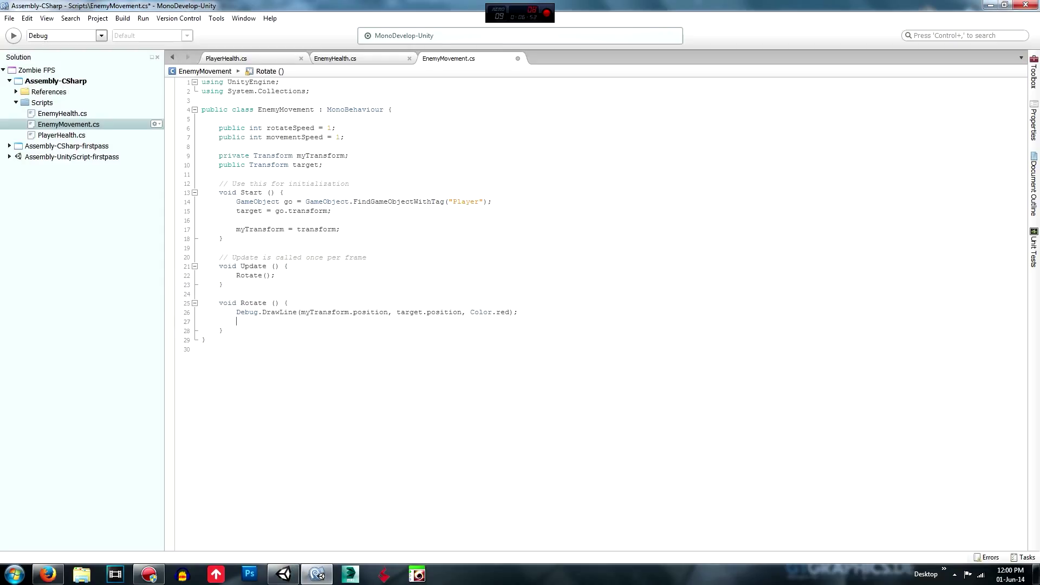
type("//")
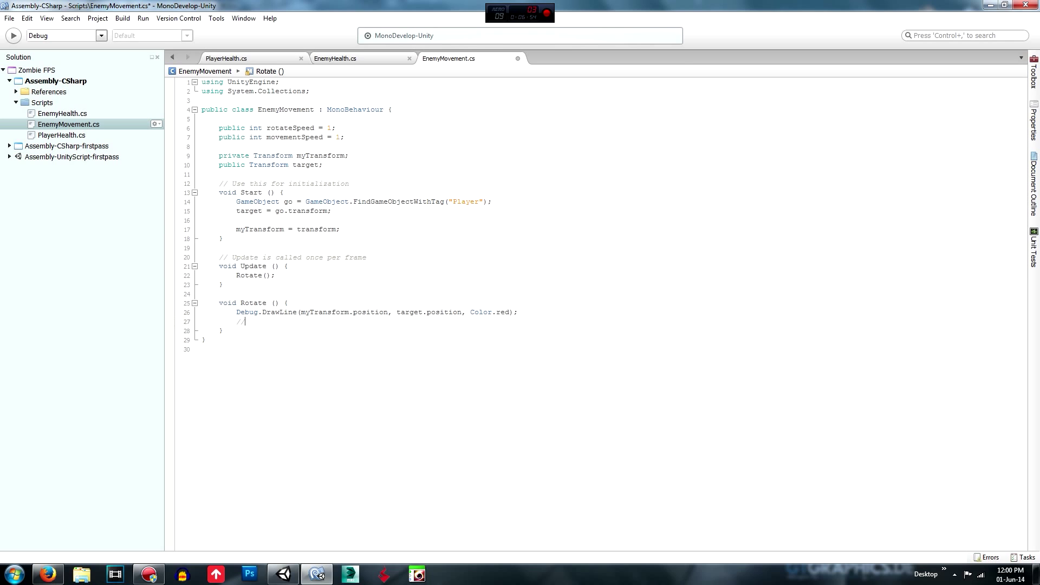
type("rotate ene")
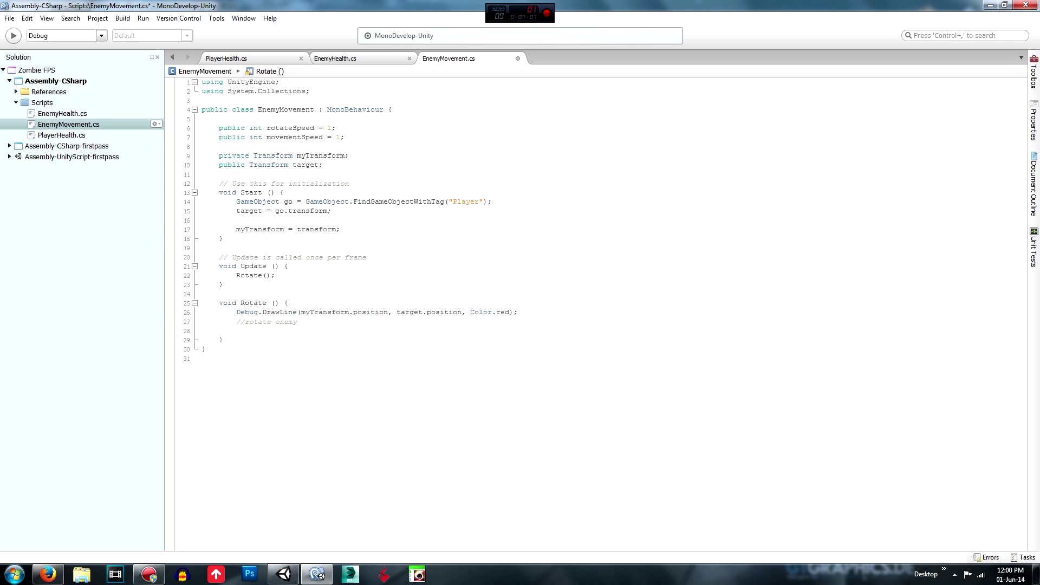
Assign myTransform.rotation = Quaternion.Slerp(myTransform.rotation, Quaternion. ... in Rotate
type("m")
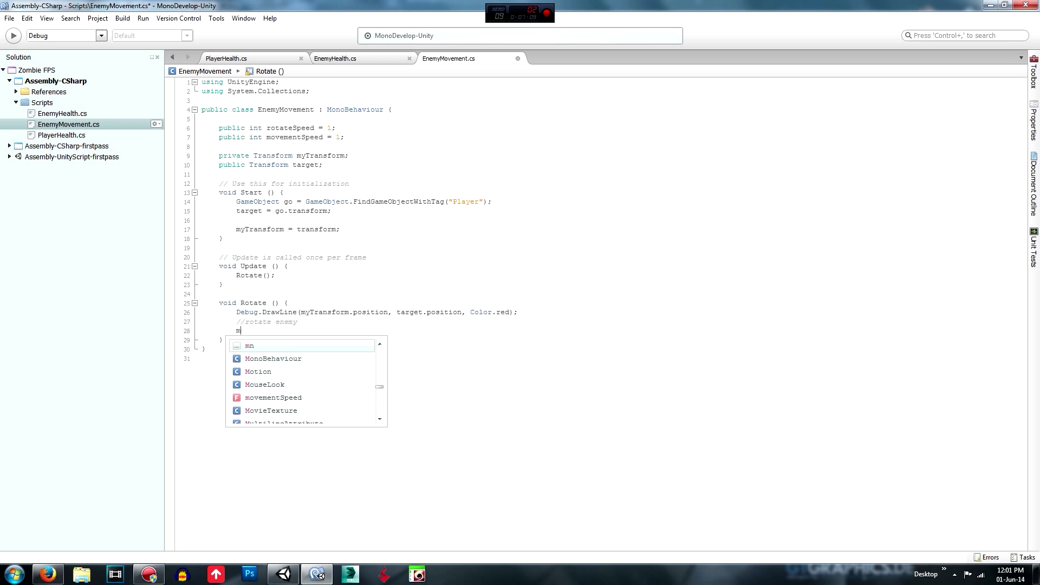
type("yTransform.rotation =")
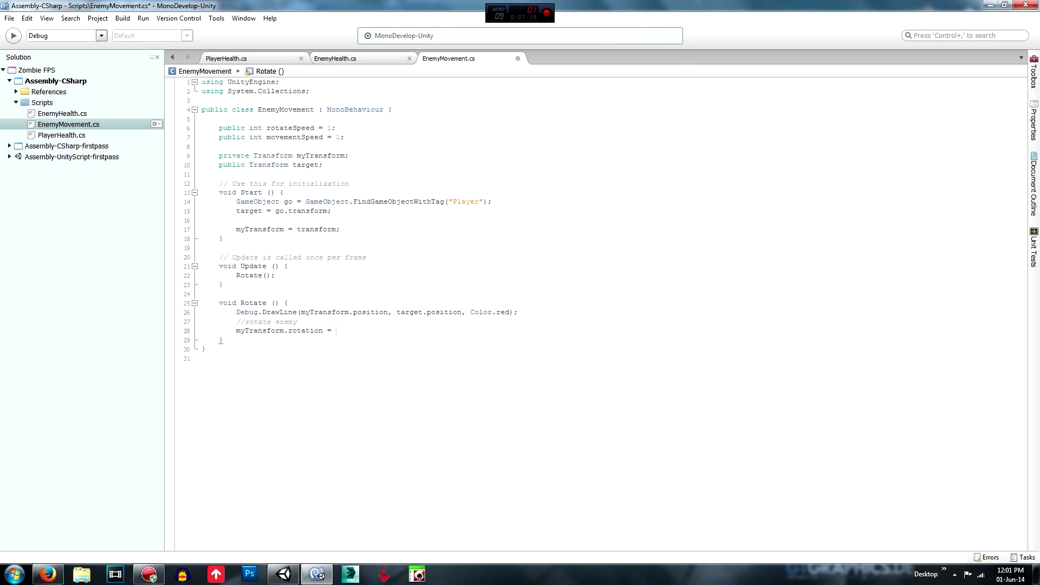
type("Quaternion")
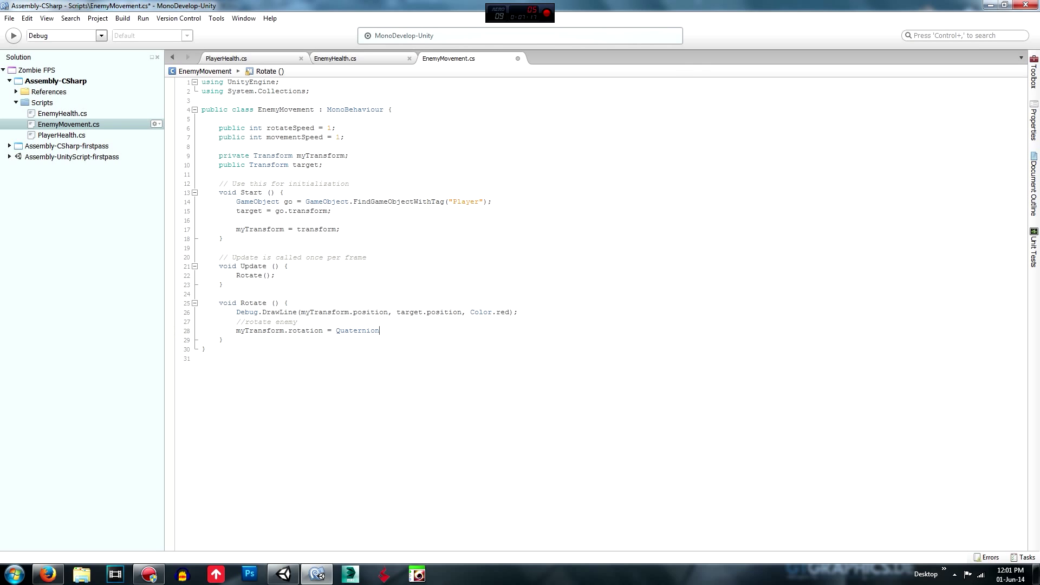
type(".Slerp(")
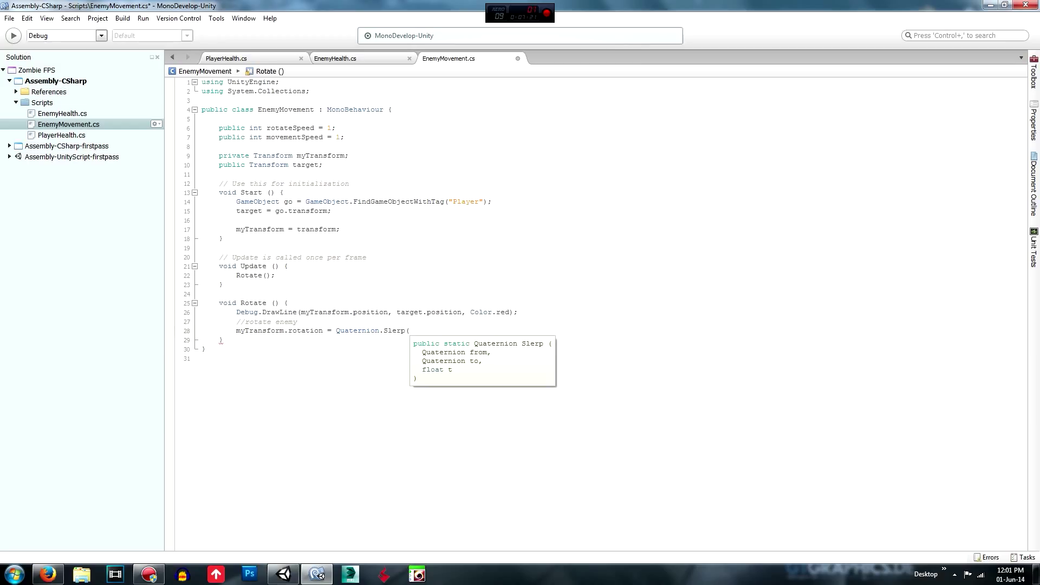
type("my")
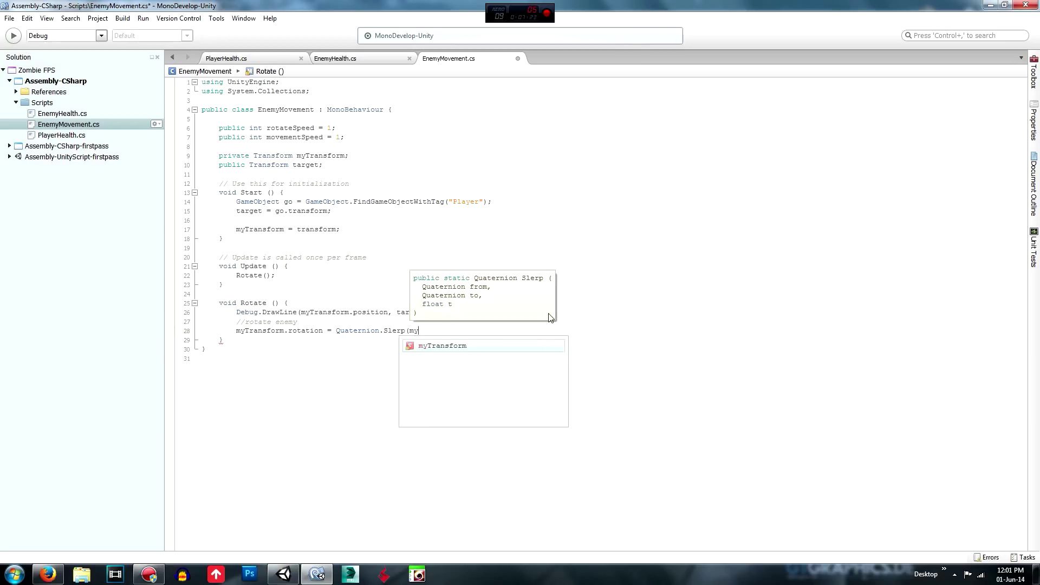
type("Transform.rotat")
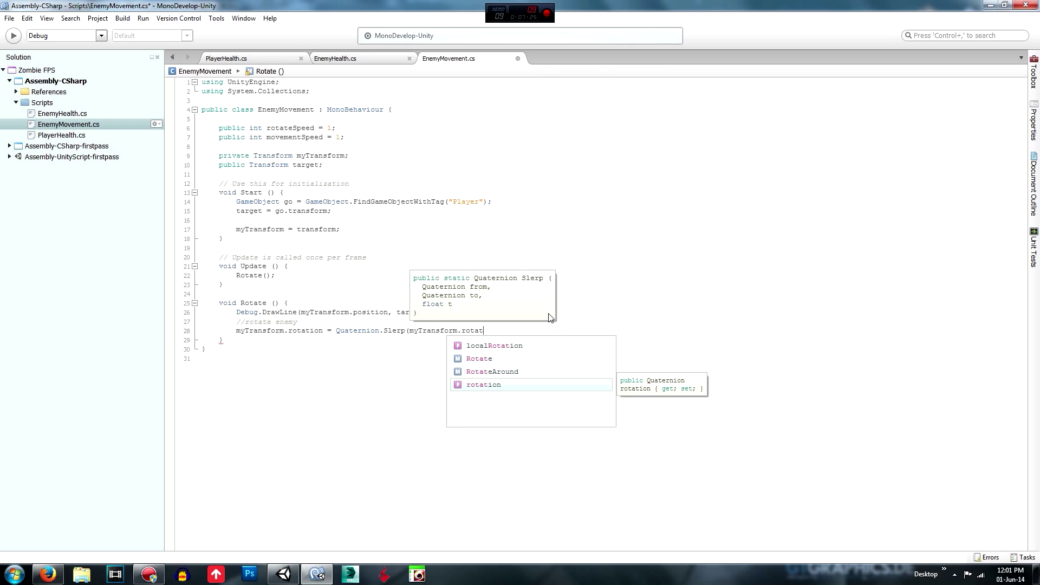
type("ion,")
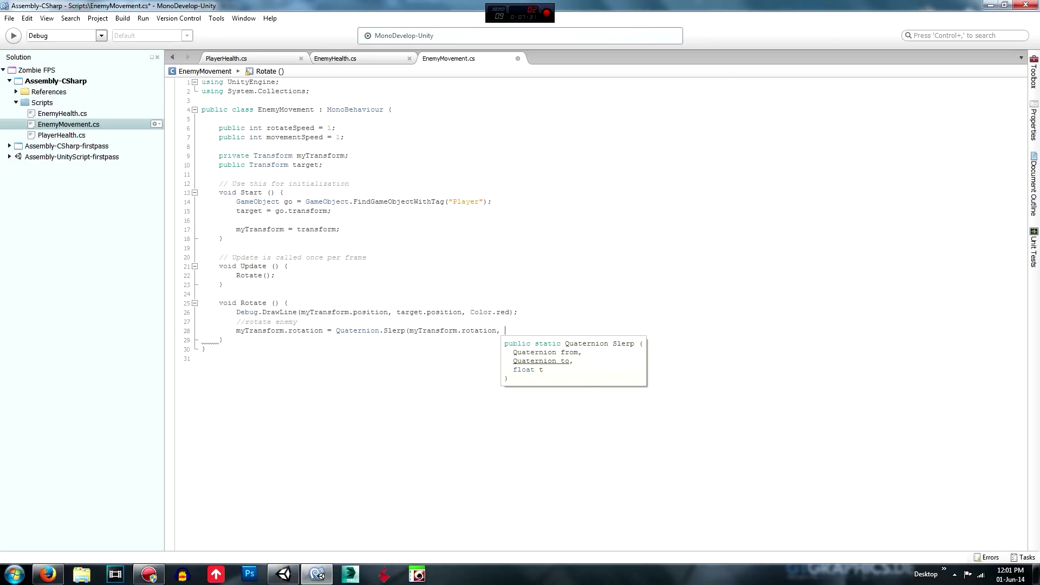
type("Quaternion.LookRotation(")
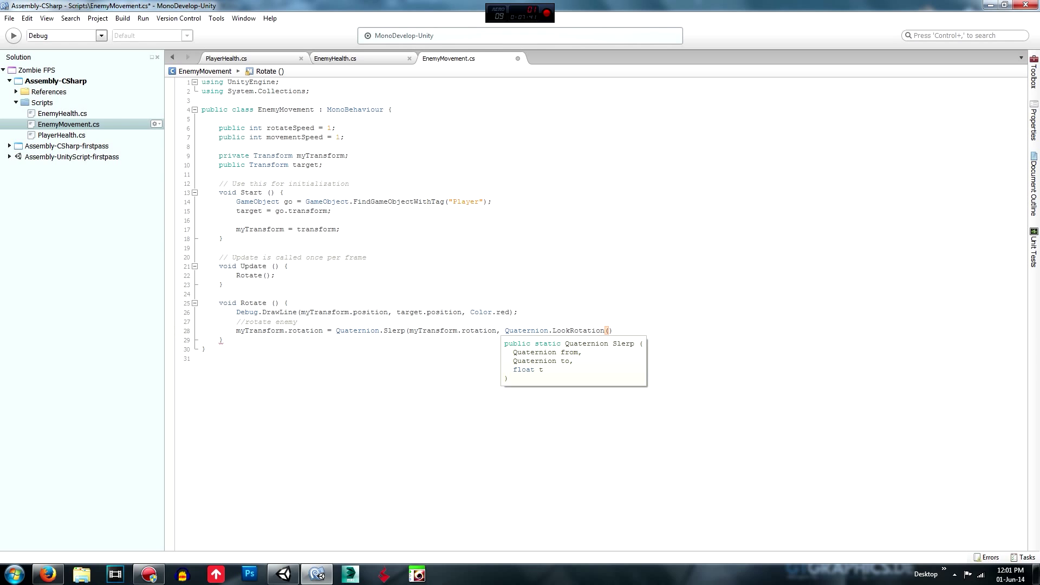
Complete Slerp with LookRotation(target.position - myTransform.position) and rotateSpeed * Time.deltaTime
type("myTransform")
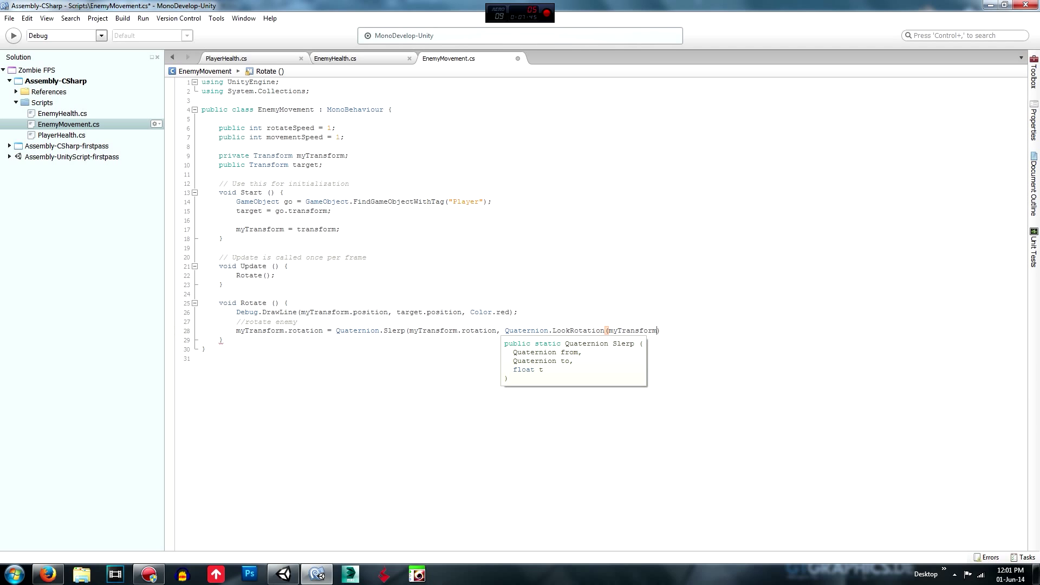
key("Backspace")
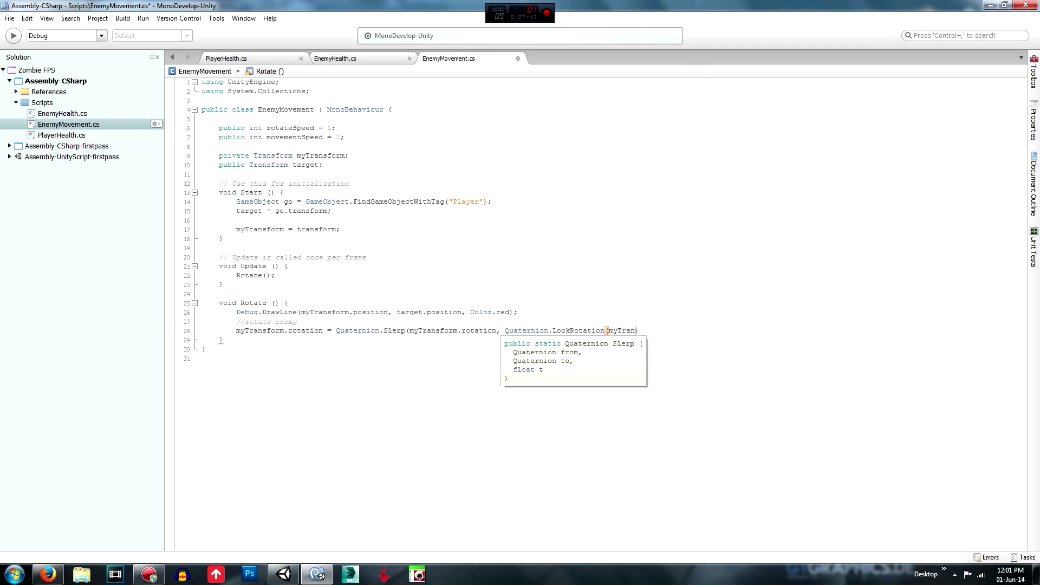
type("targ")
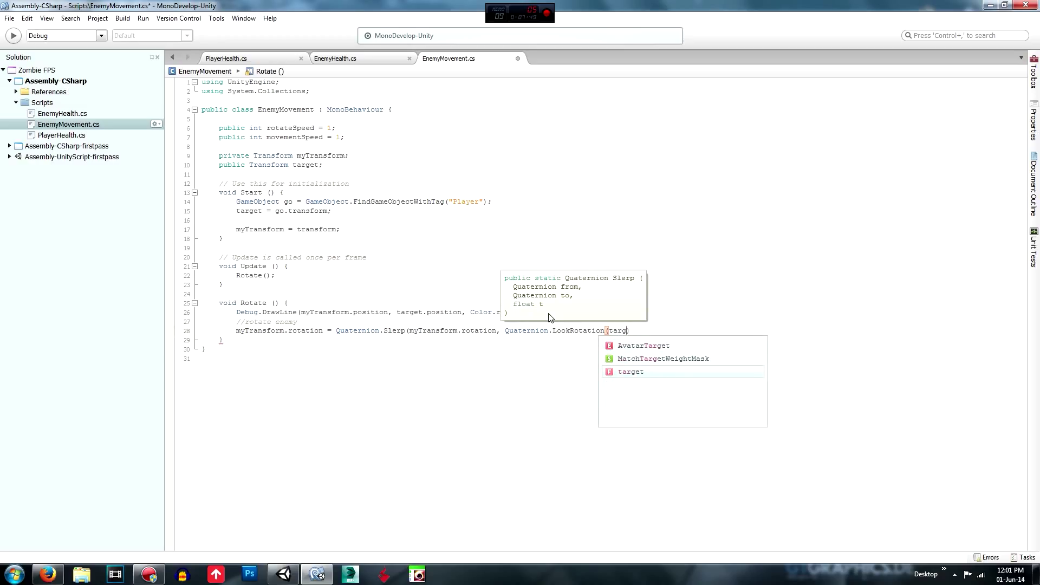
type(".")
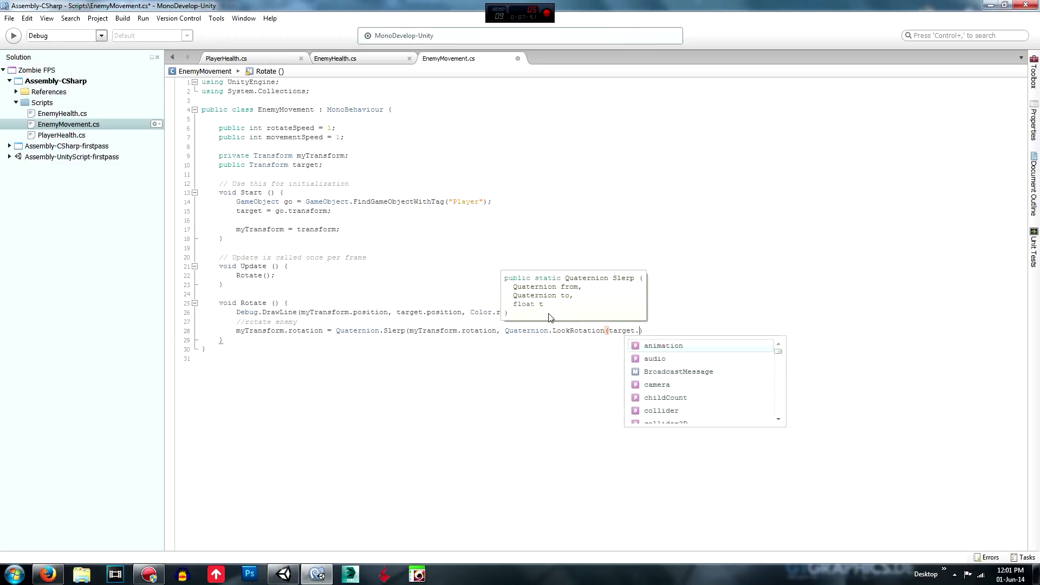
type("position")
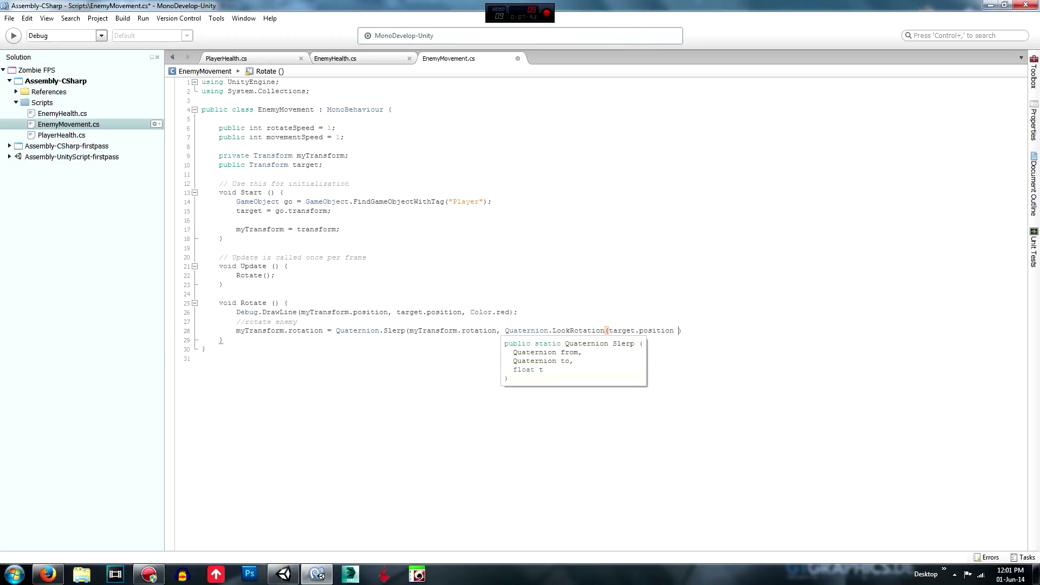
type("-")
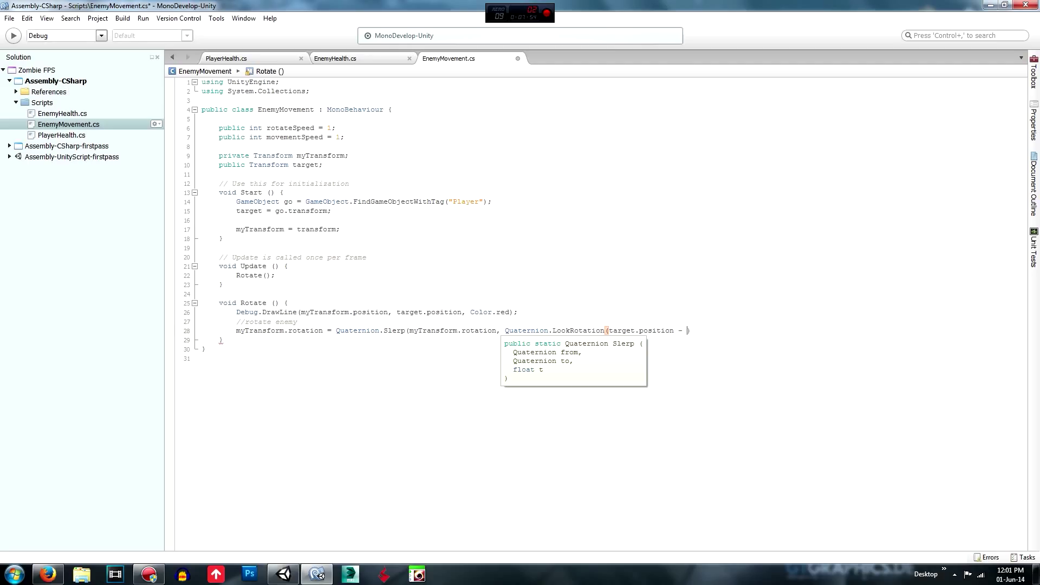
type("myTransform.position")
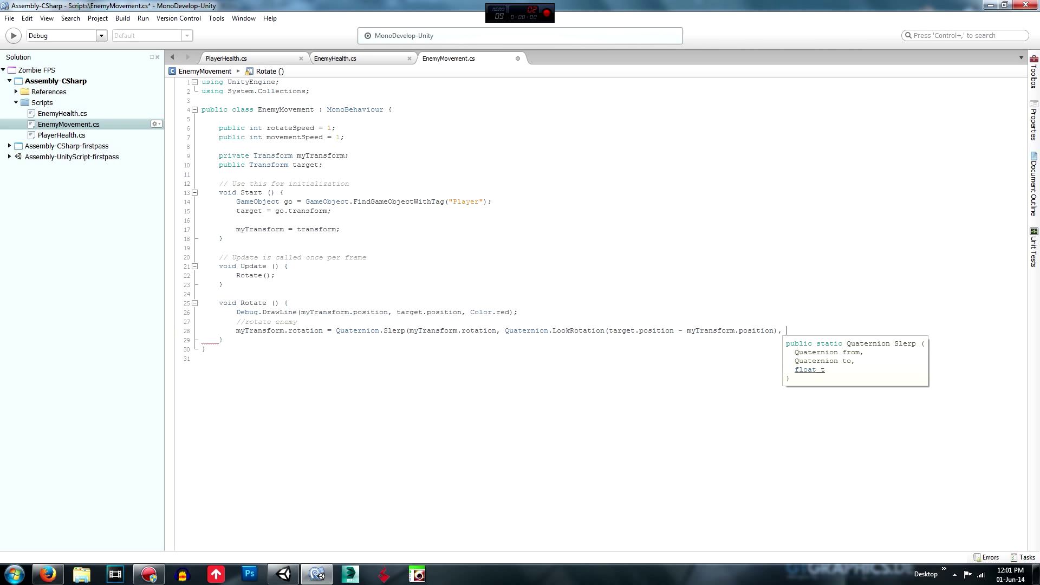
type("RotationDriveMod")
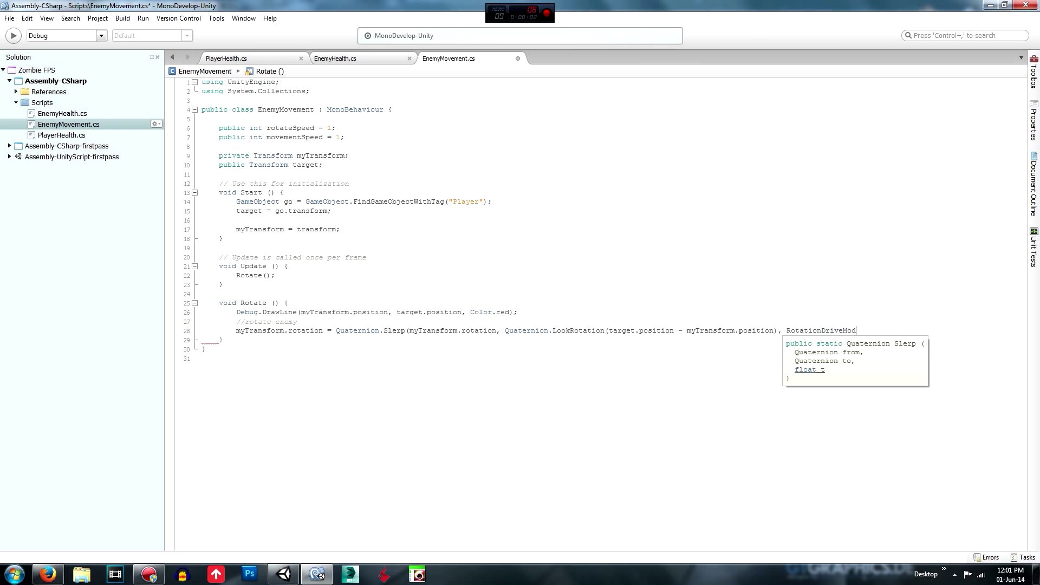
key("Backspace")
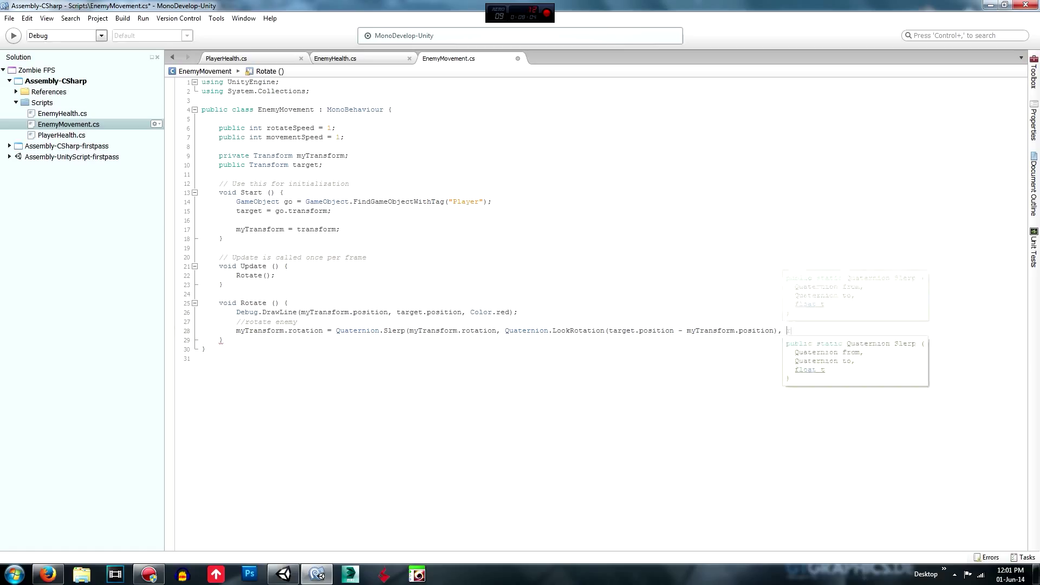
type("rotateSpeed")
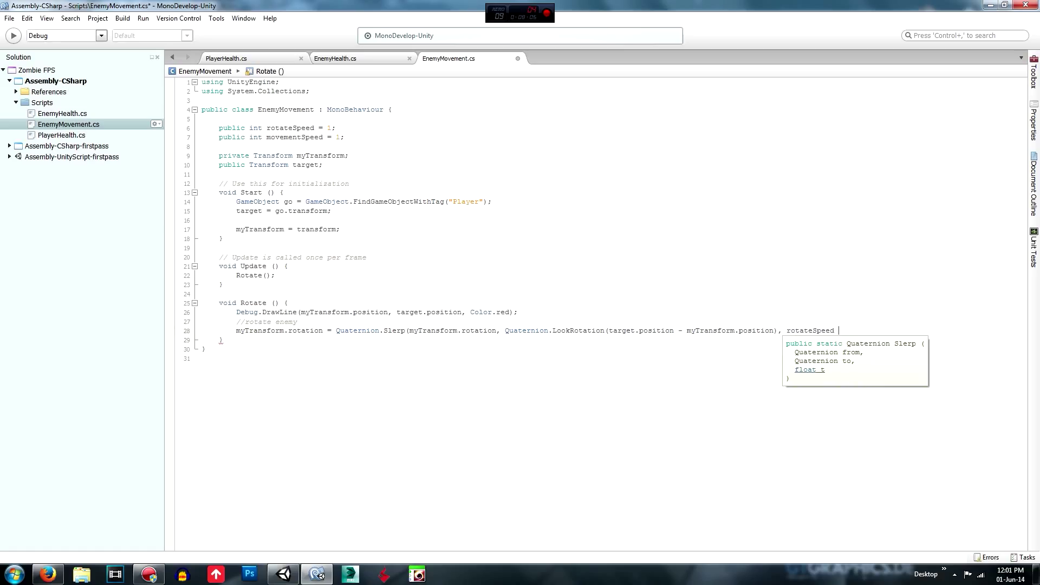
type("* Time.D")
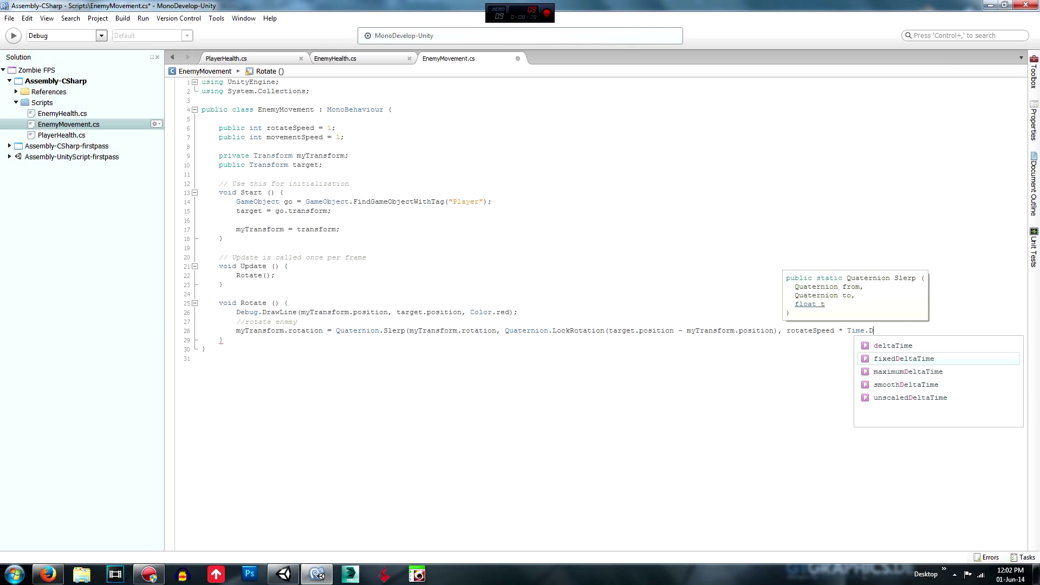
type("elta")
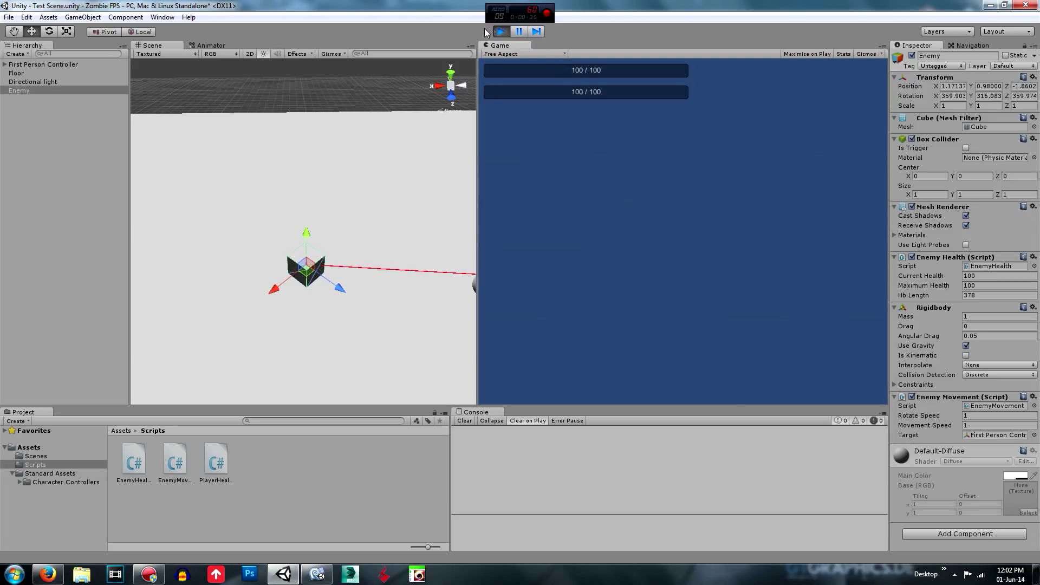
left_click(500, 31)
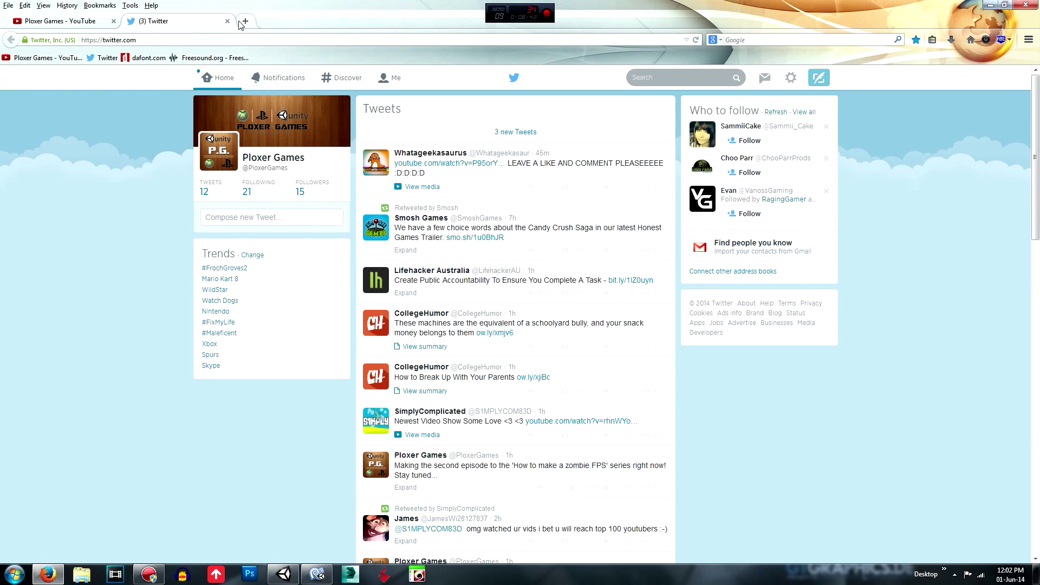
Look up Quaternion.LookRotation in the Unity Scripting API in a new Firefox tab, then return to Unity
left_click(244, 20)
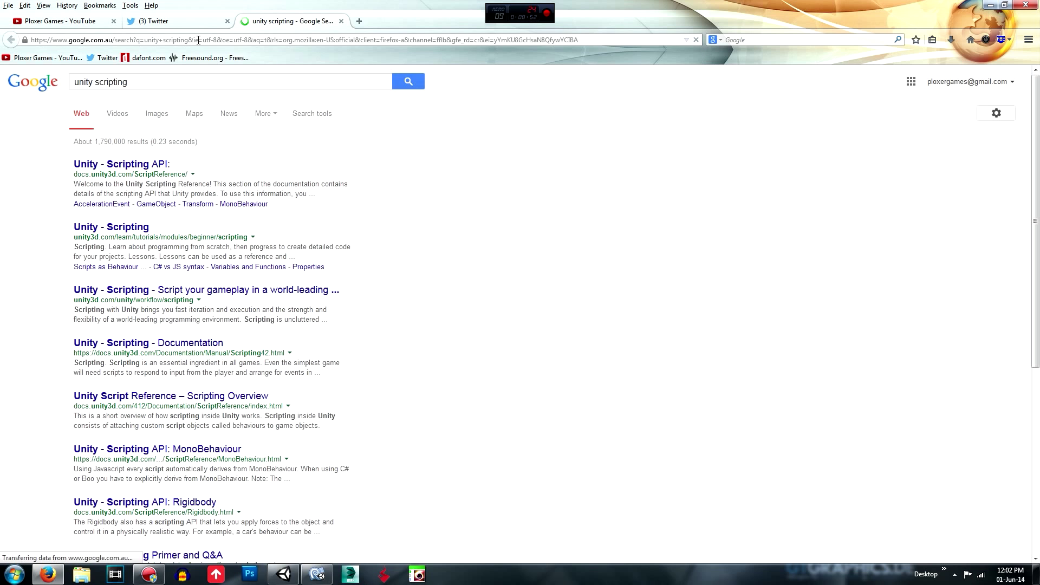
left_click(122, 164)
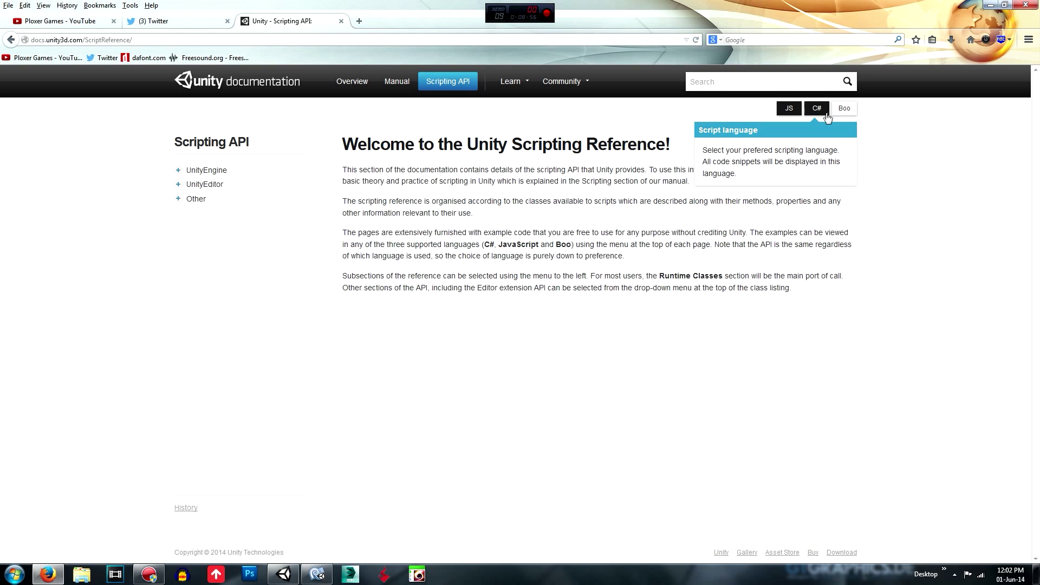
type("quaternion")
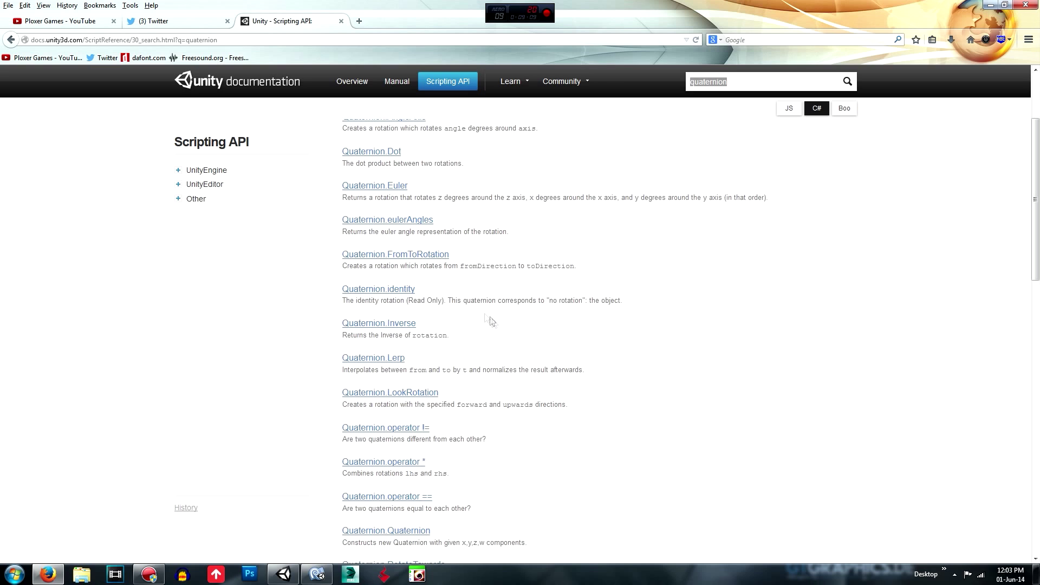
left_click(390, 392)
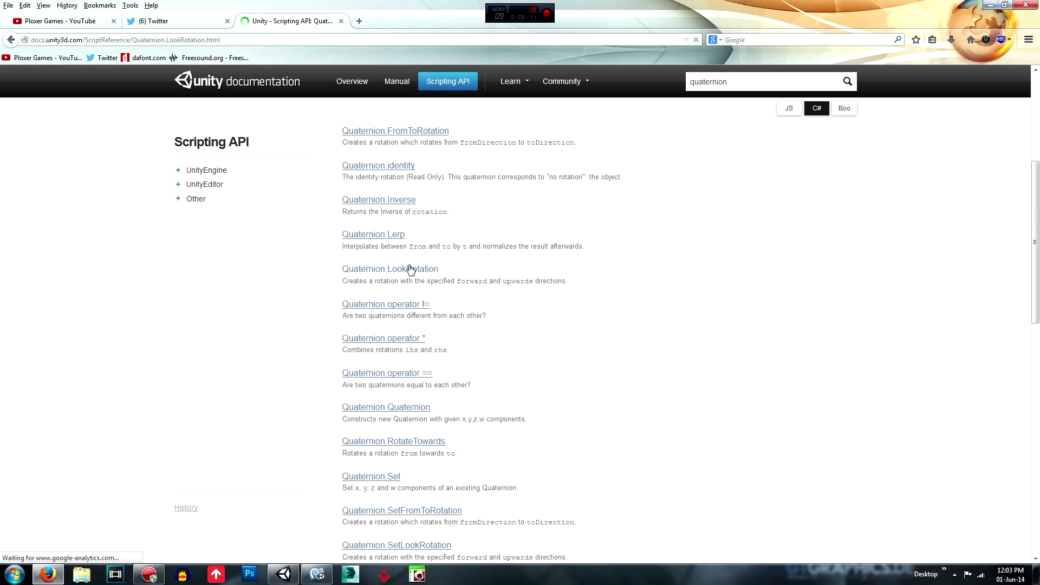
left_click(390, 269)
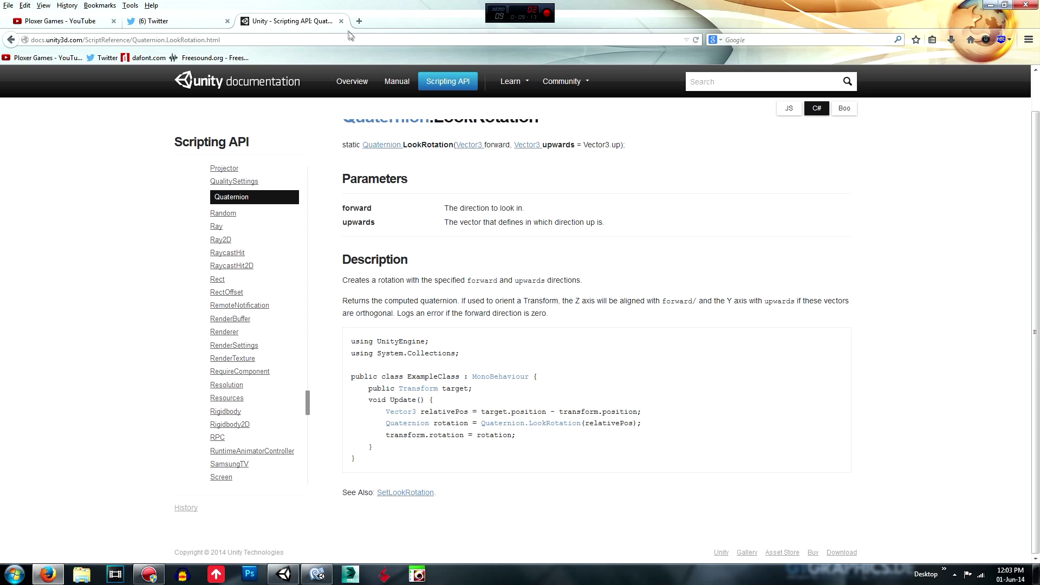
left_click(316, 574)
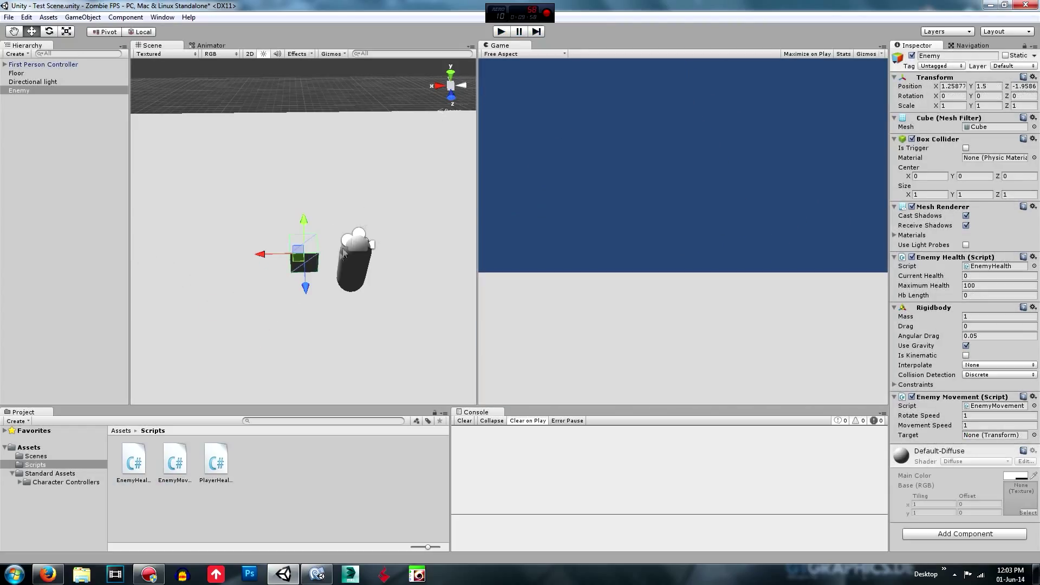
Select the Floor object in the Hierarchy, then switch back to the EnemyMovement script
left_click(16, 73)
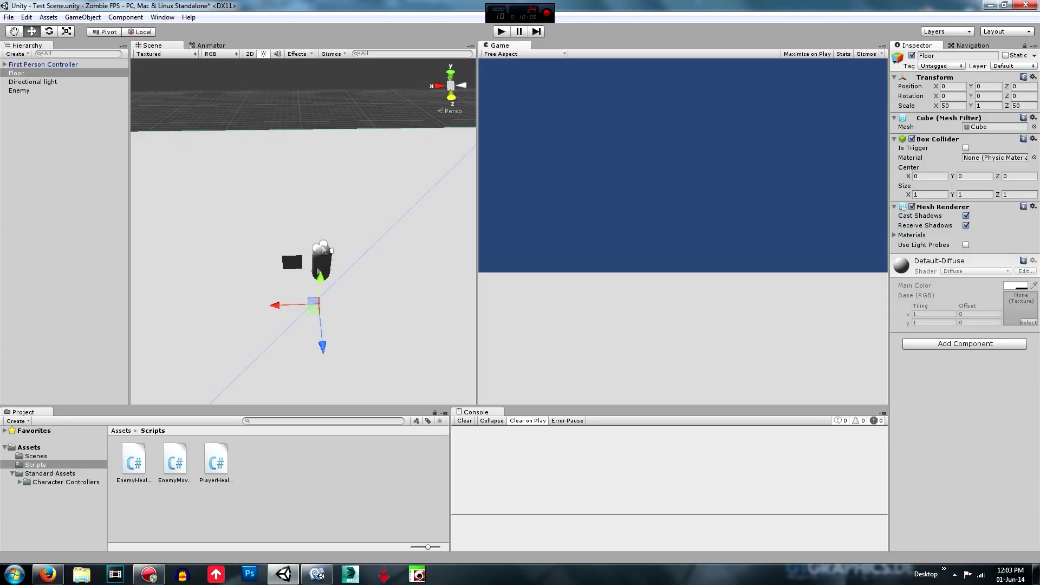
left_click(316, 573)
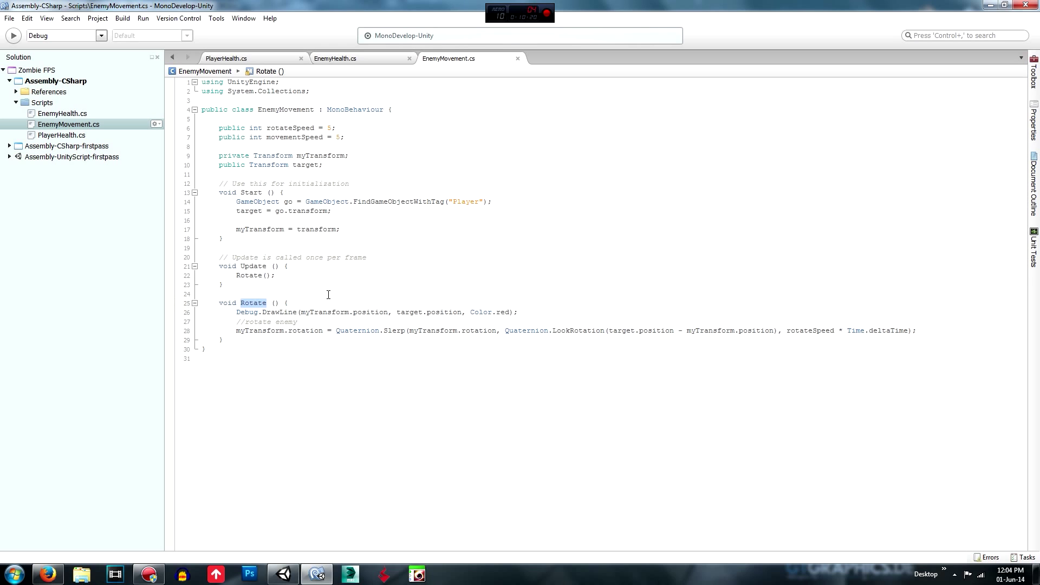
Rename Rotate() to moveTowardsPlayer() and update its call in Update()
type("movemen")
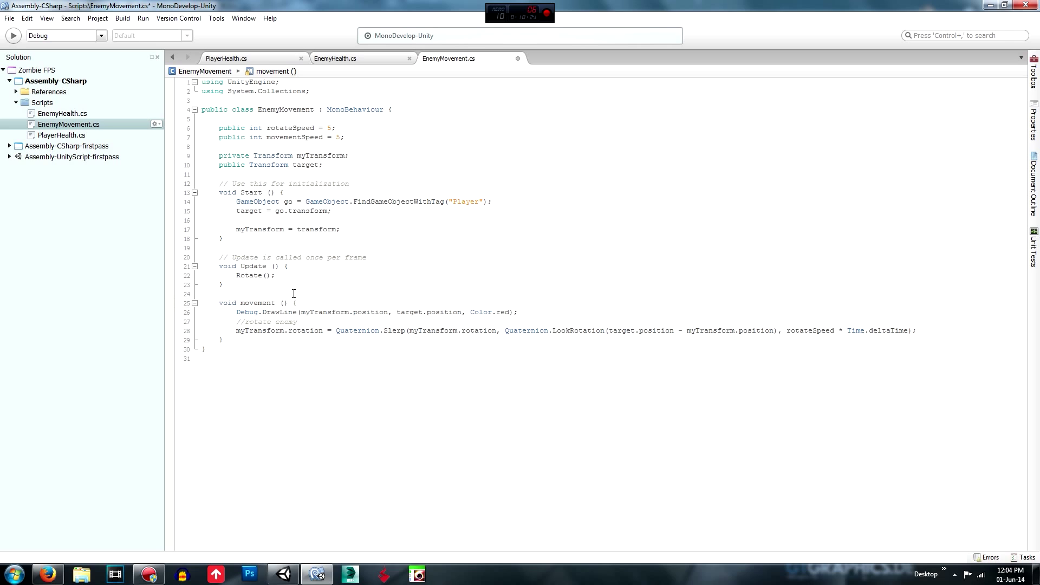
double_click(259, 303)
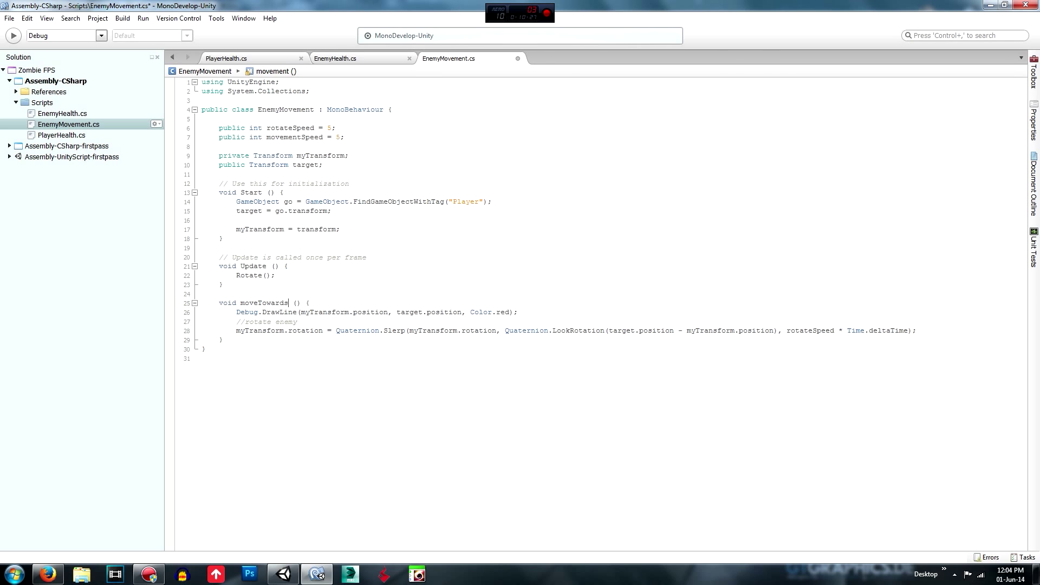
type("Player")
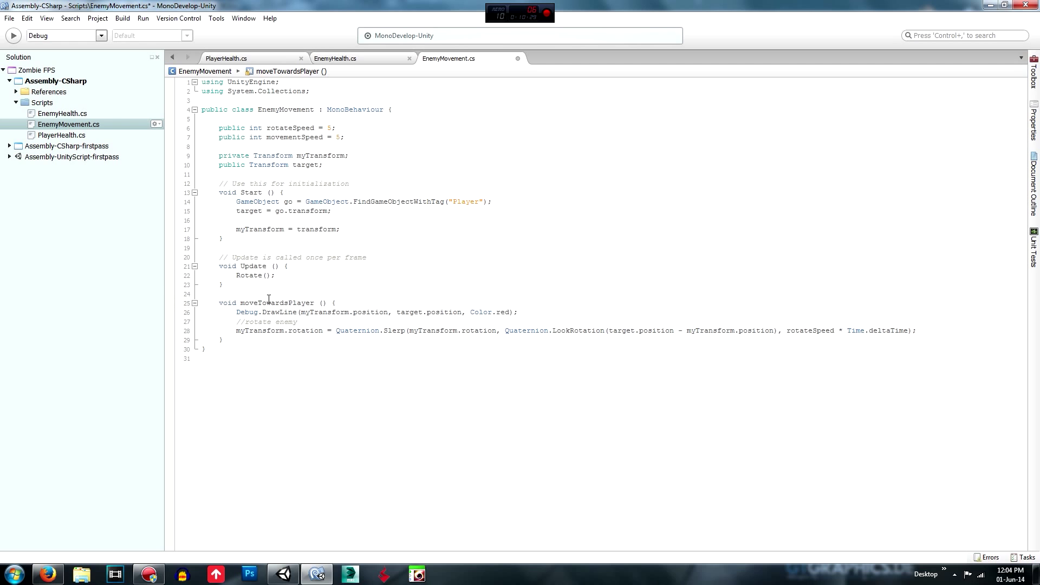
type("moveTowardsPlayer();")
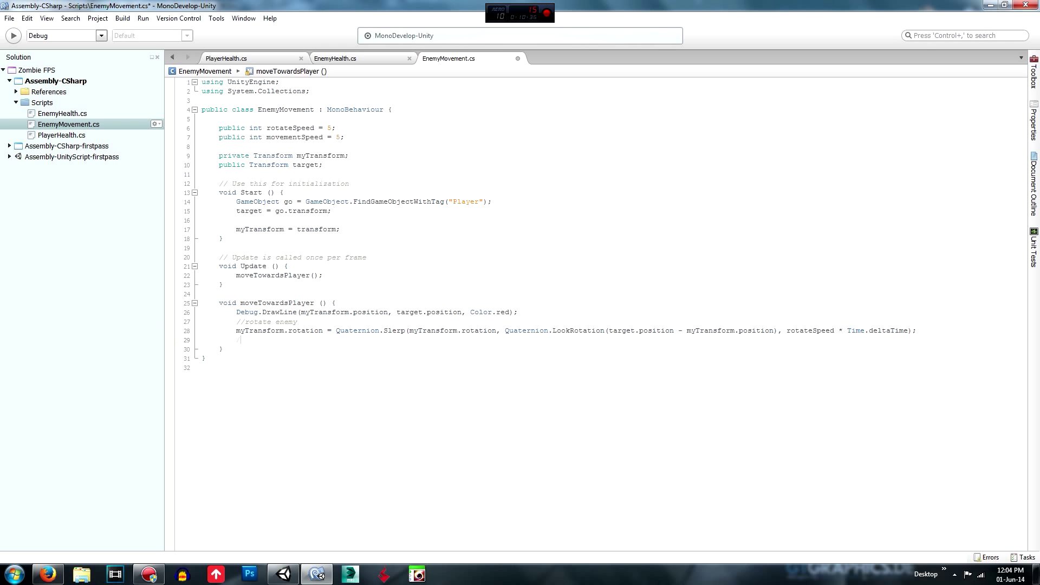
Add a //move comment and the line myTransform.position += target.position;
type("//move")
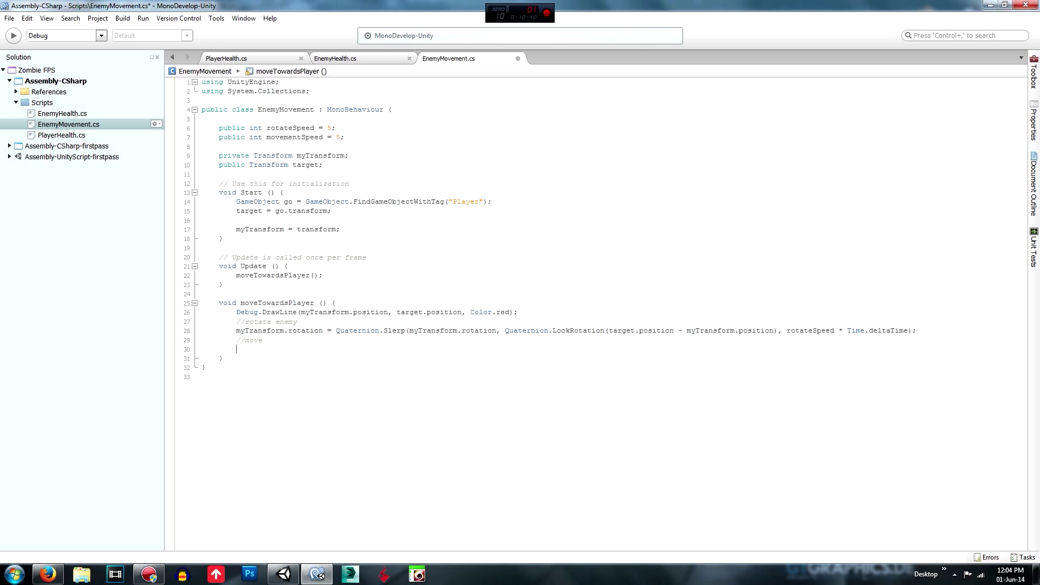
type("myTransform")
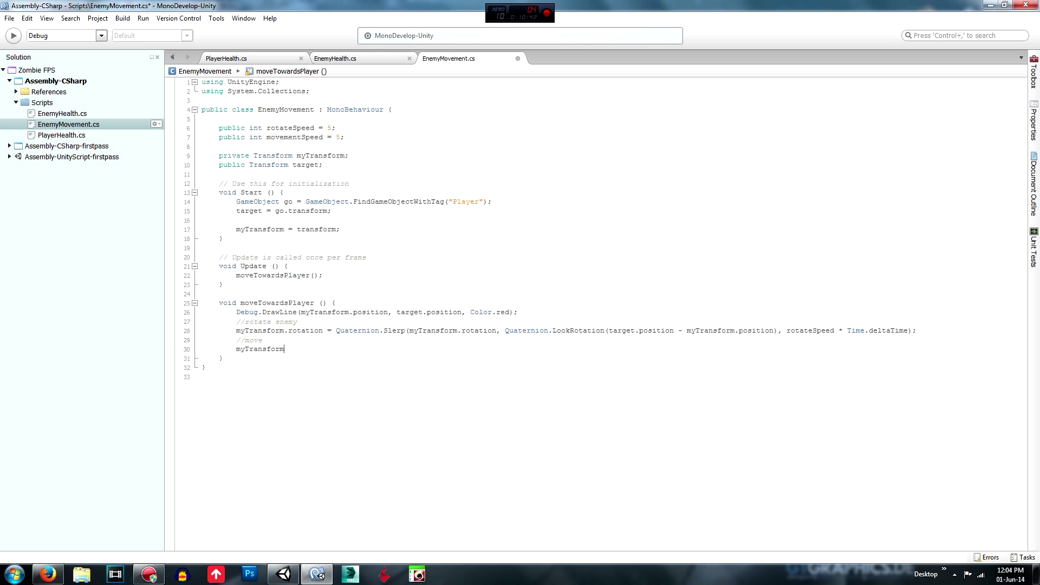
type(".position")
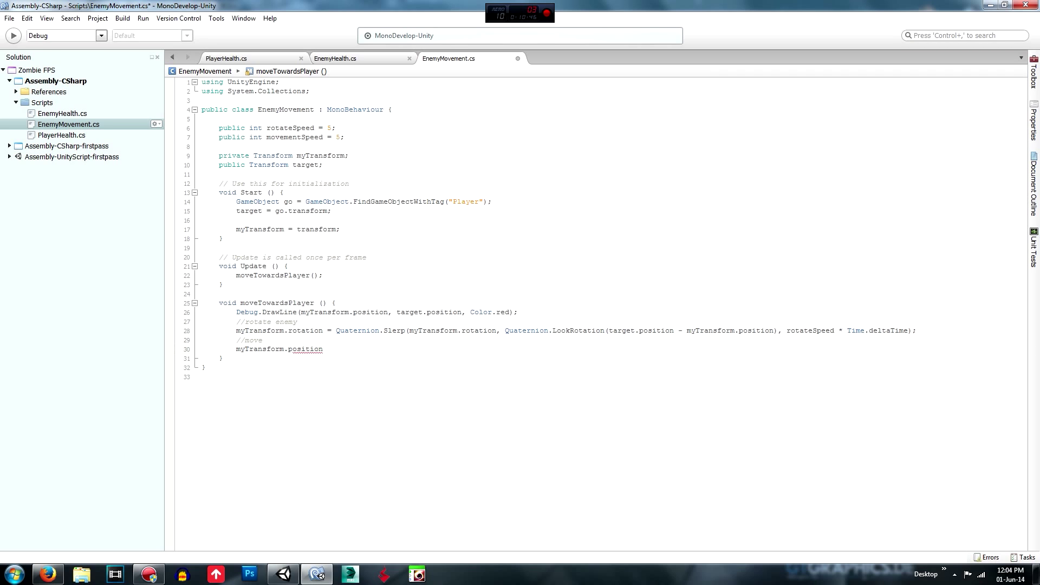
type("+=")
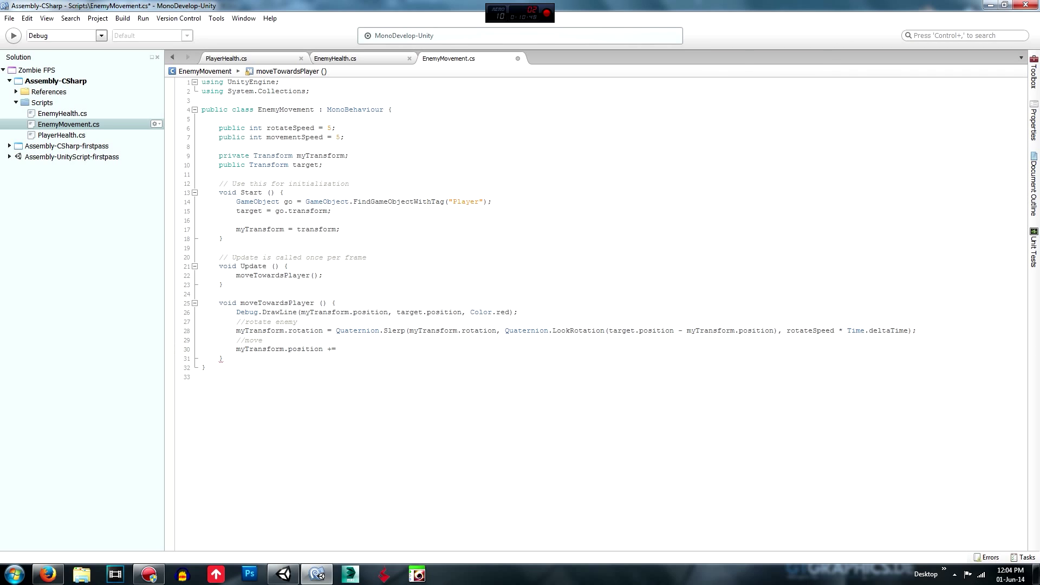
type("target.")
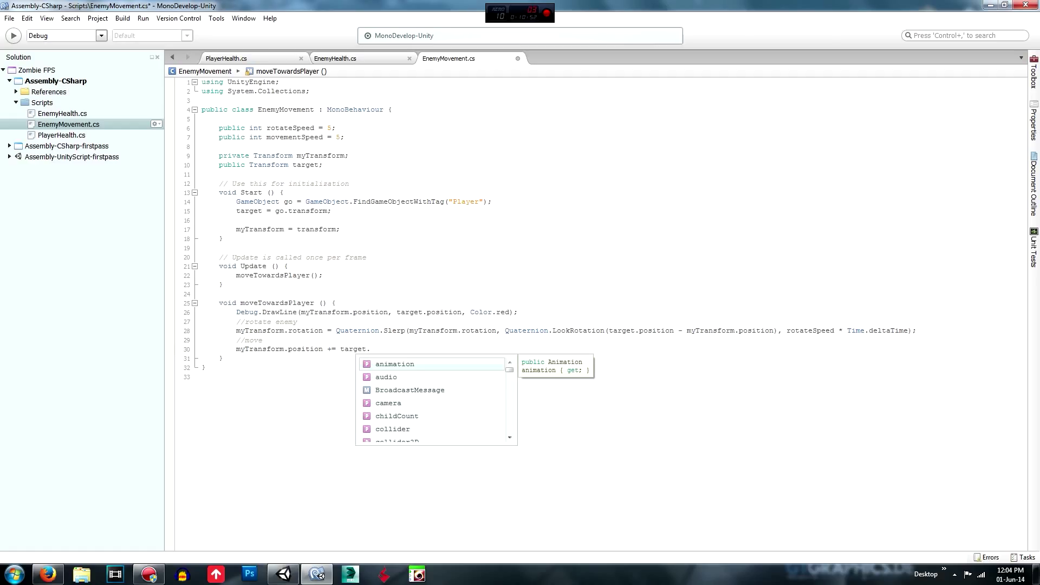
type("position")
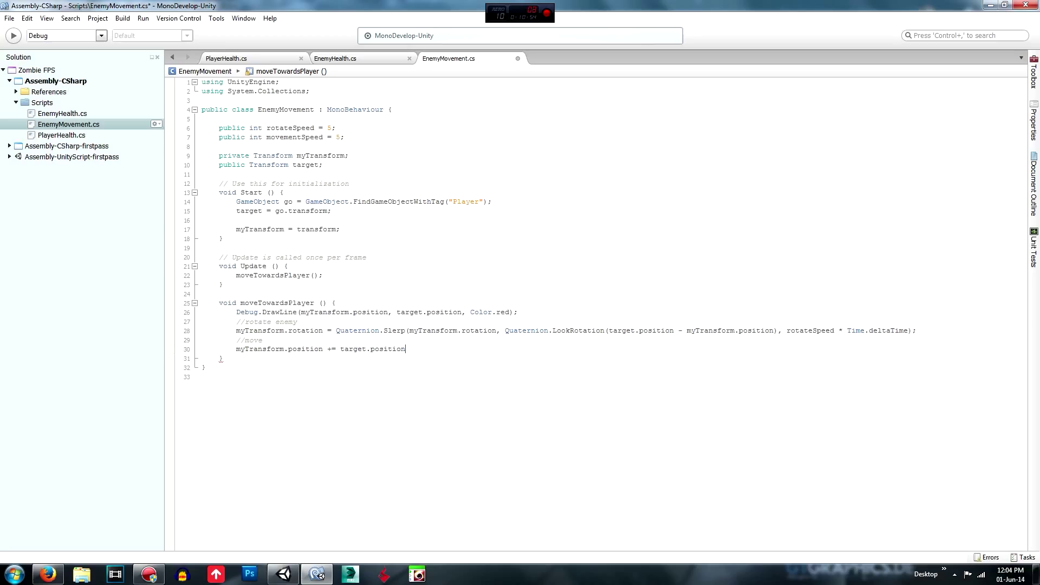
type(";")
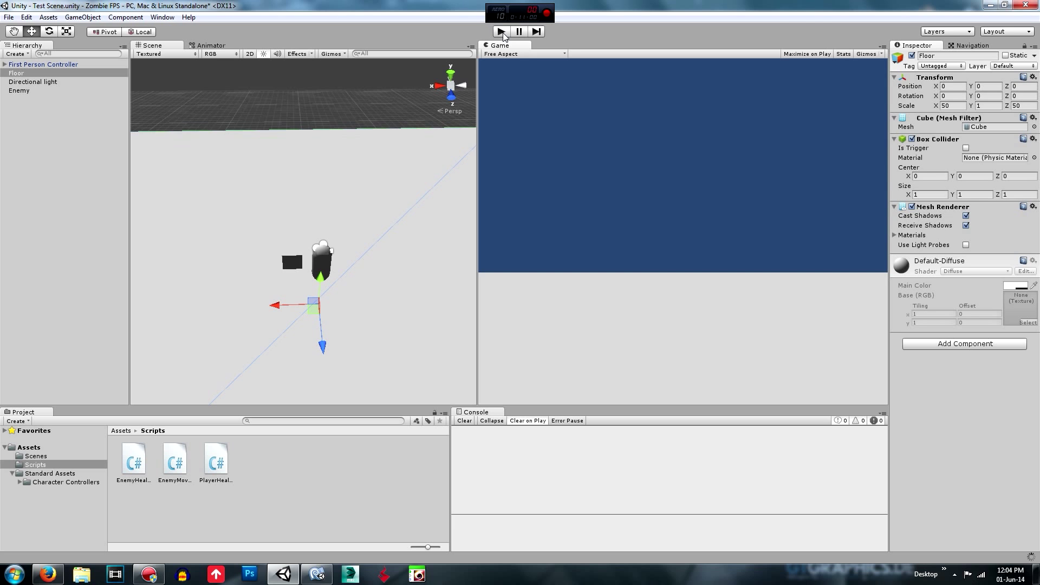
Start a test run in Unity, then return to the EnemyMovement script
left_click(500, 31)
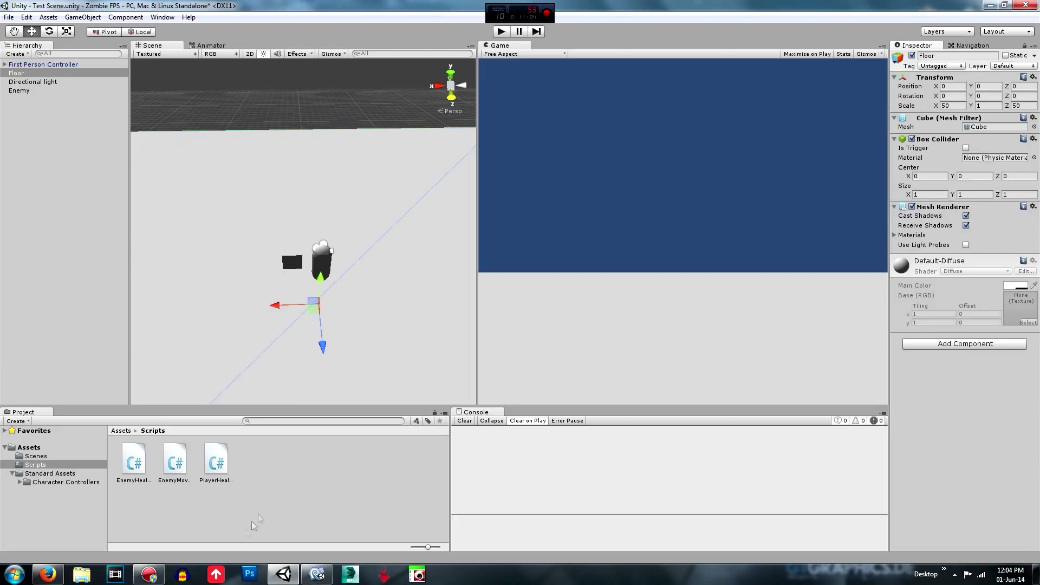
left_click(316, 574)
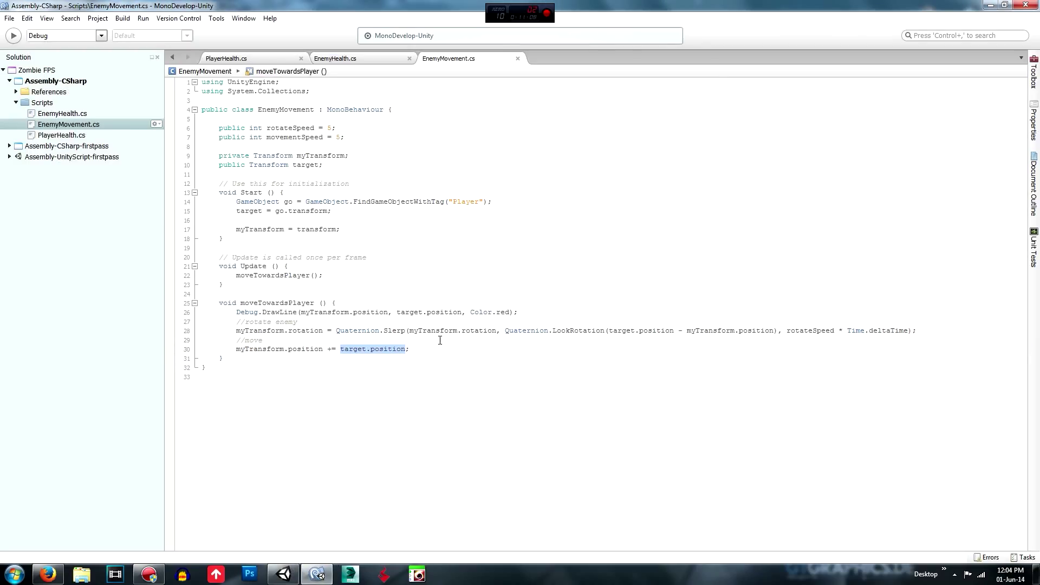
Replace target.position with myTransform.forward * movementSpeed * Time.deltaTime, then return to Unity
key("Delete")
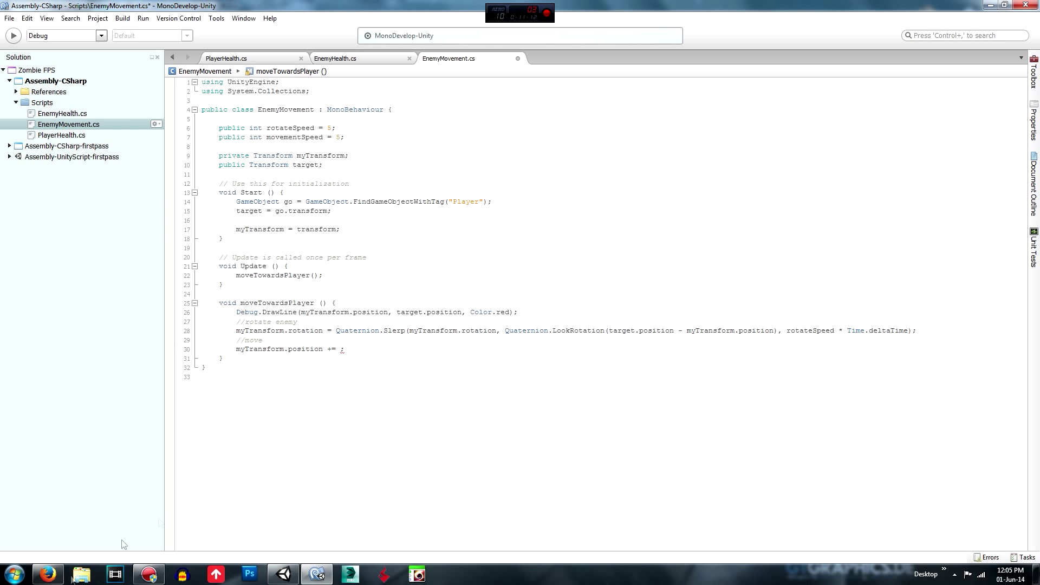
mouse_move(45, 573)
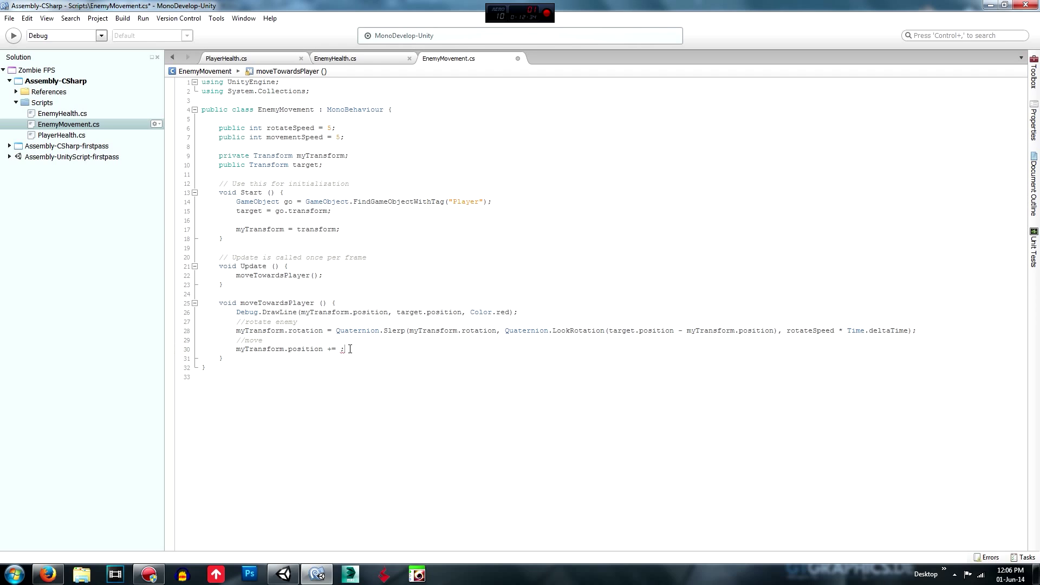
key("Backspace")
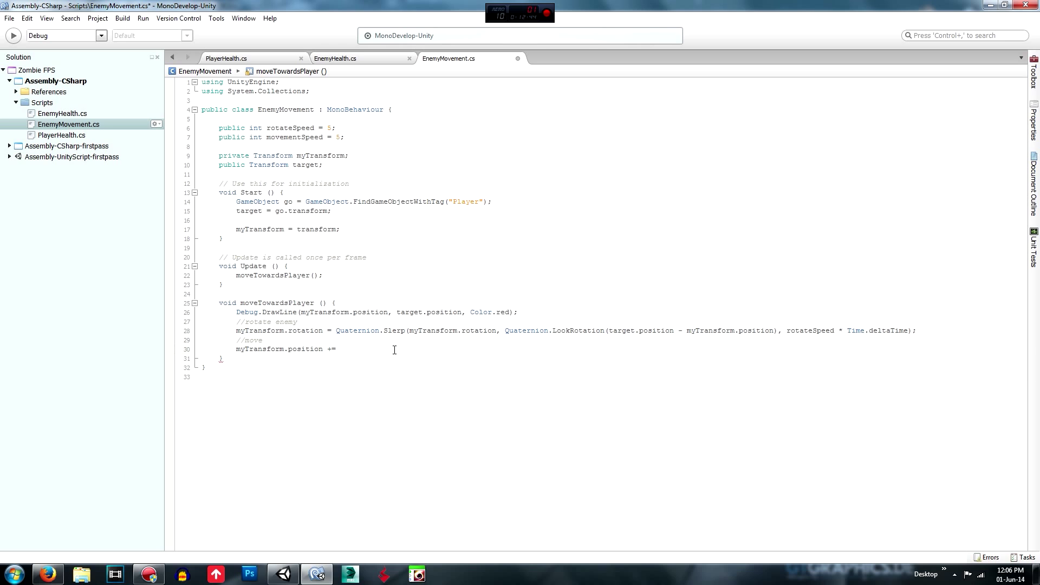
type("Vec")
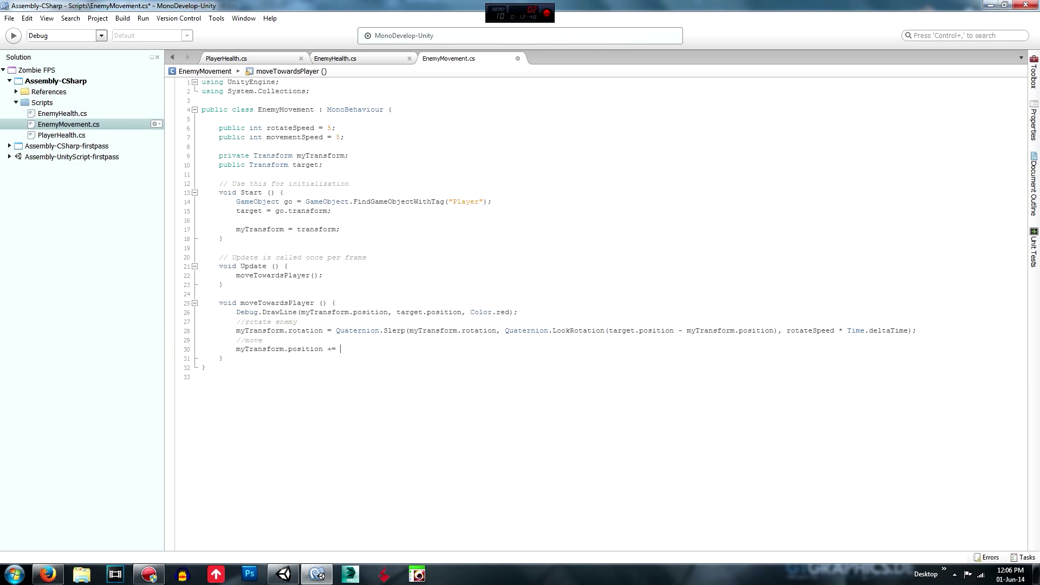
type("my")
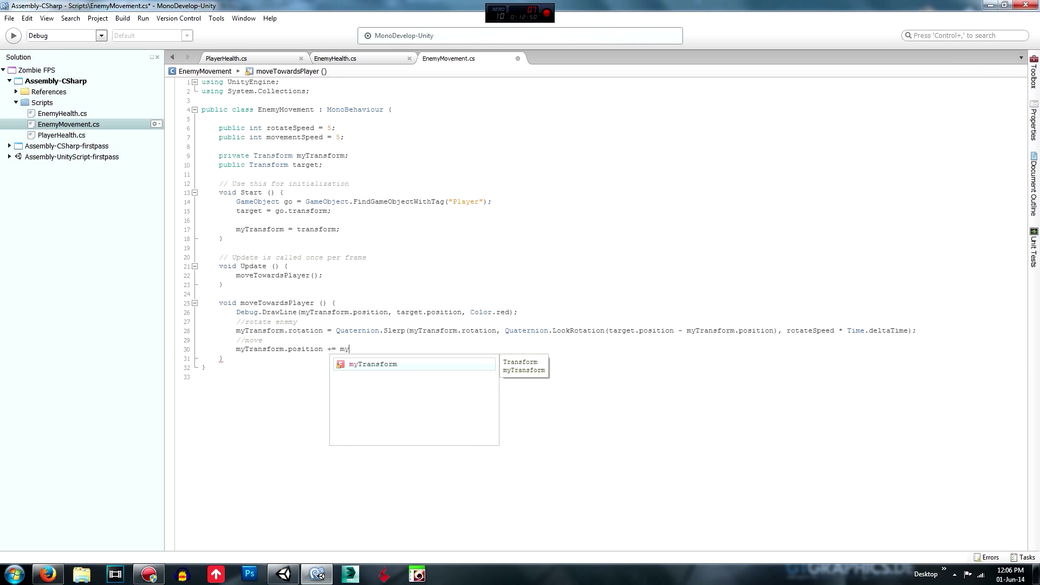
type("Transform.forward *")
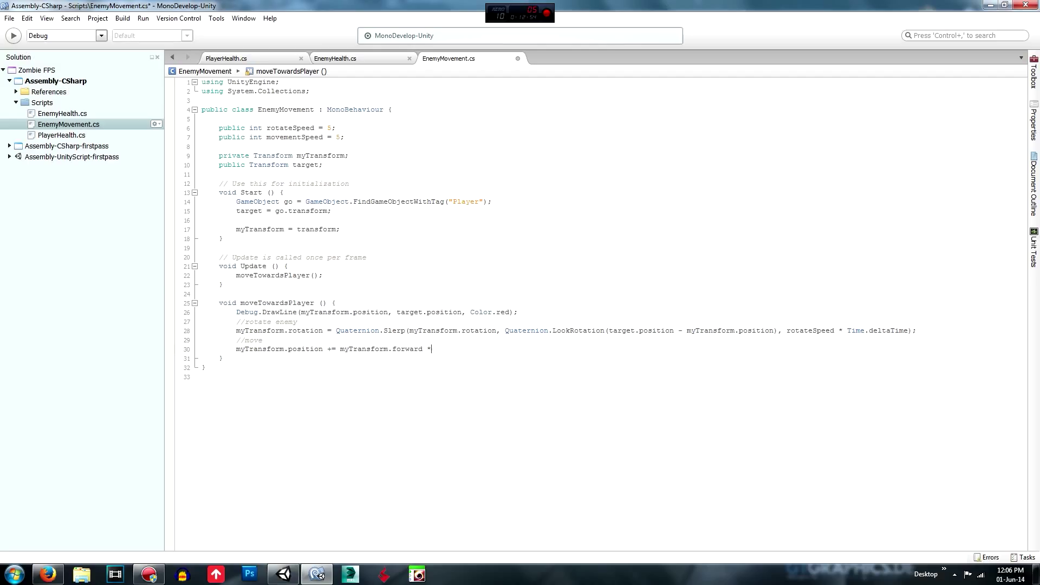
type("Time")
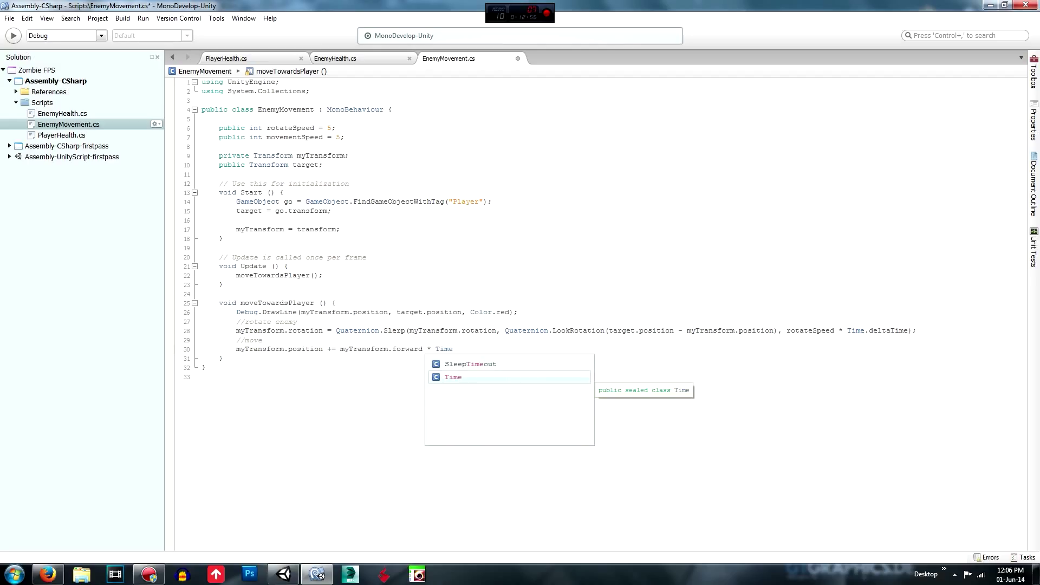
type("movementSpeed")
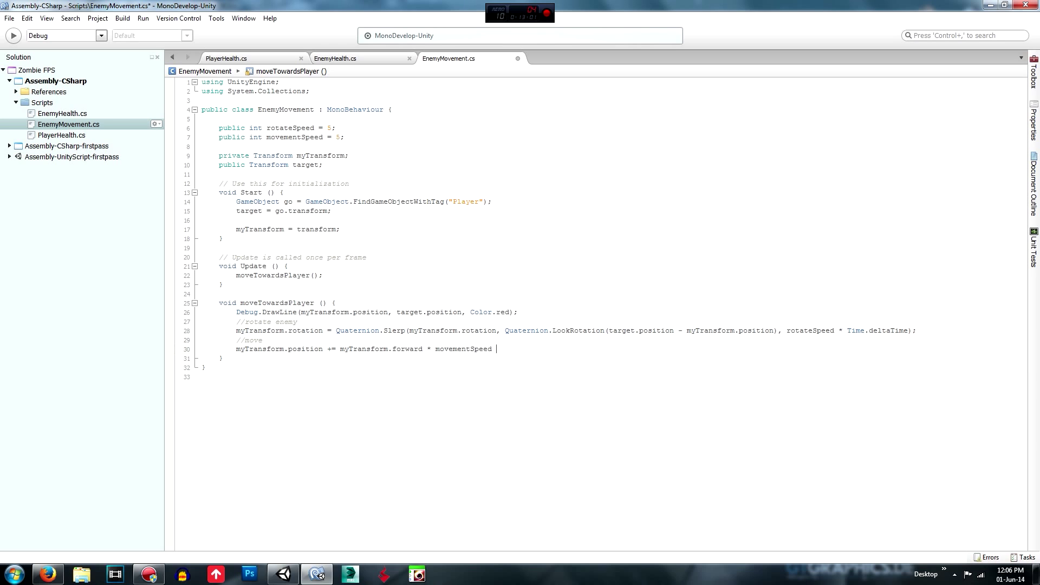
type("* Time.")
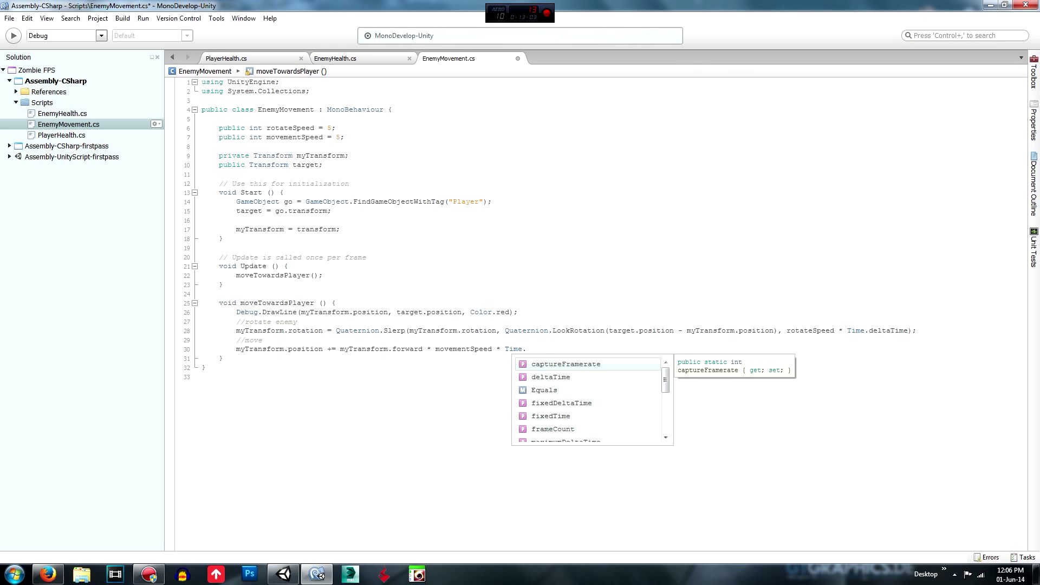
type("deltaTime;")
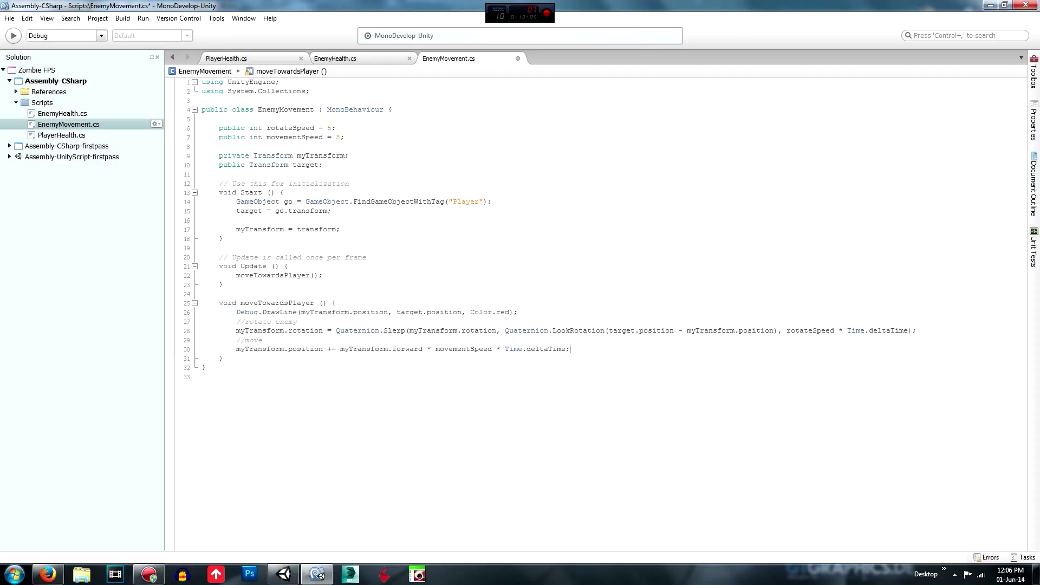
left_click(316, 574)
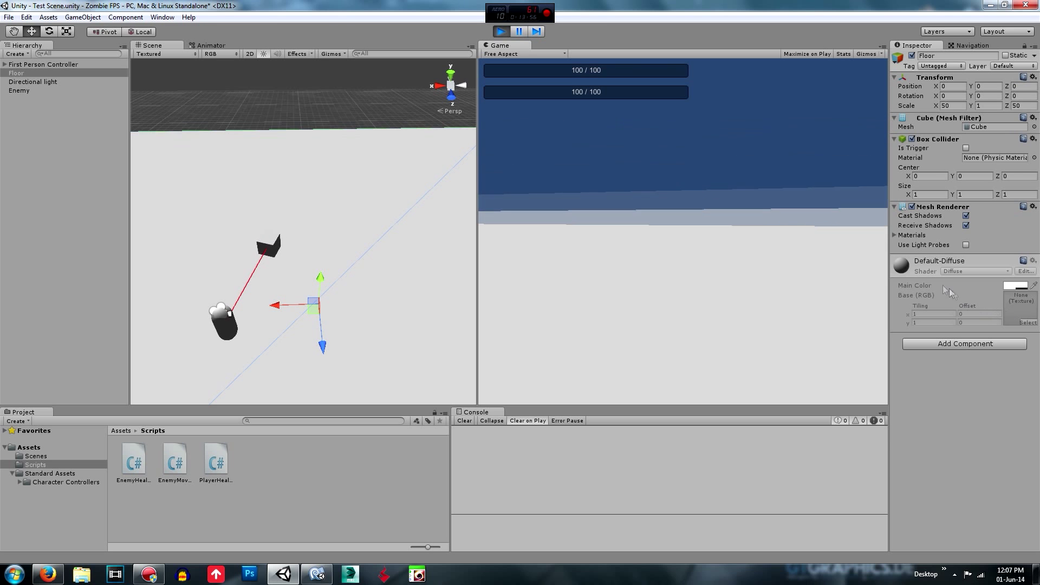
Stop Play mode after watching the enemy turn and advance toward the player
left_click(501, 32)
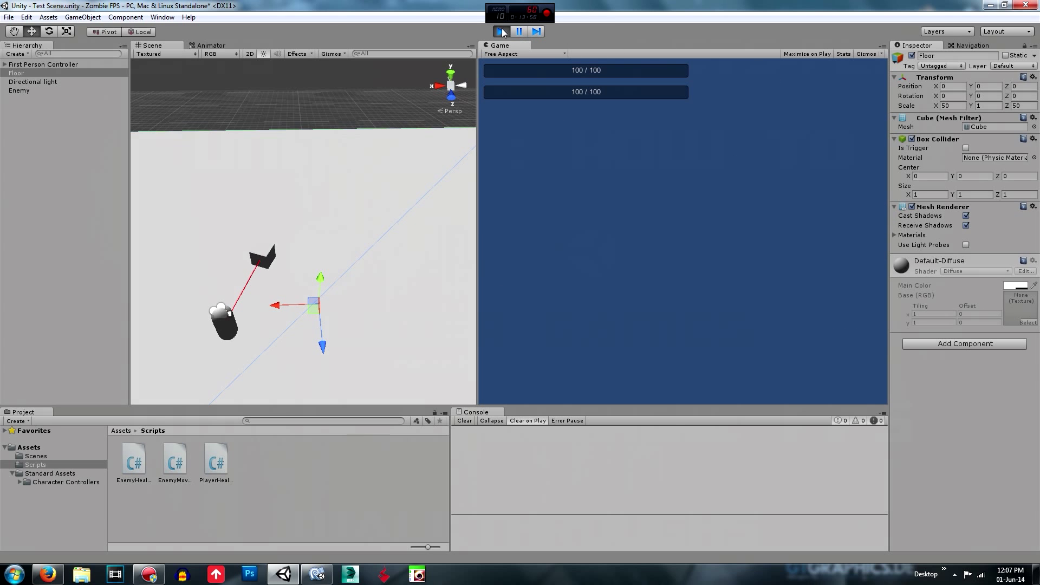